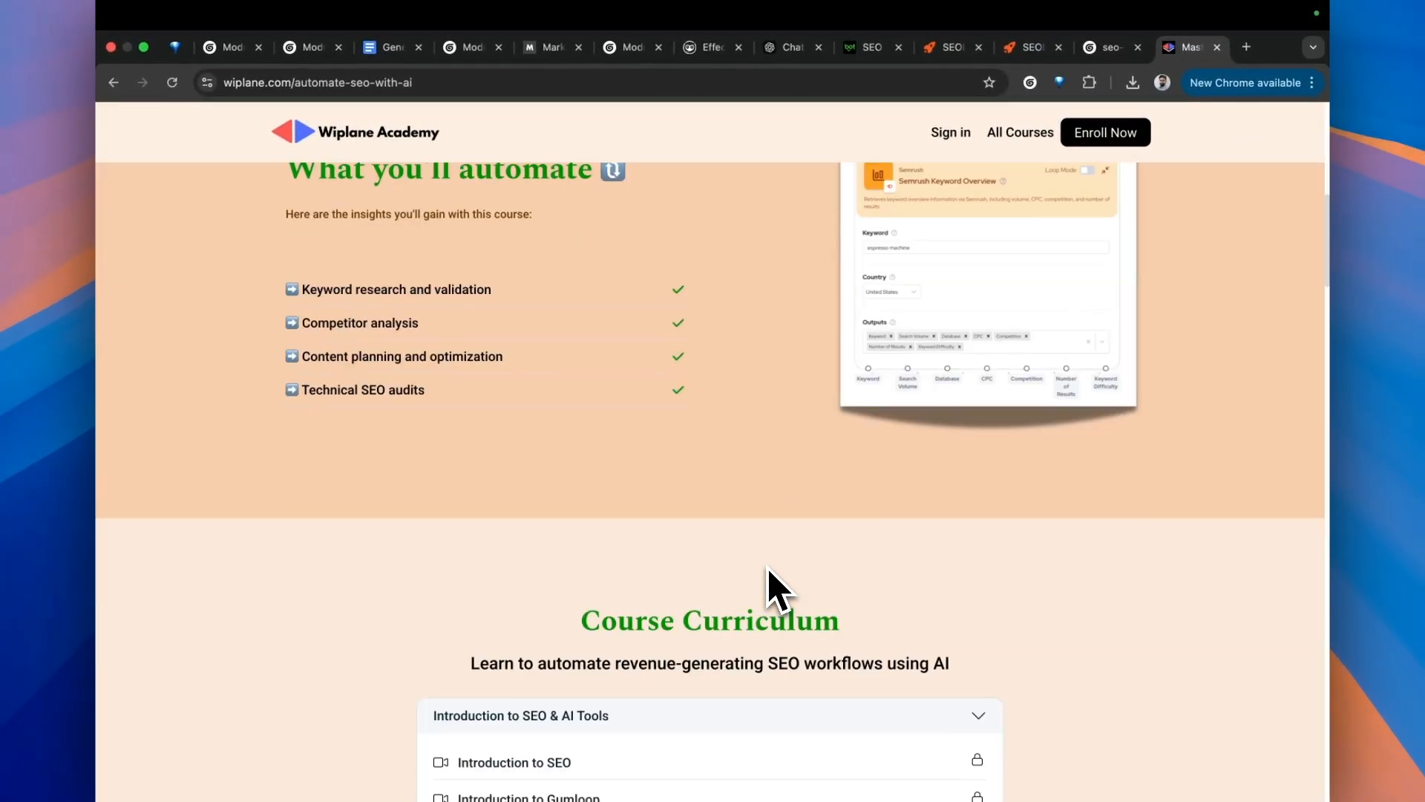
- Scroll through the Wiplane Academy course curriculum and outline, then the SEObot hero section
scroll(down, 3)
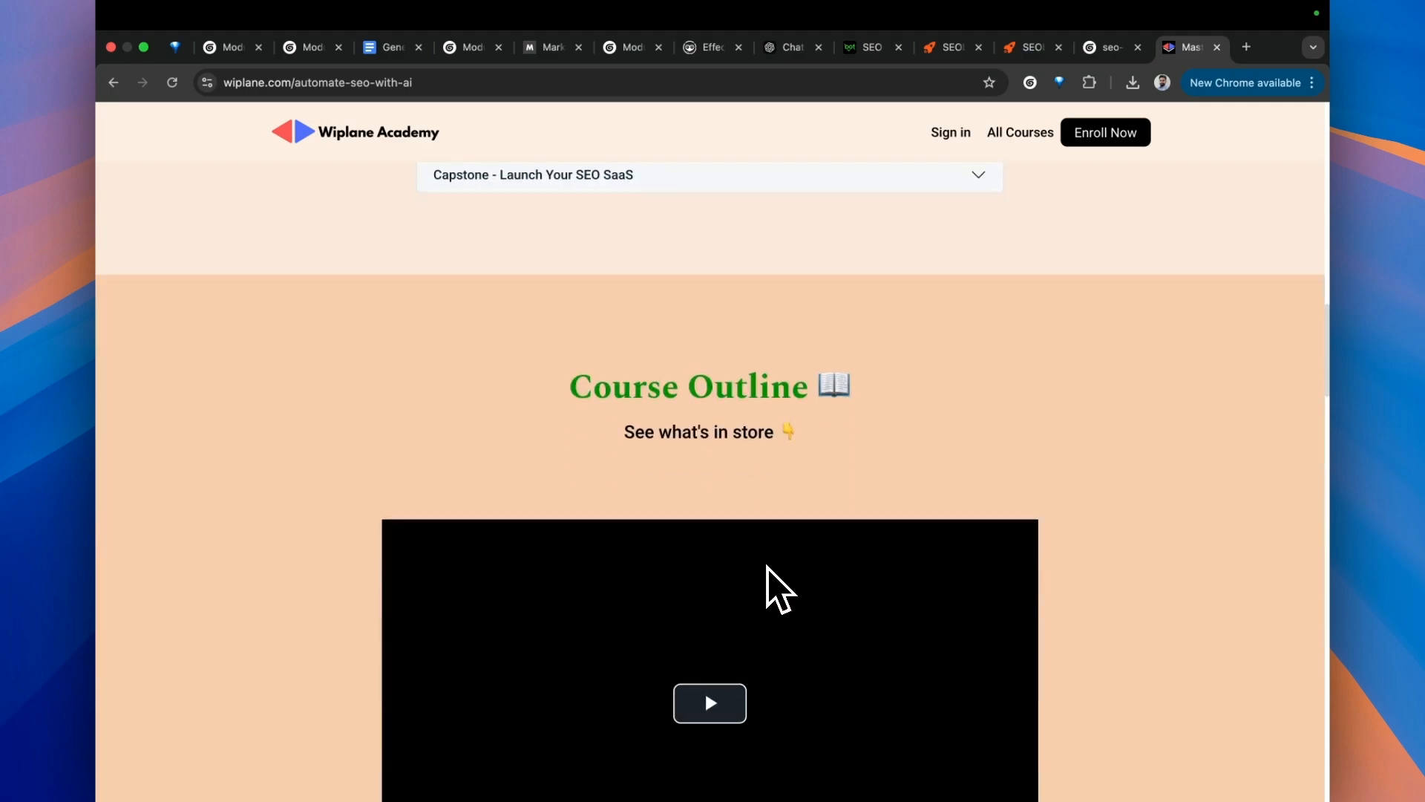
scroll(down, 3)
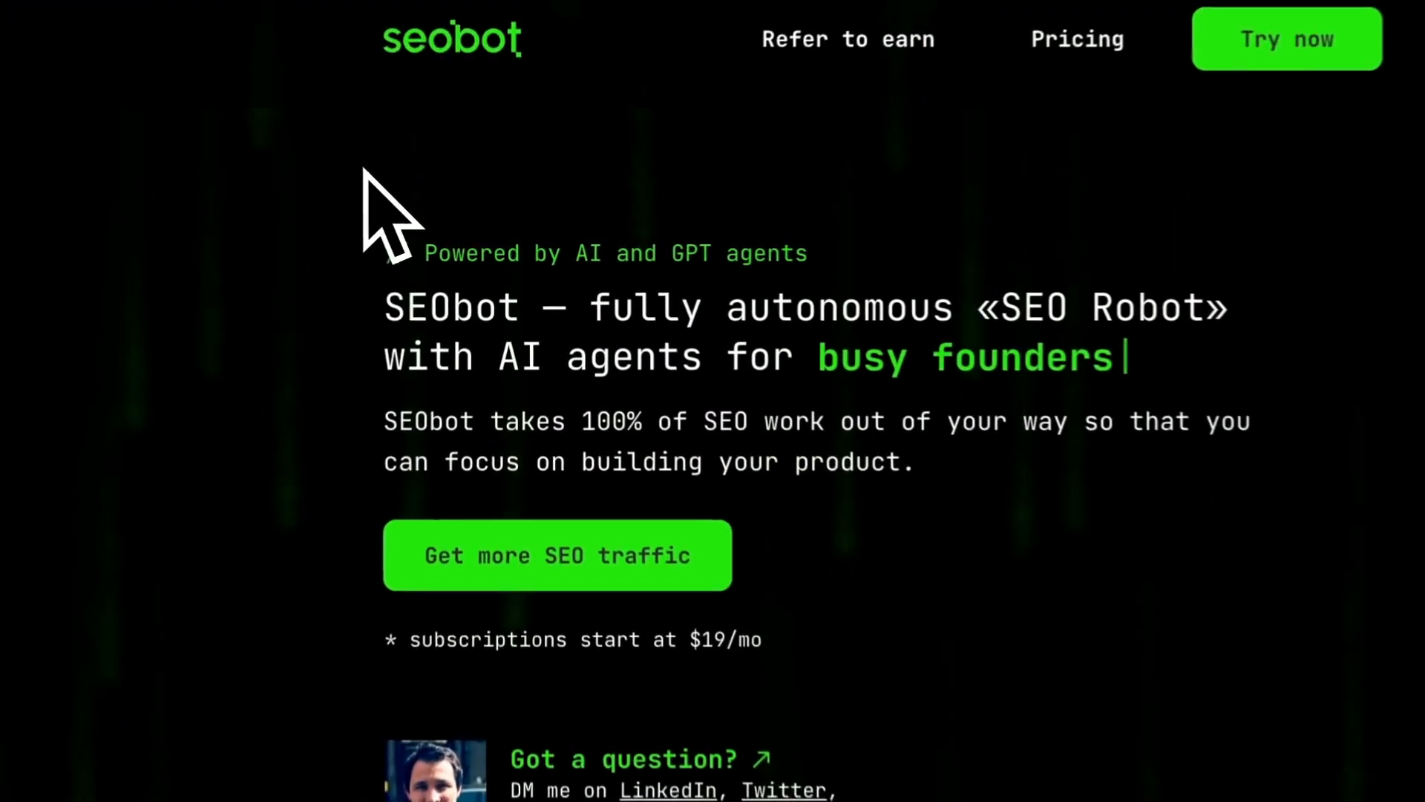
scroll(down, 3)
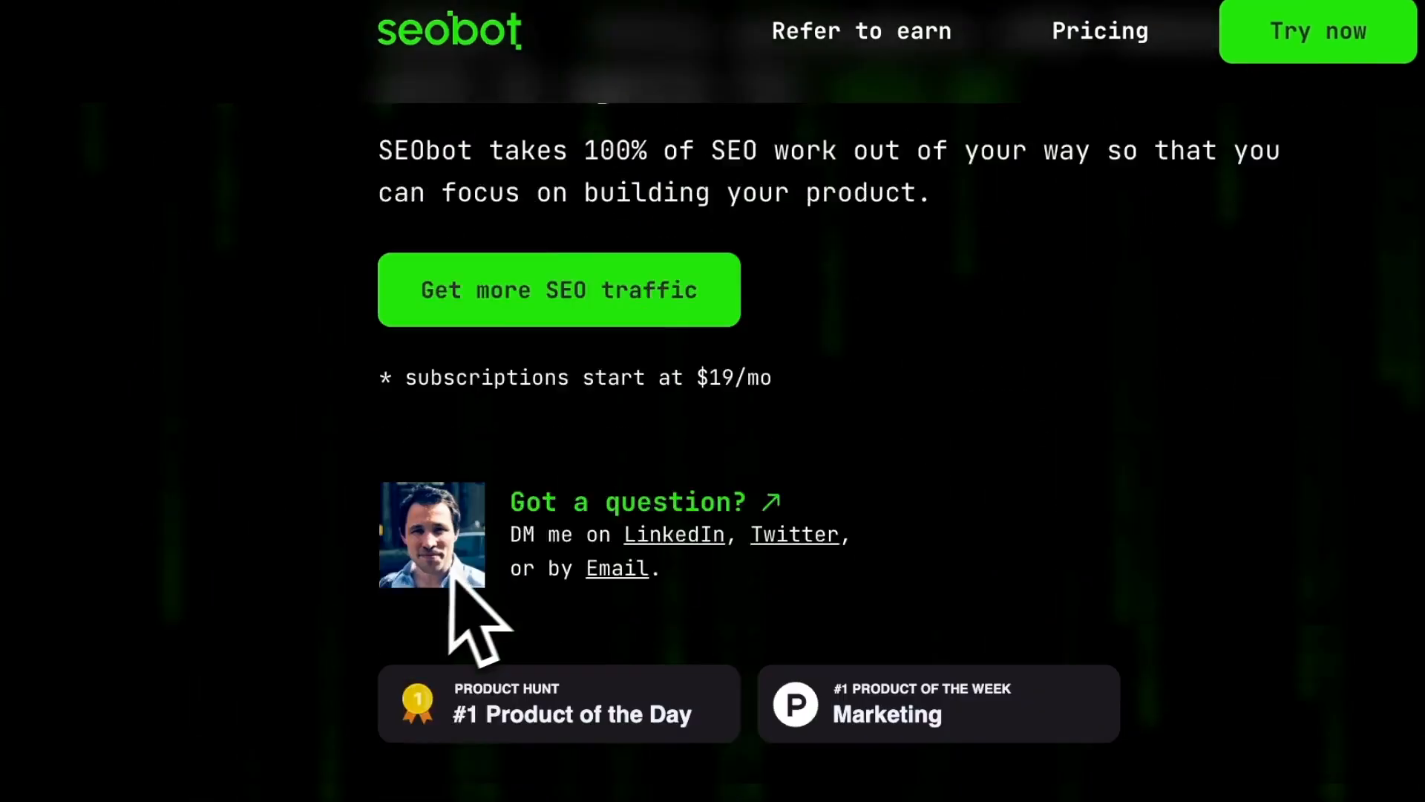
scroll(down, 3)
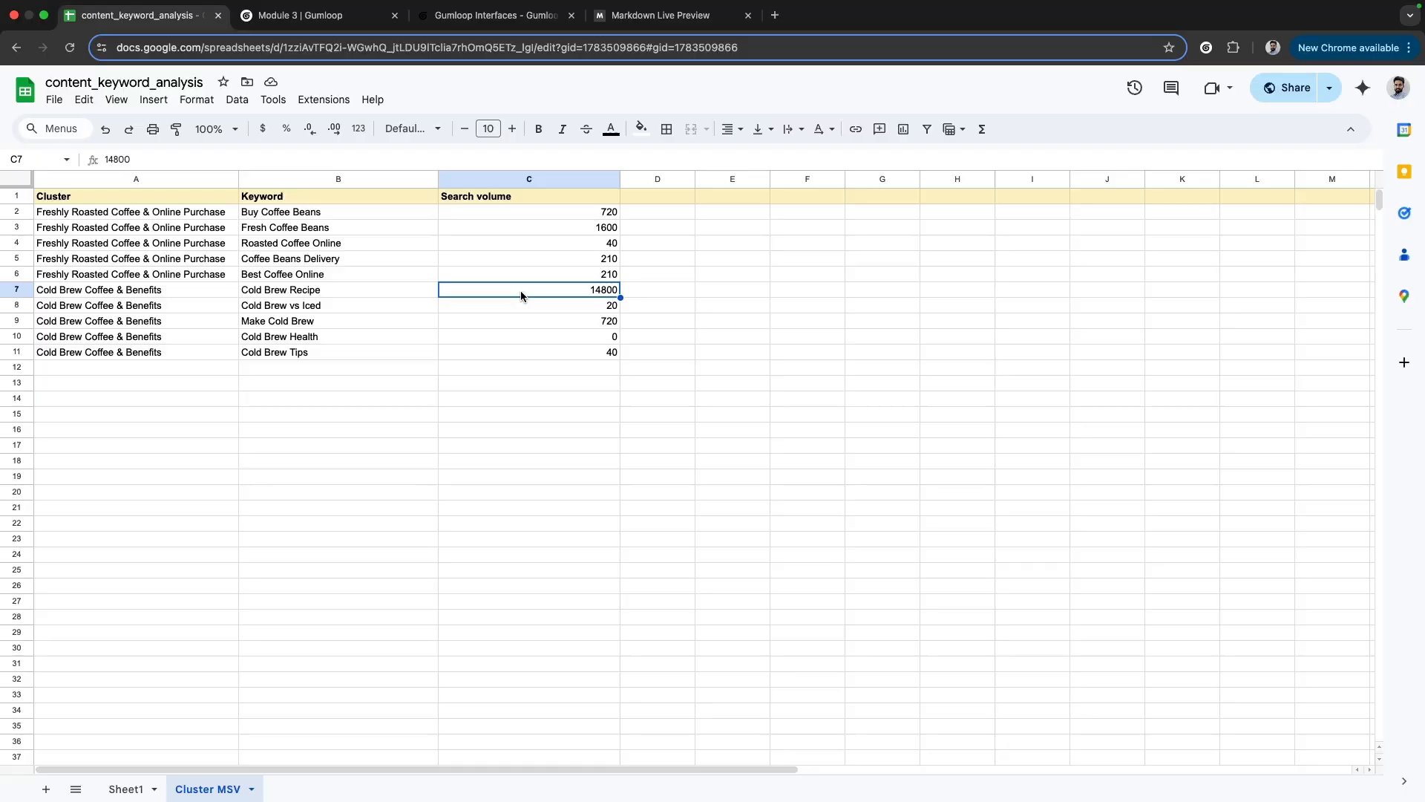
mouse_move(394, 300)
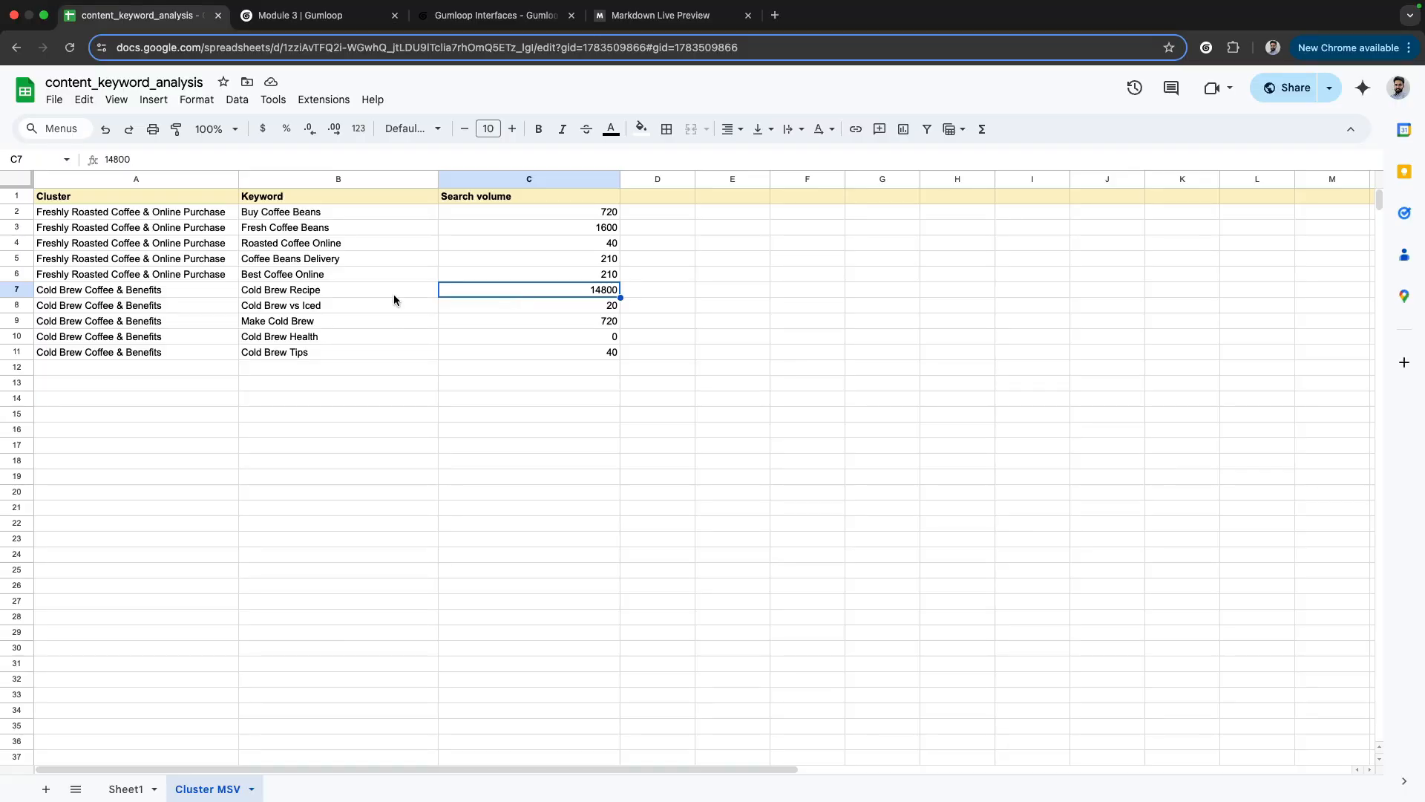
- Select the Cold Brew Recipe keyword cell (14,800 searches) and move to the Module 3 Gumloop tab
click(338, 289)
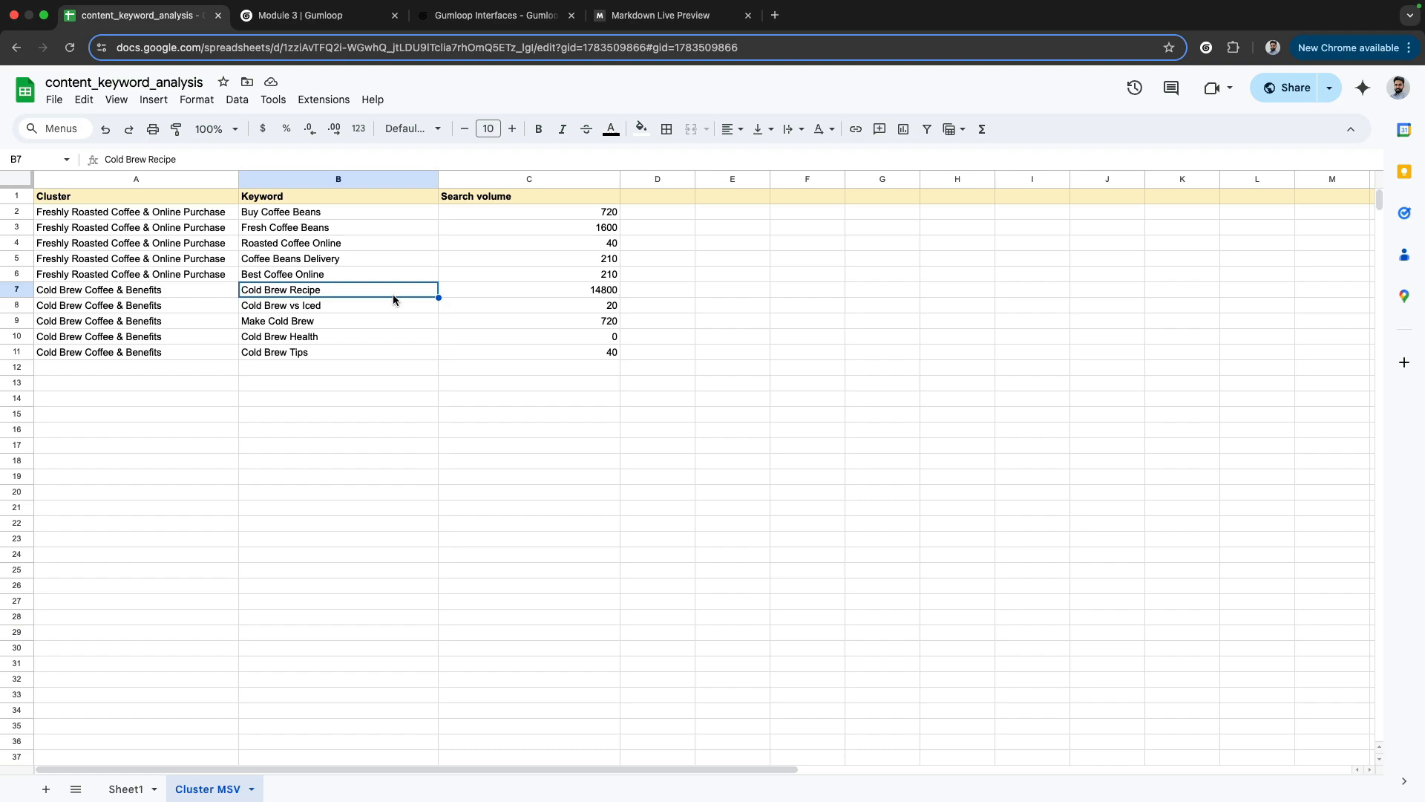
mouse_move(386, 298)
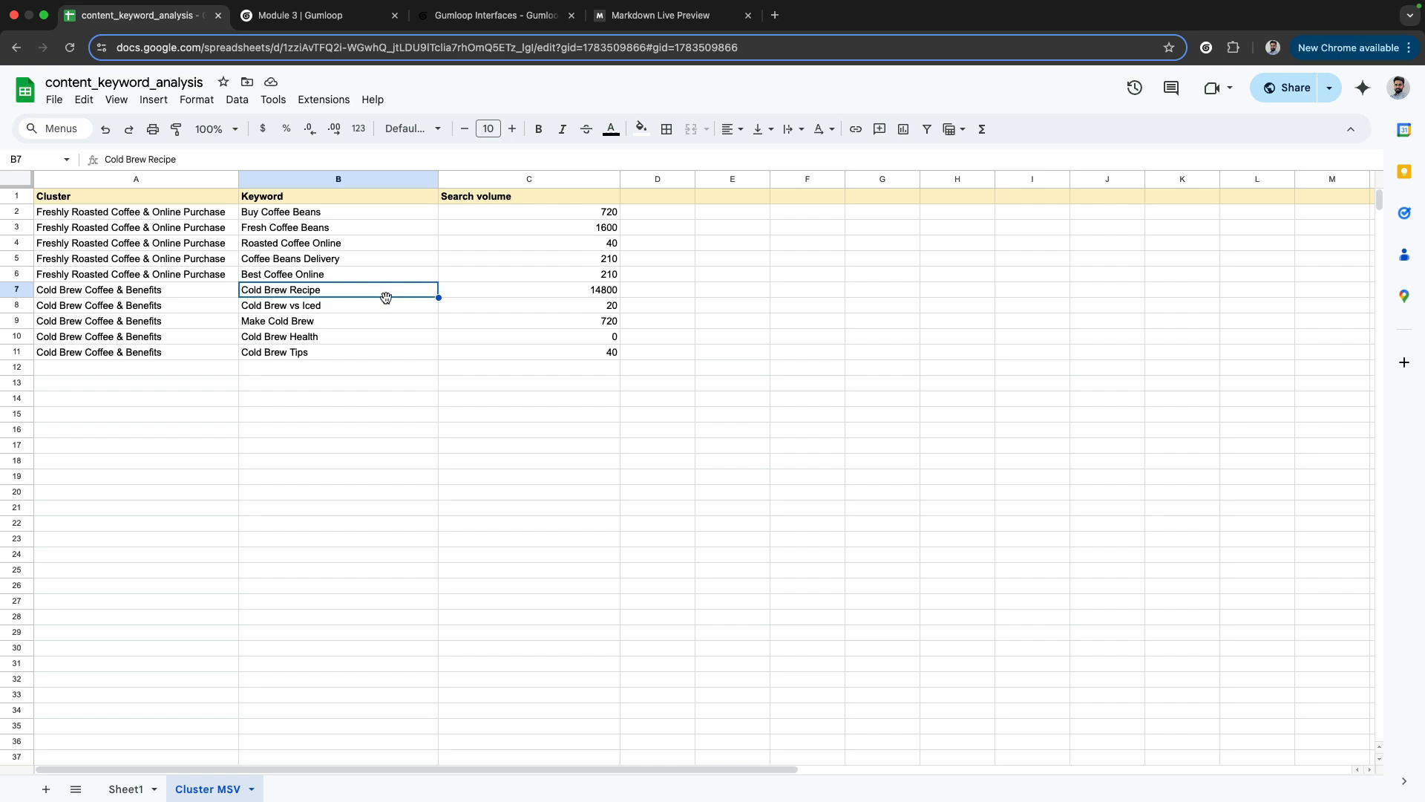
mouse_move(361, 297)
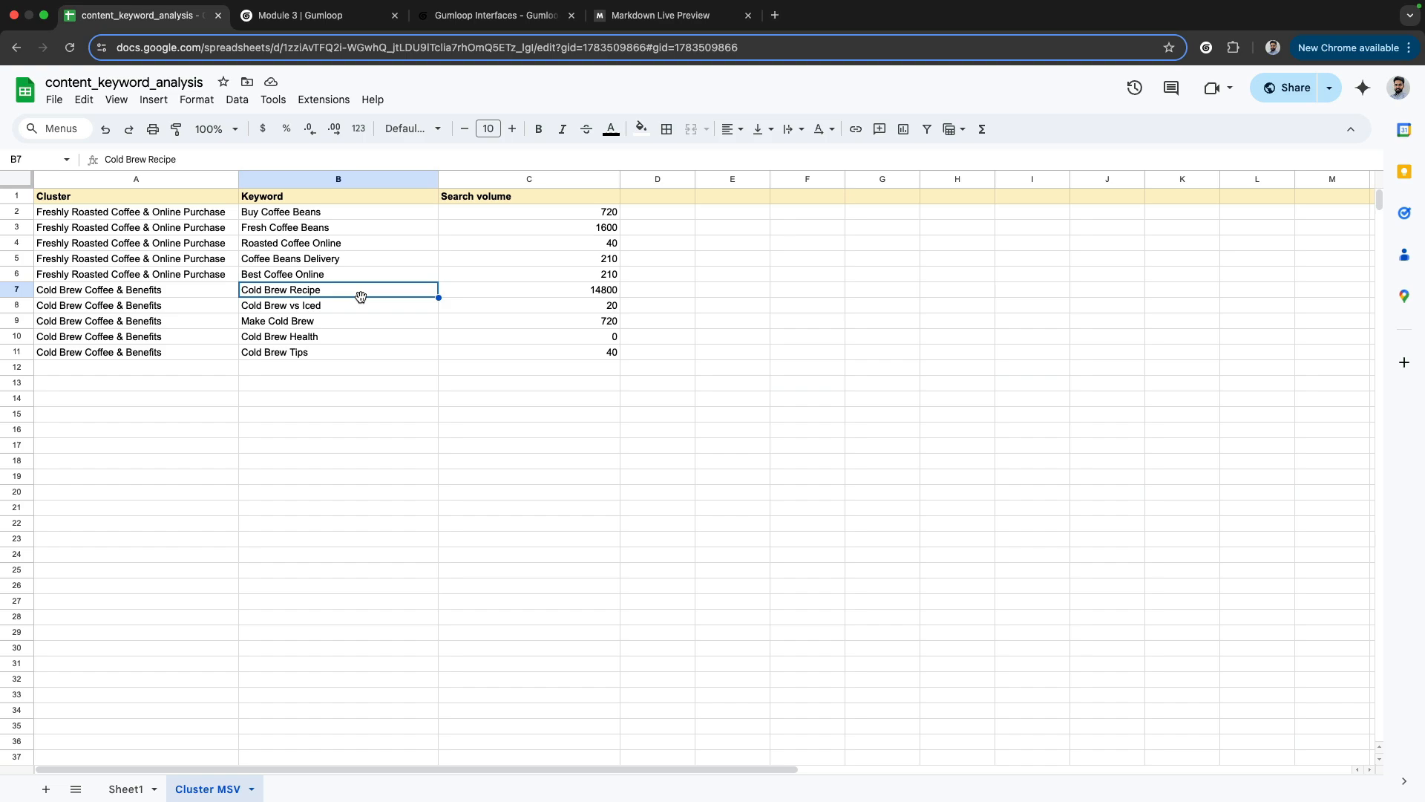
click(309, 15)
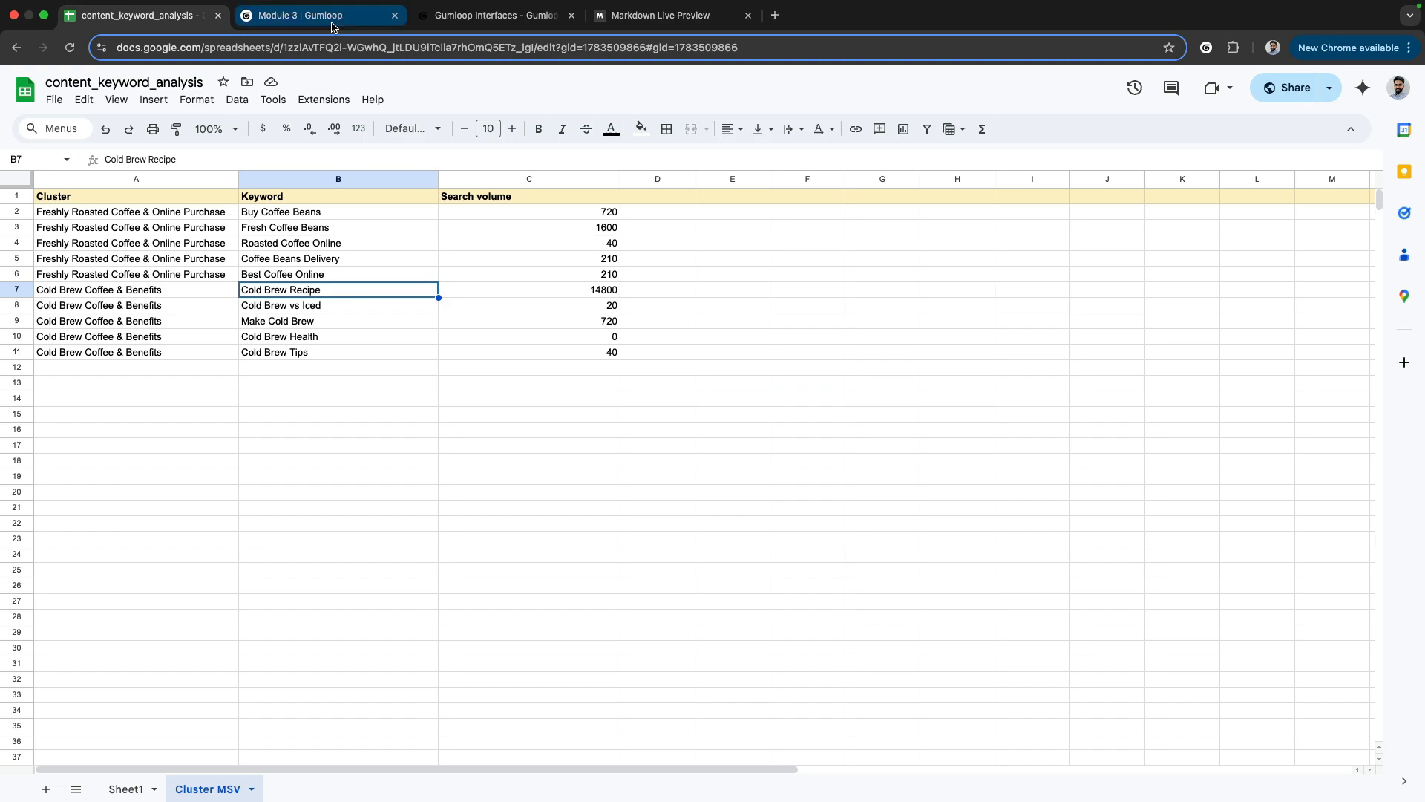
- With the orange pen, tick the input boxes and write 'cold brew recipe' underlined beneath Keyword
click(318, 15)
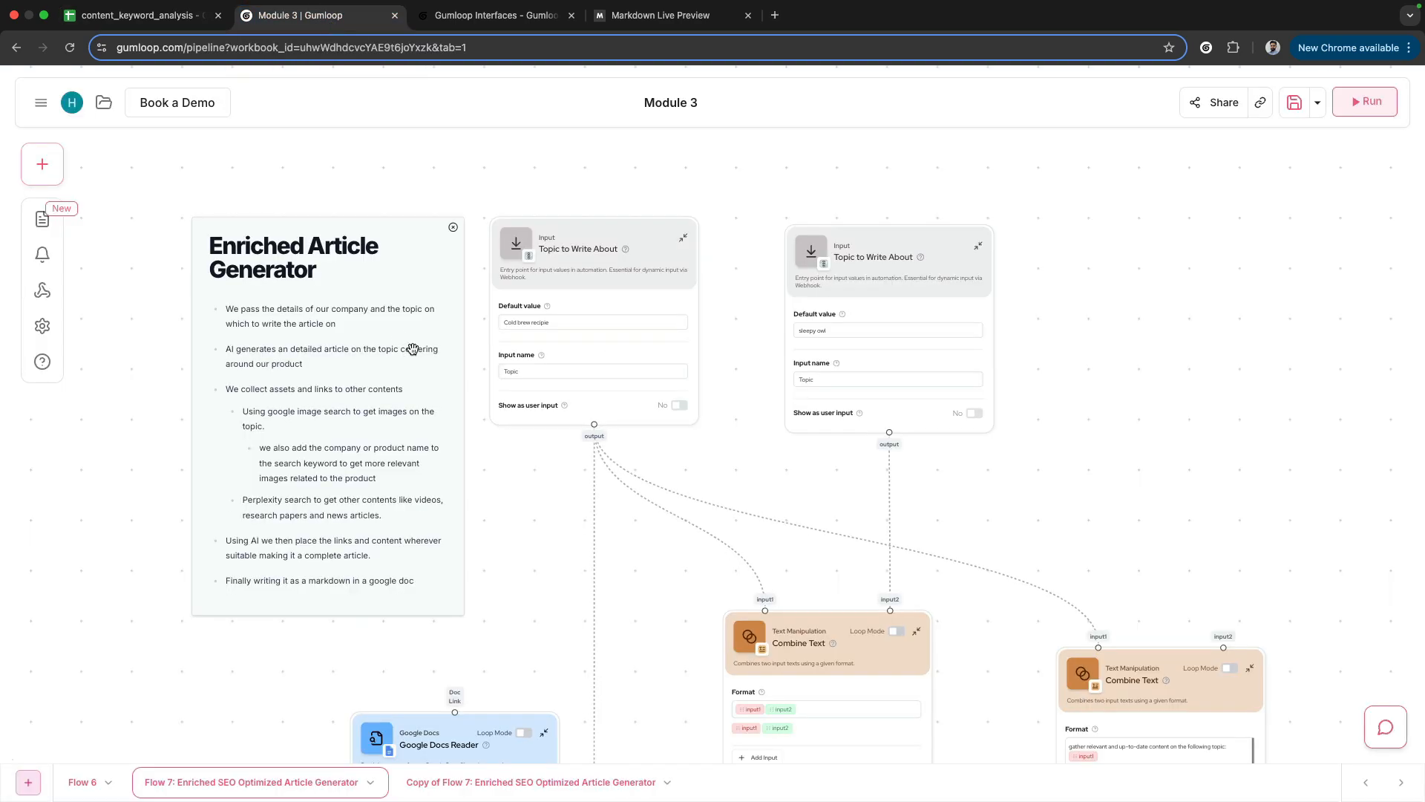
mouse_move(470, 423)
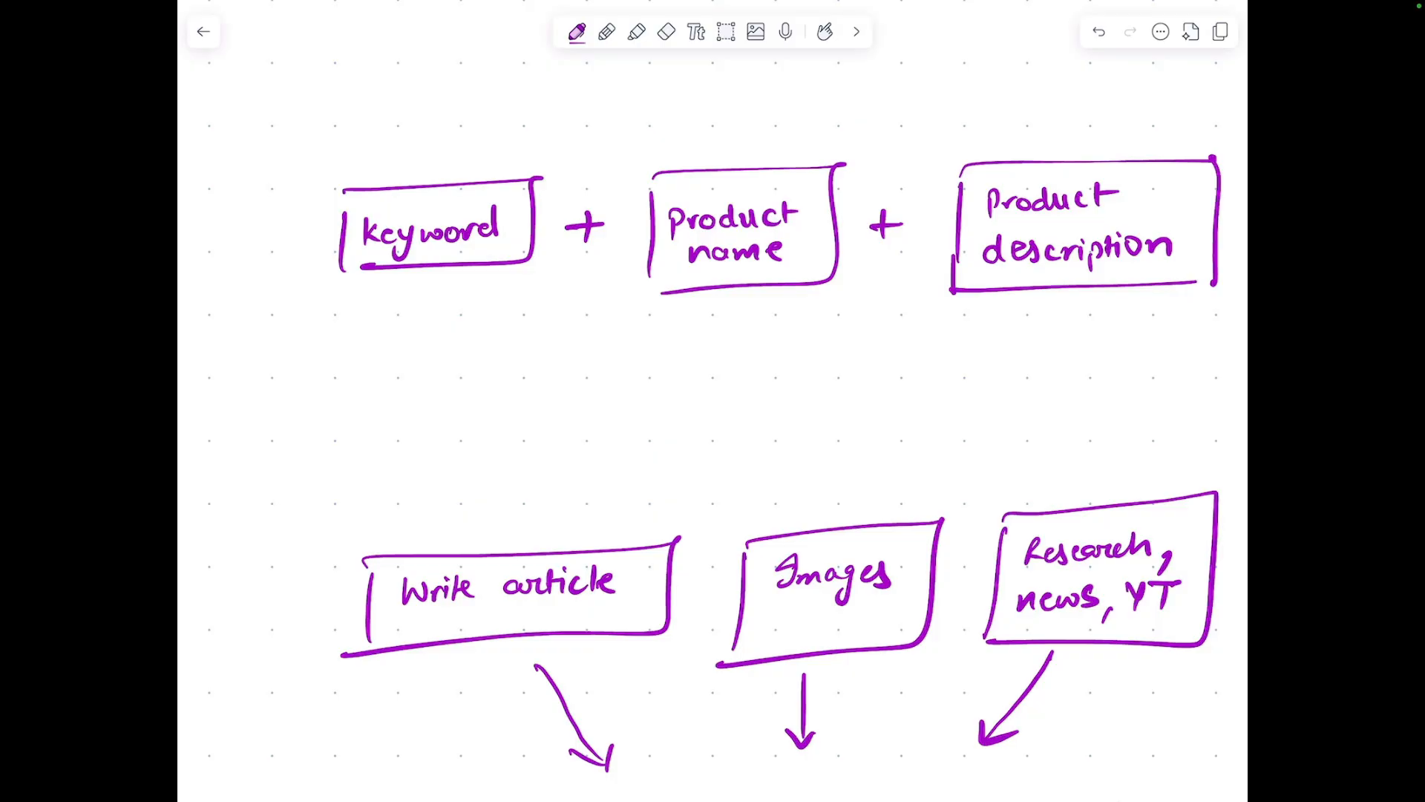
click(578, 31)
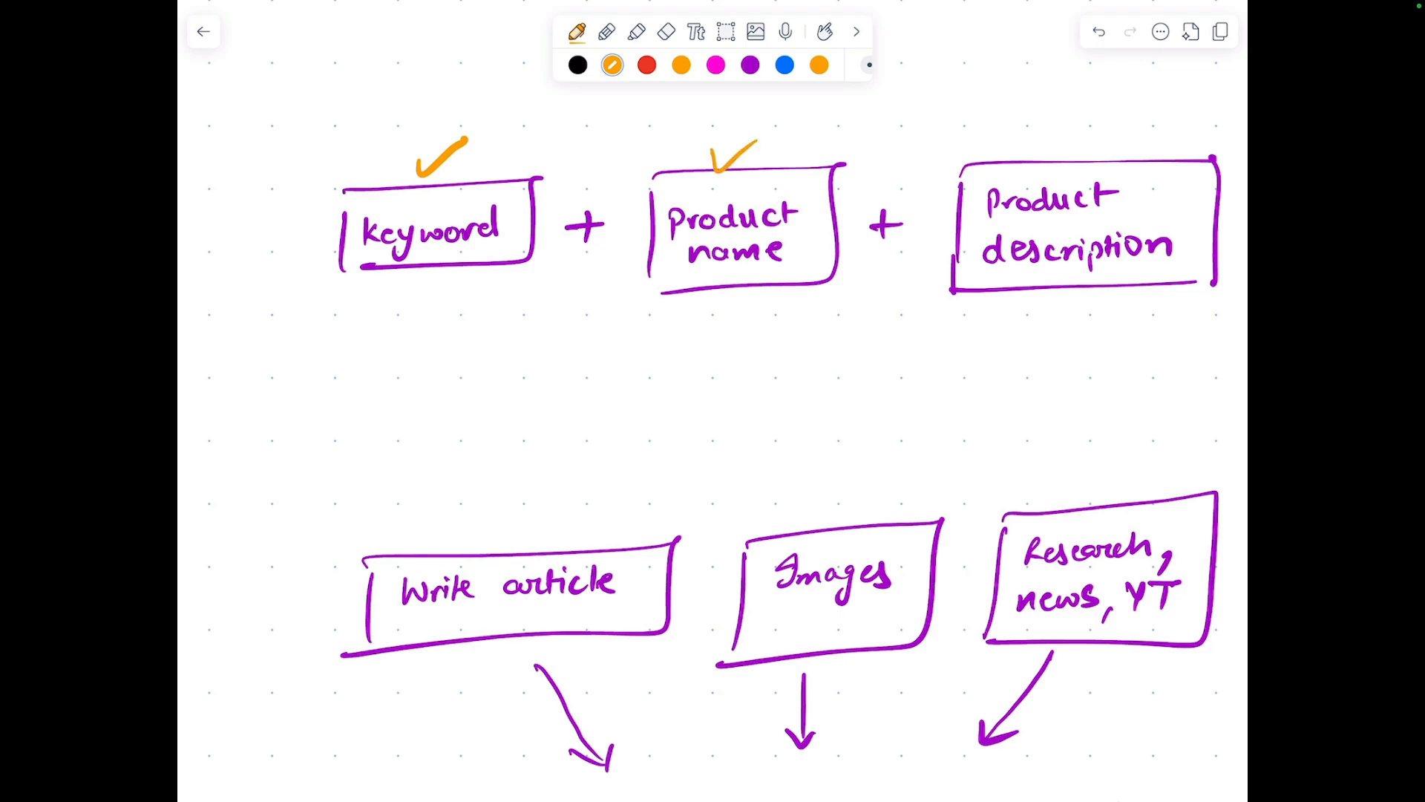
drag(1036, 150, 1131, 104)
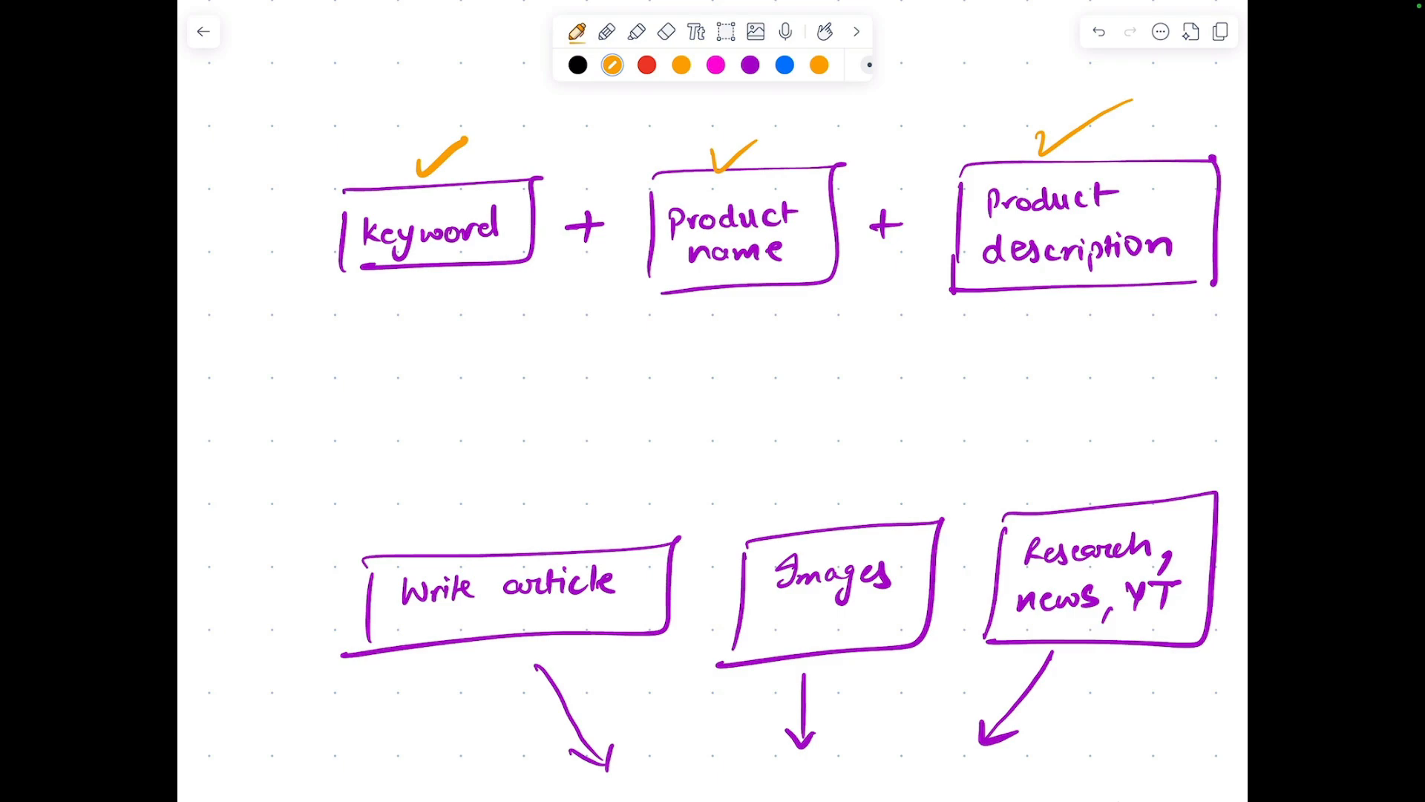
click(294, 319)
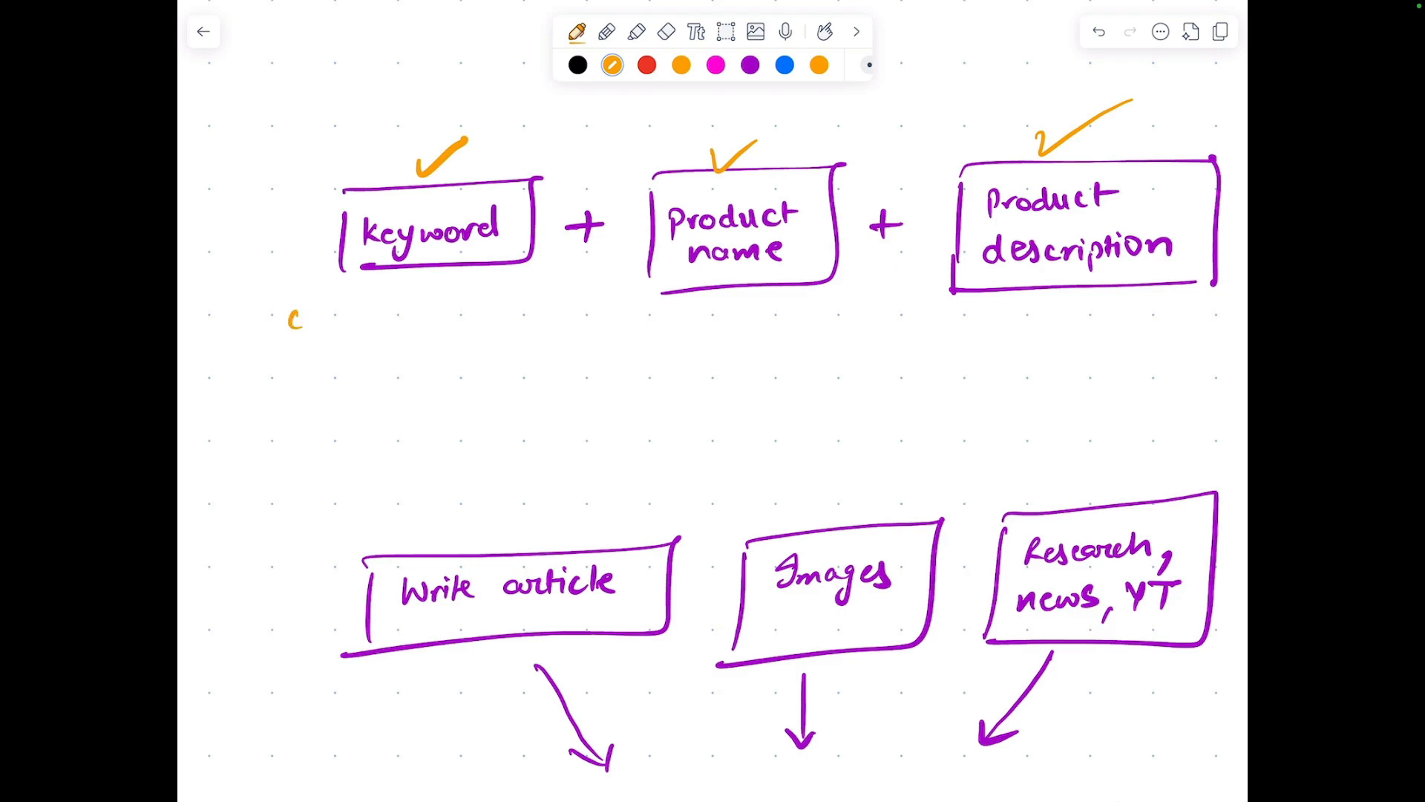
text(cold brew recip)
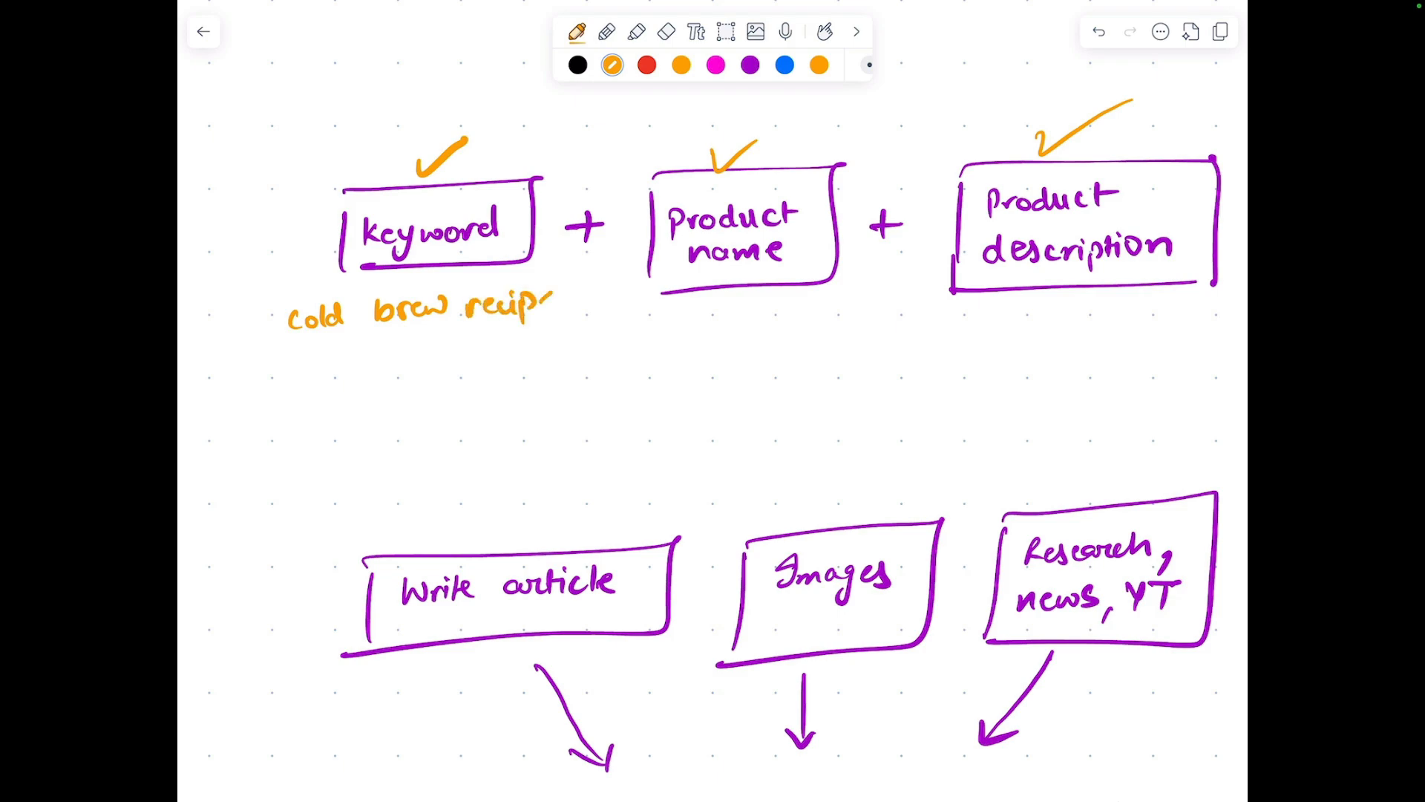
drag(304, 351, 585, 330)
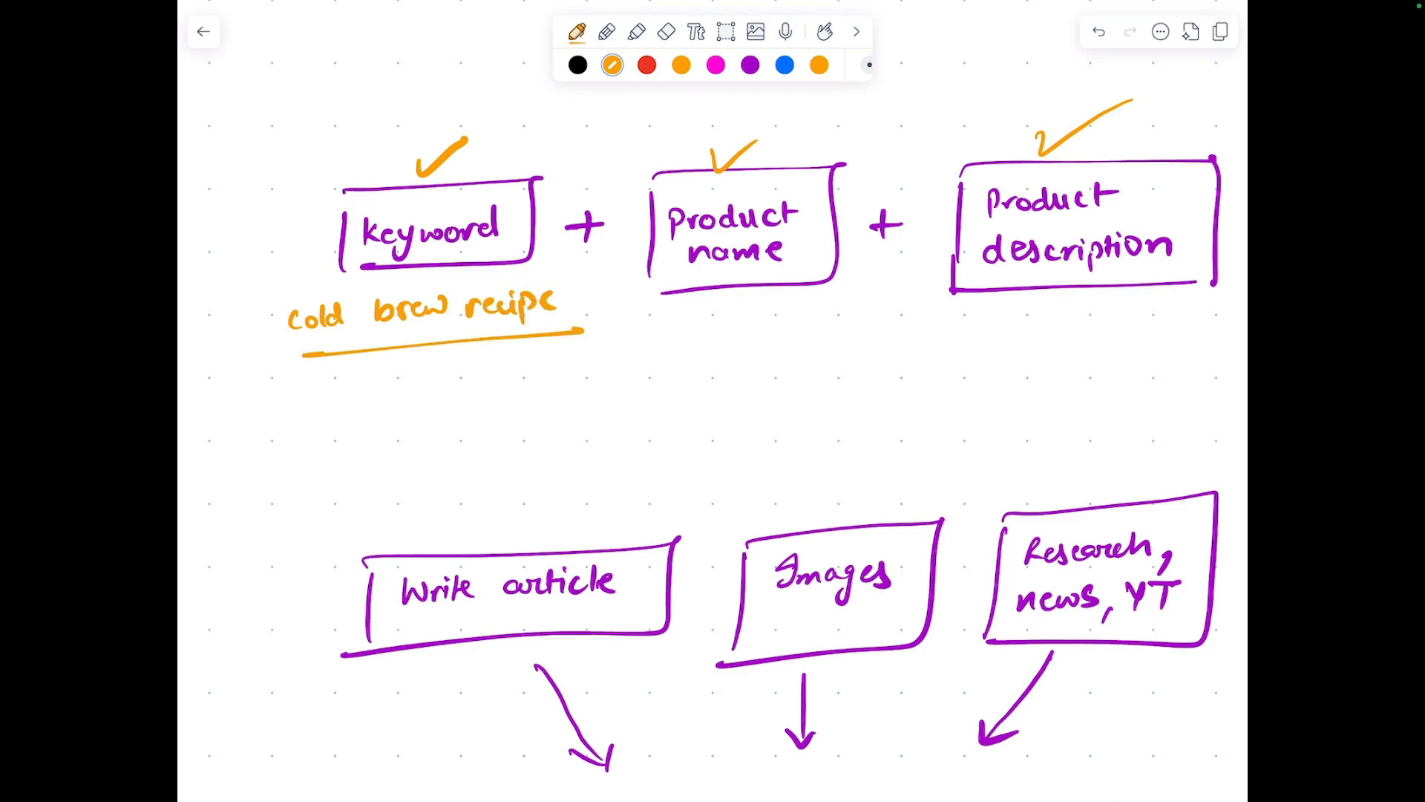
- Write 'sleepy owl' beneath the Product name box and underline it
text(sleepy)
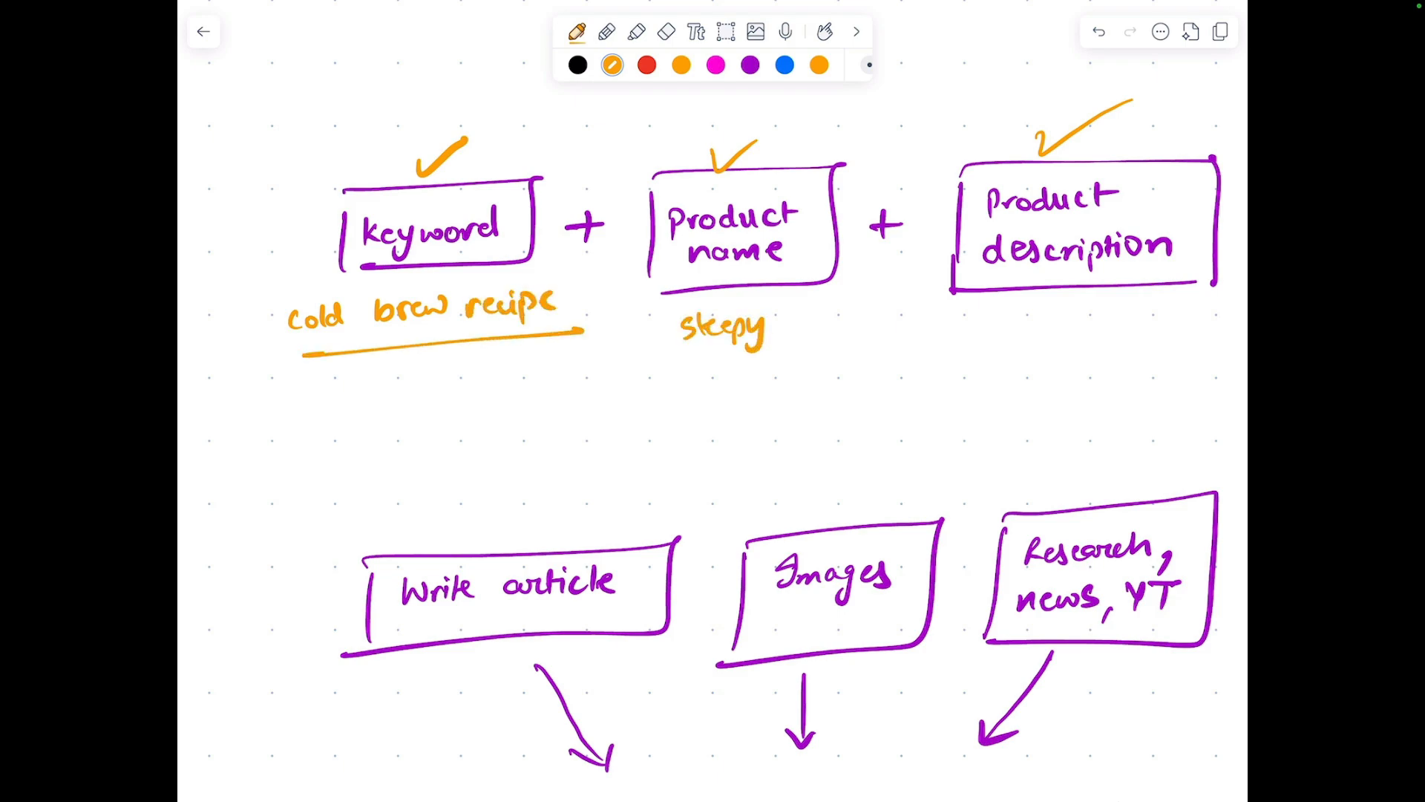
text(owl)
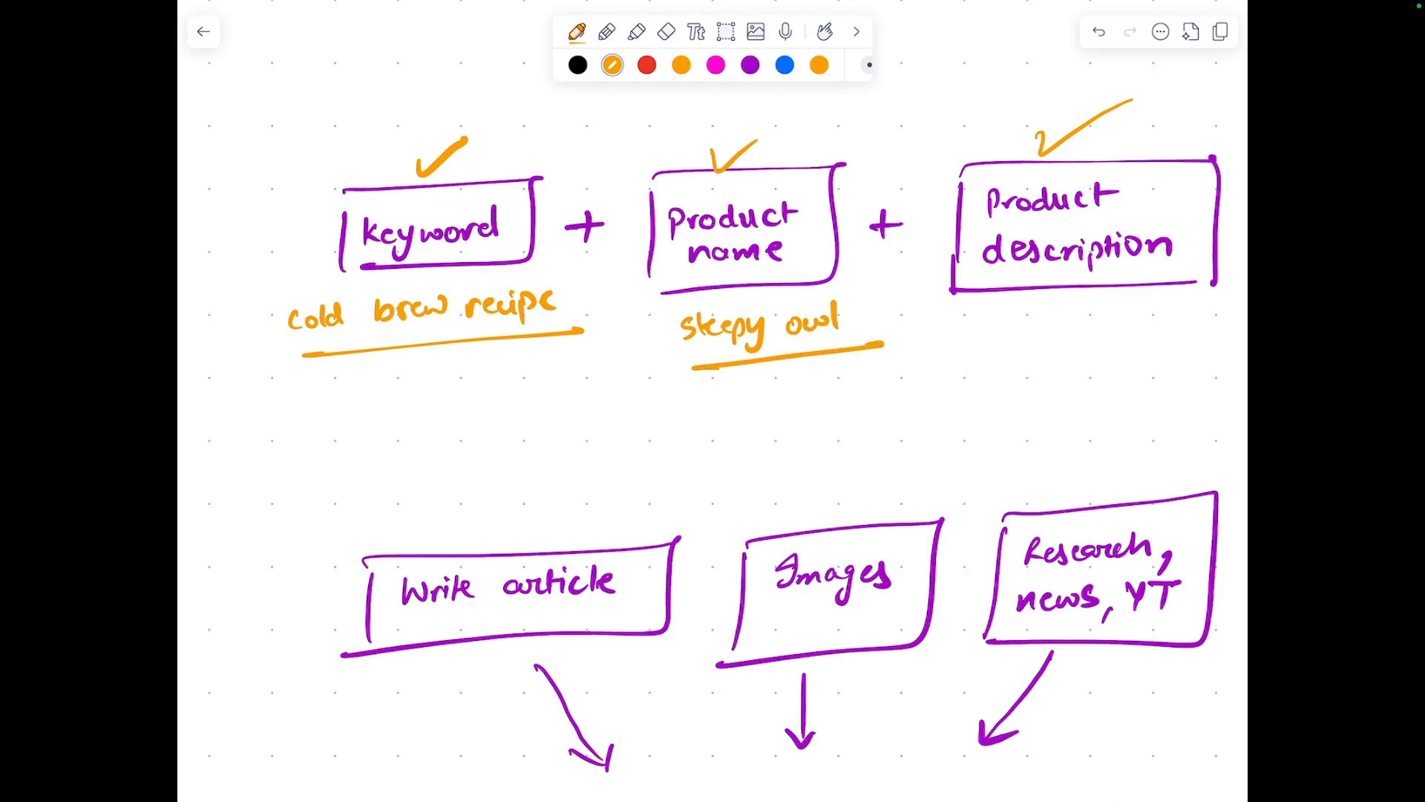
drag(1019, 300, 1091, 355)
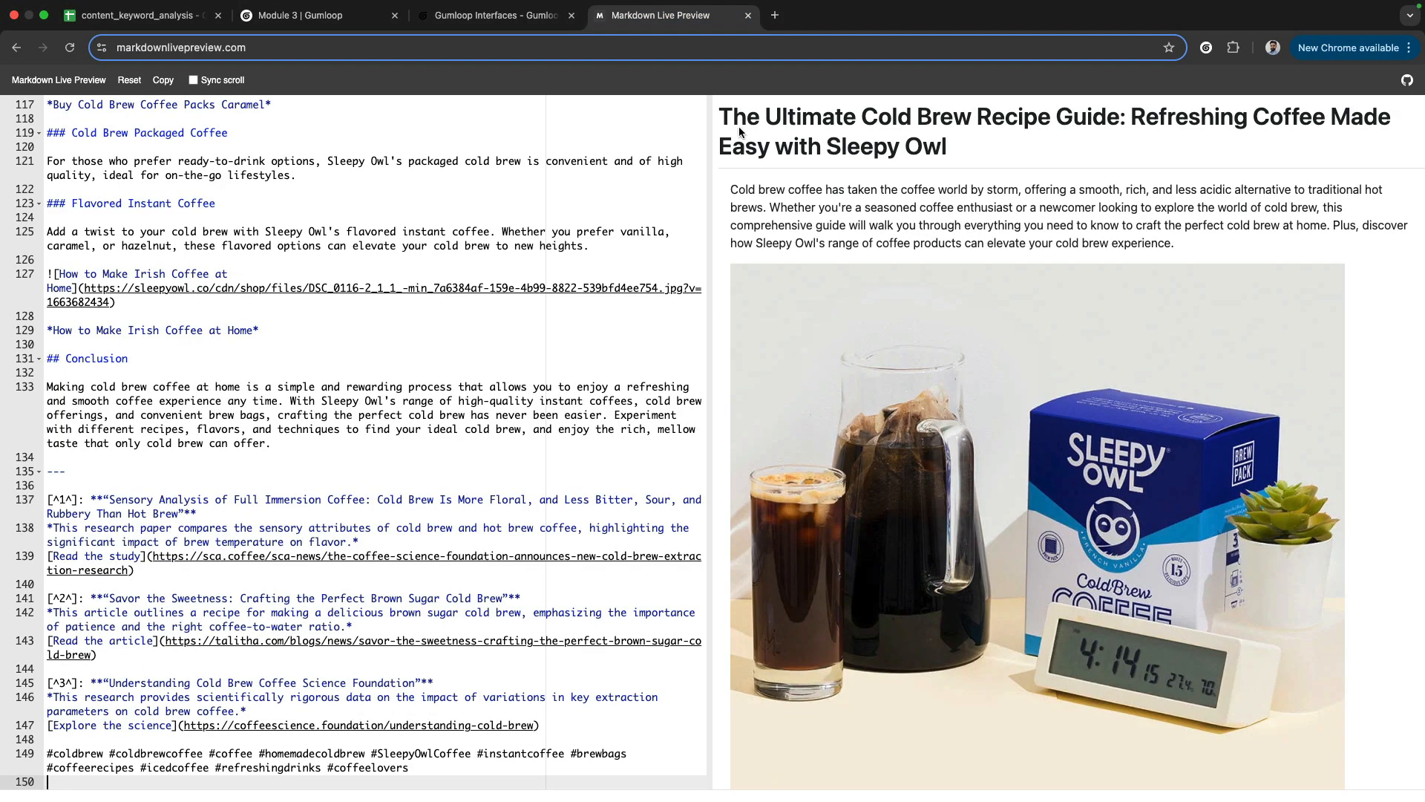
mouse_move(890, 533)
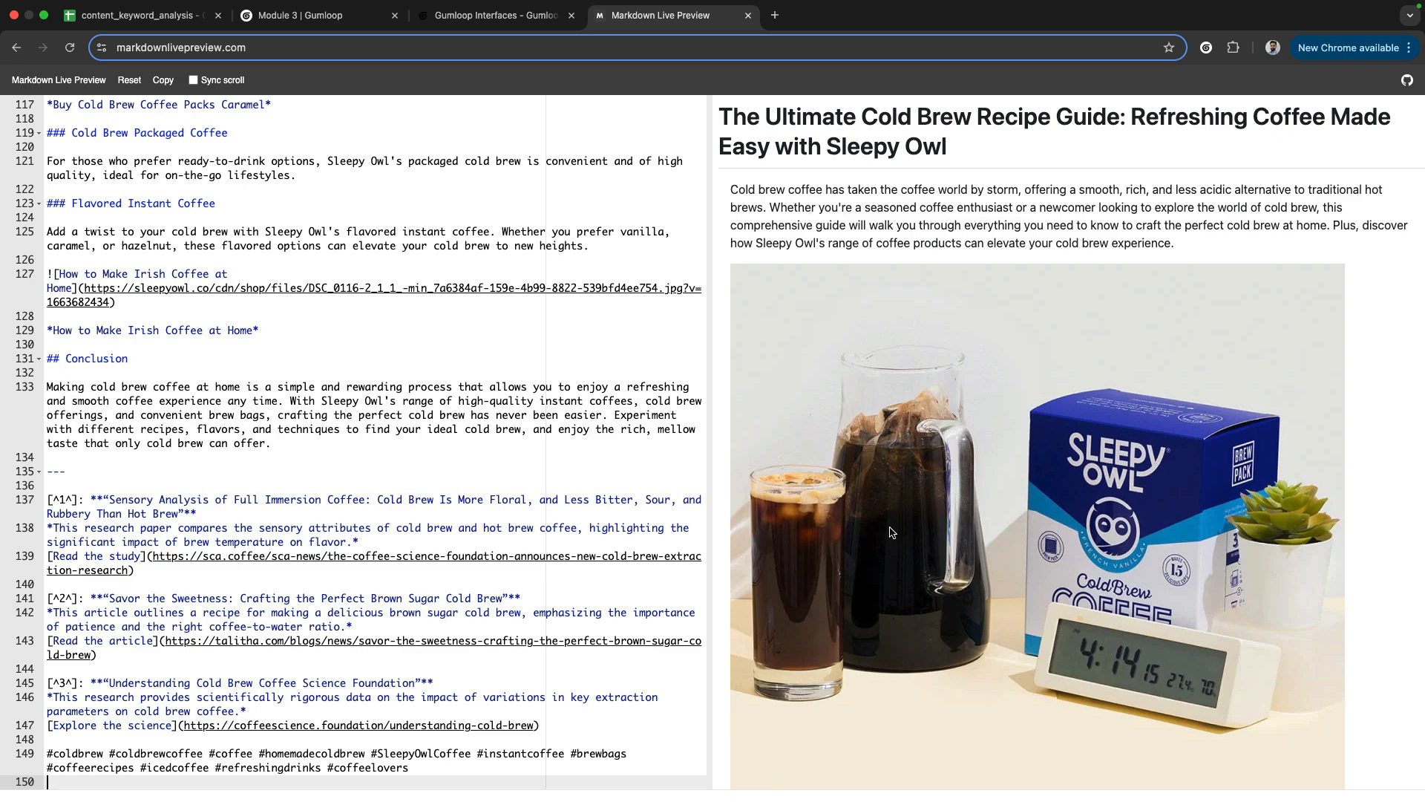
scroll(down, 3)
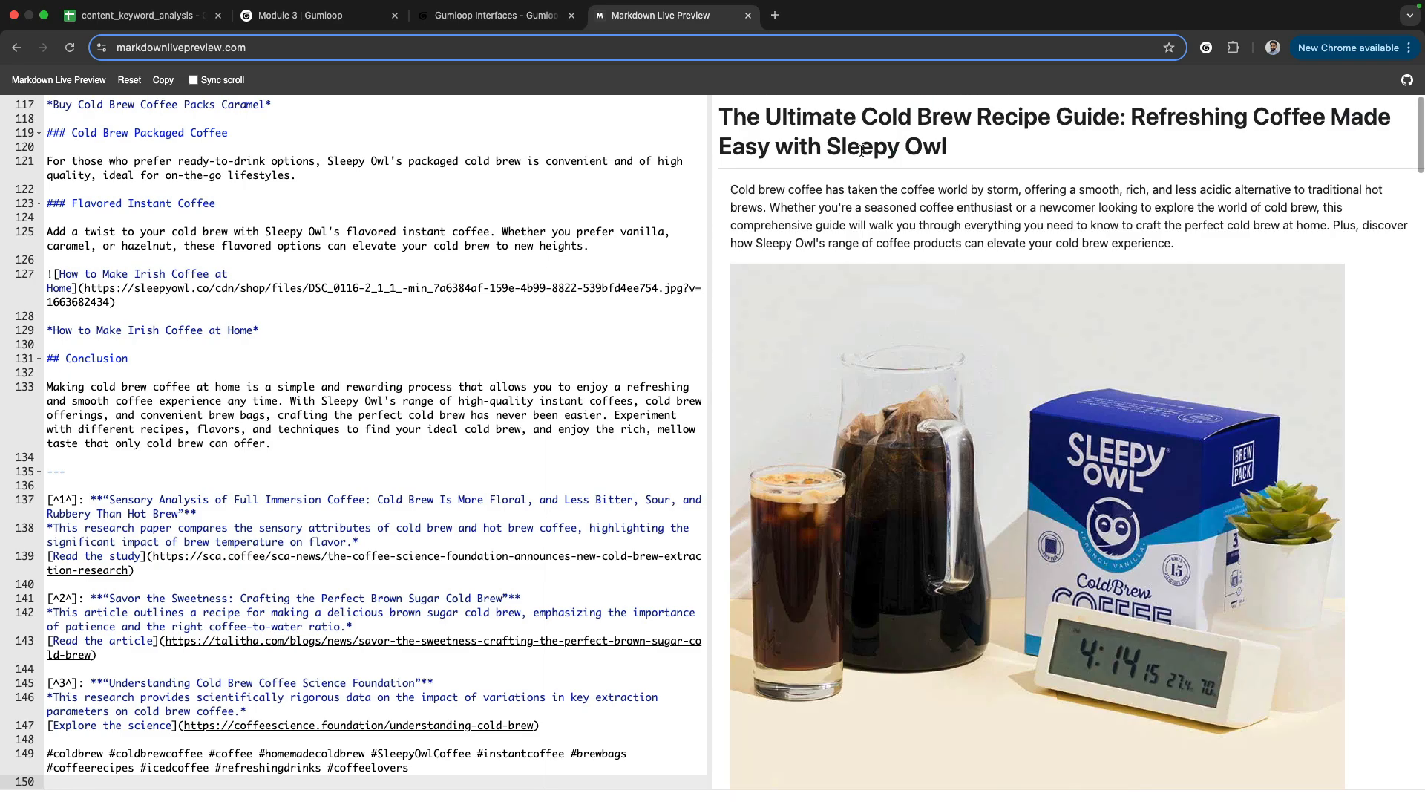
mouse_move(953, 504)
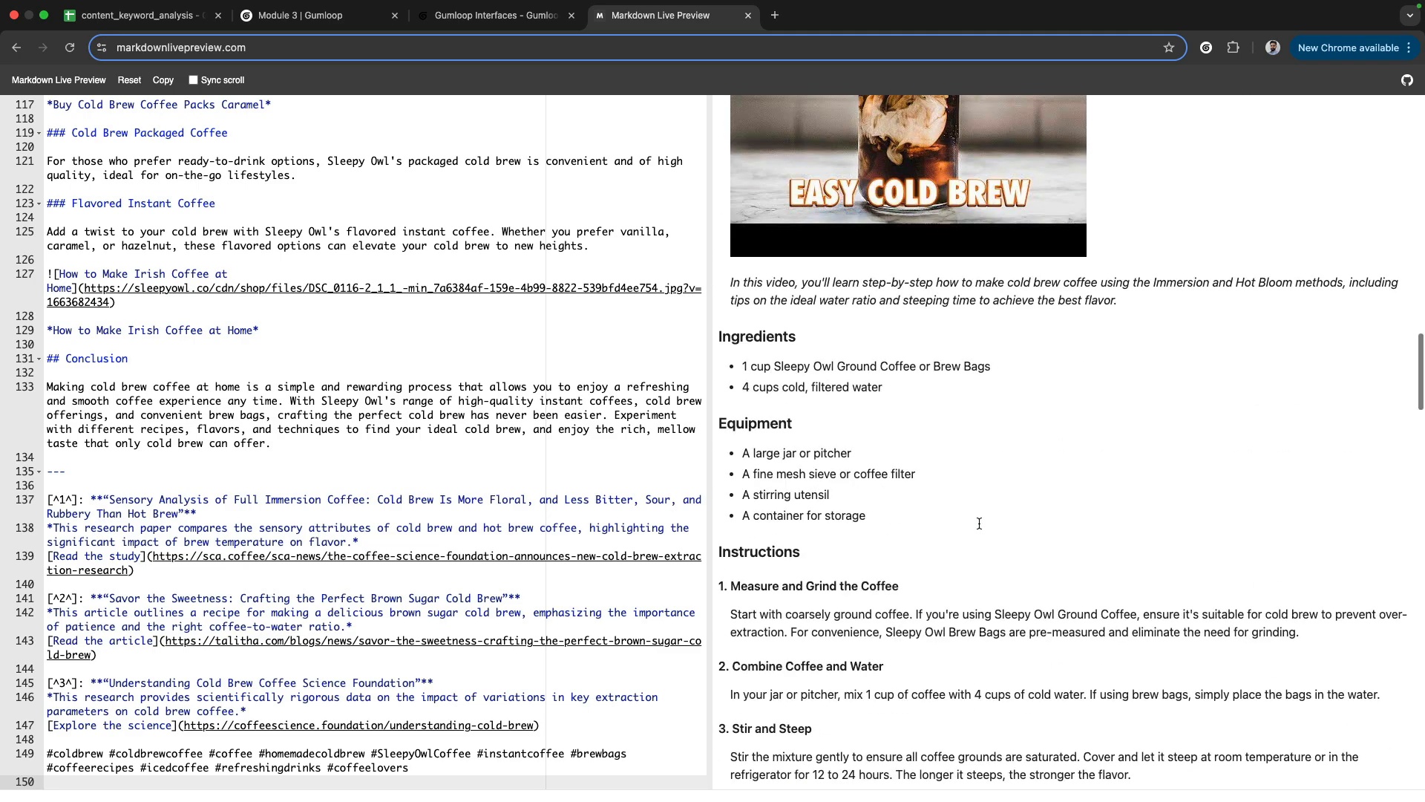
scroll(down, 3)
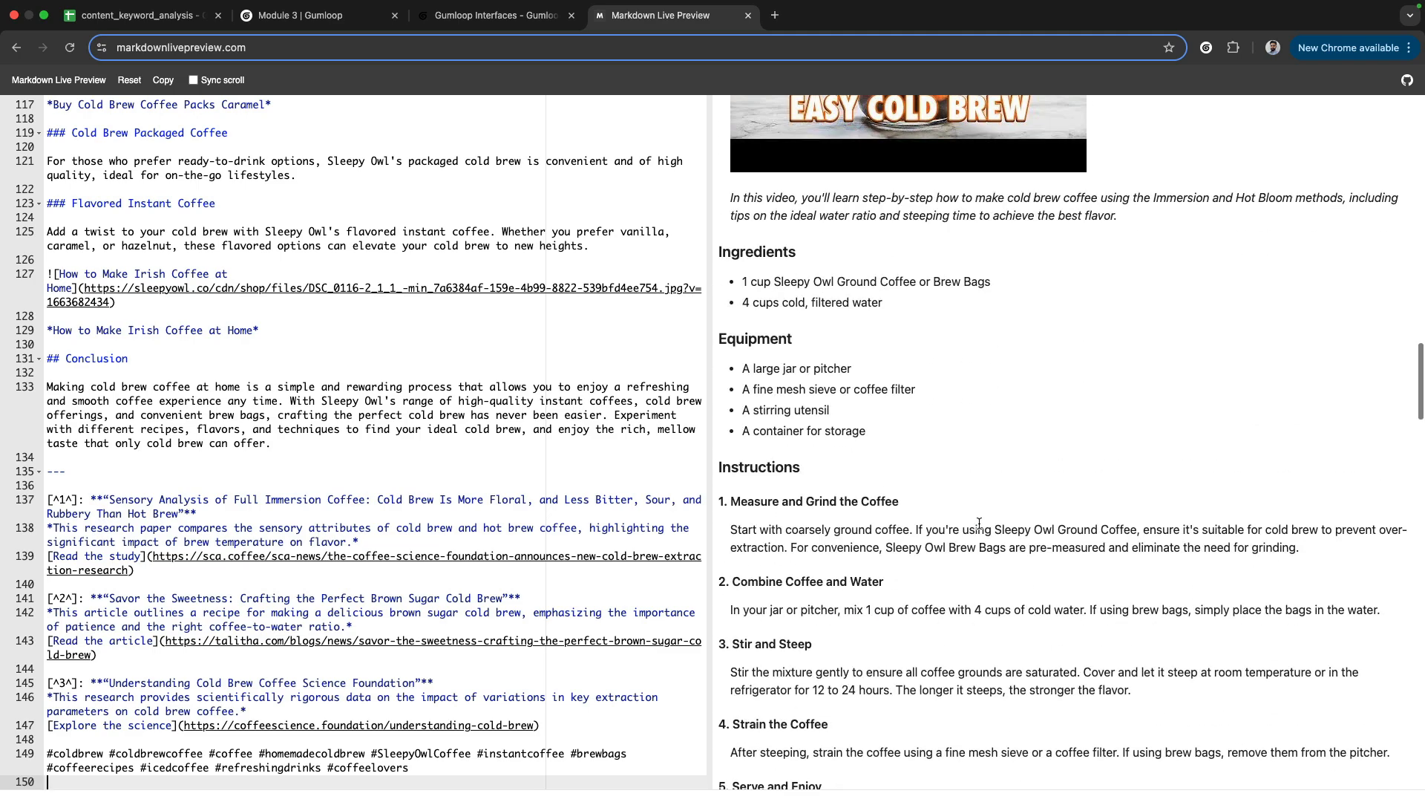
scroll(down, 3)
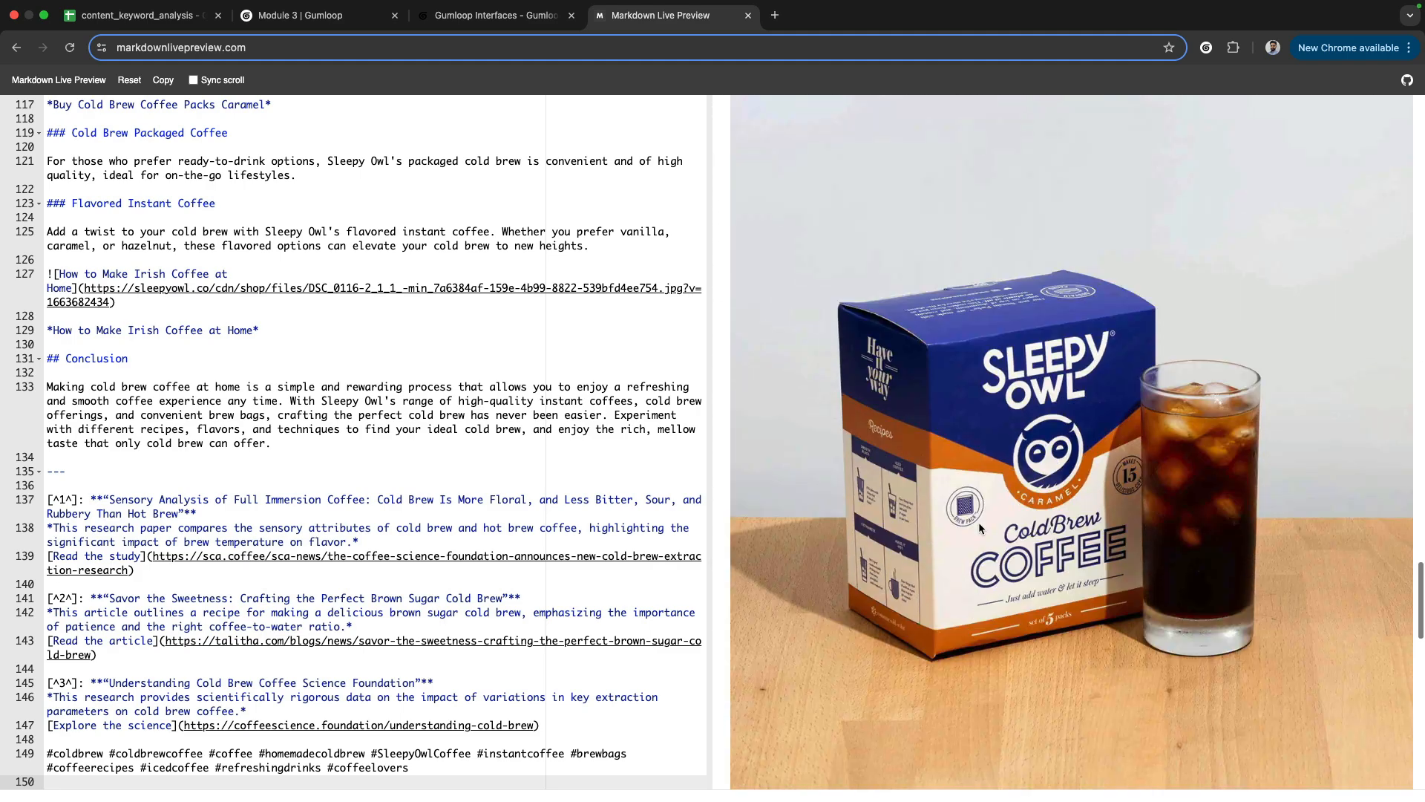
scroll(down, 3)
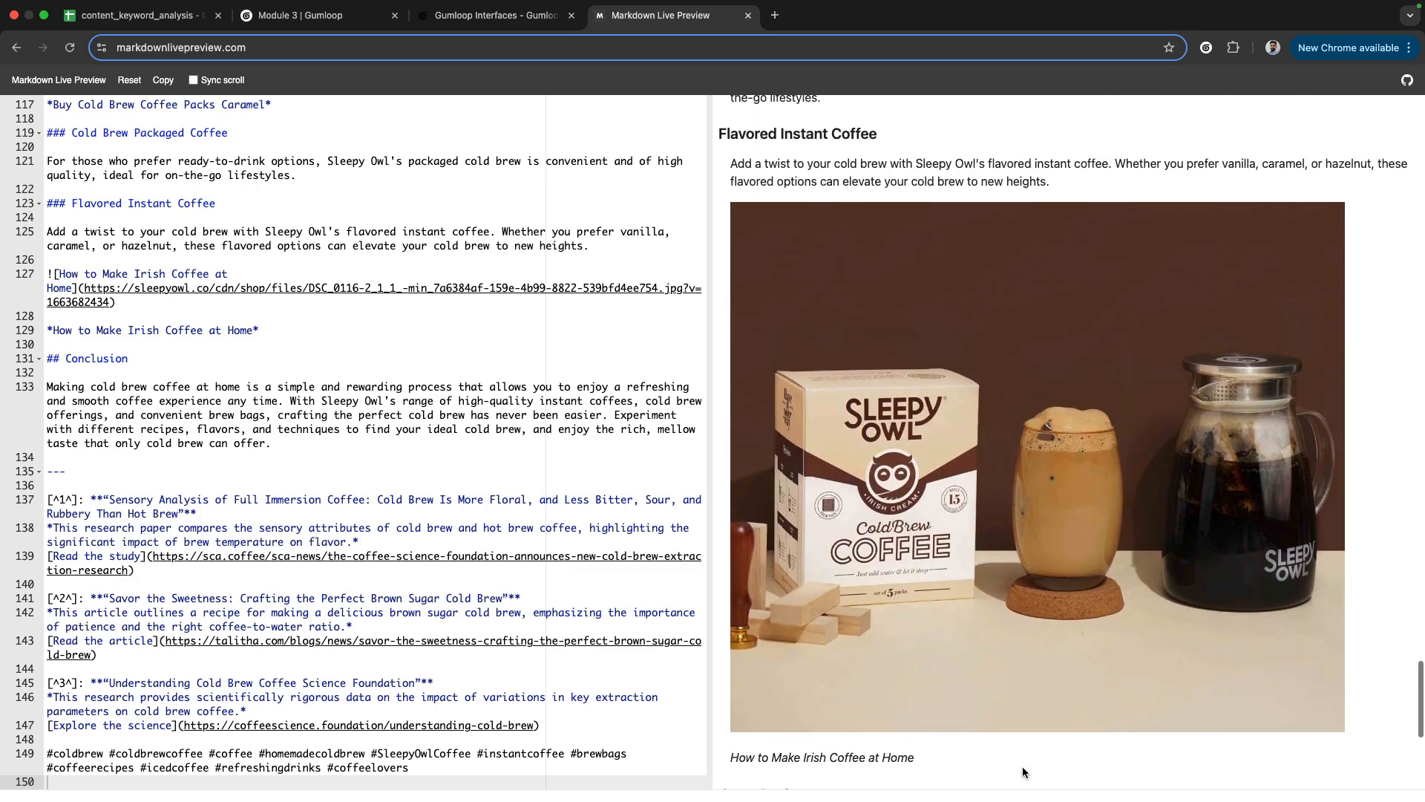
scroll(down, 3)
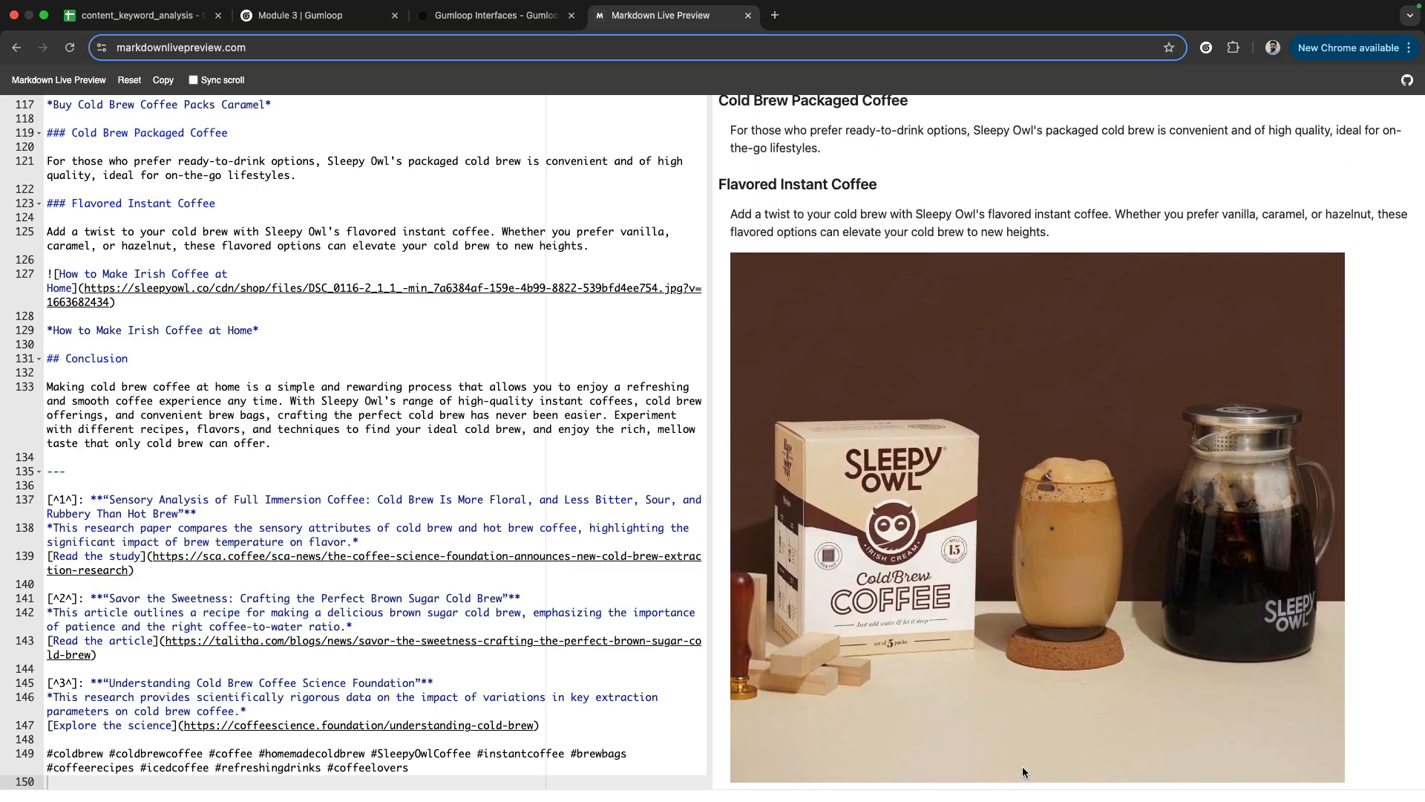
scroll(down, 3)
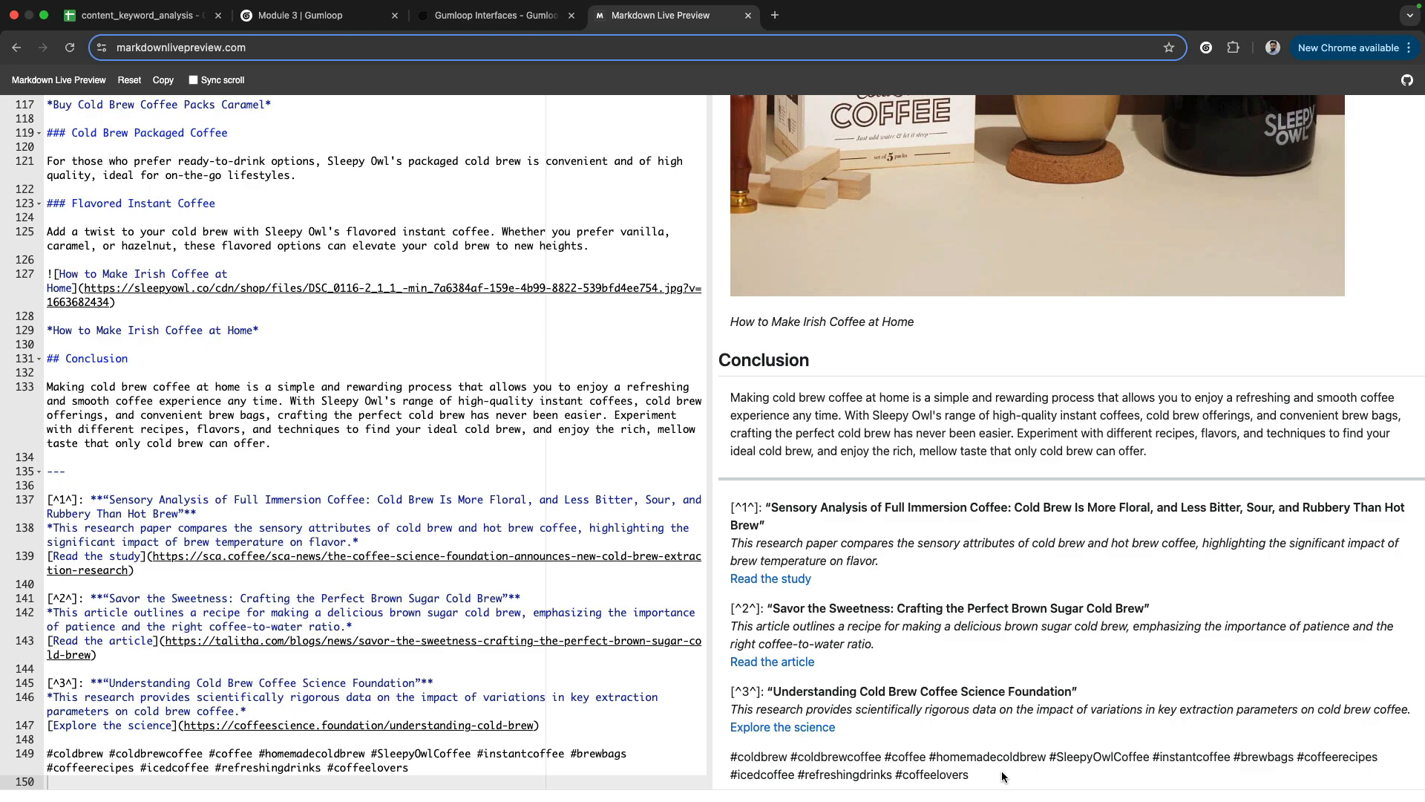
mouse_move(991, 762)
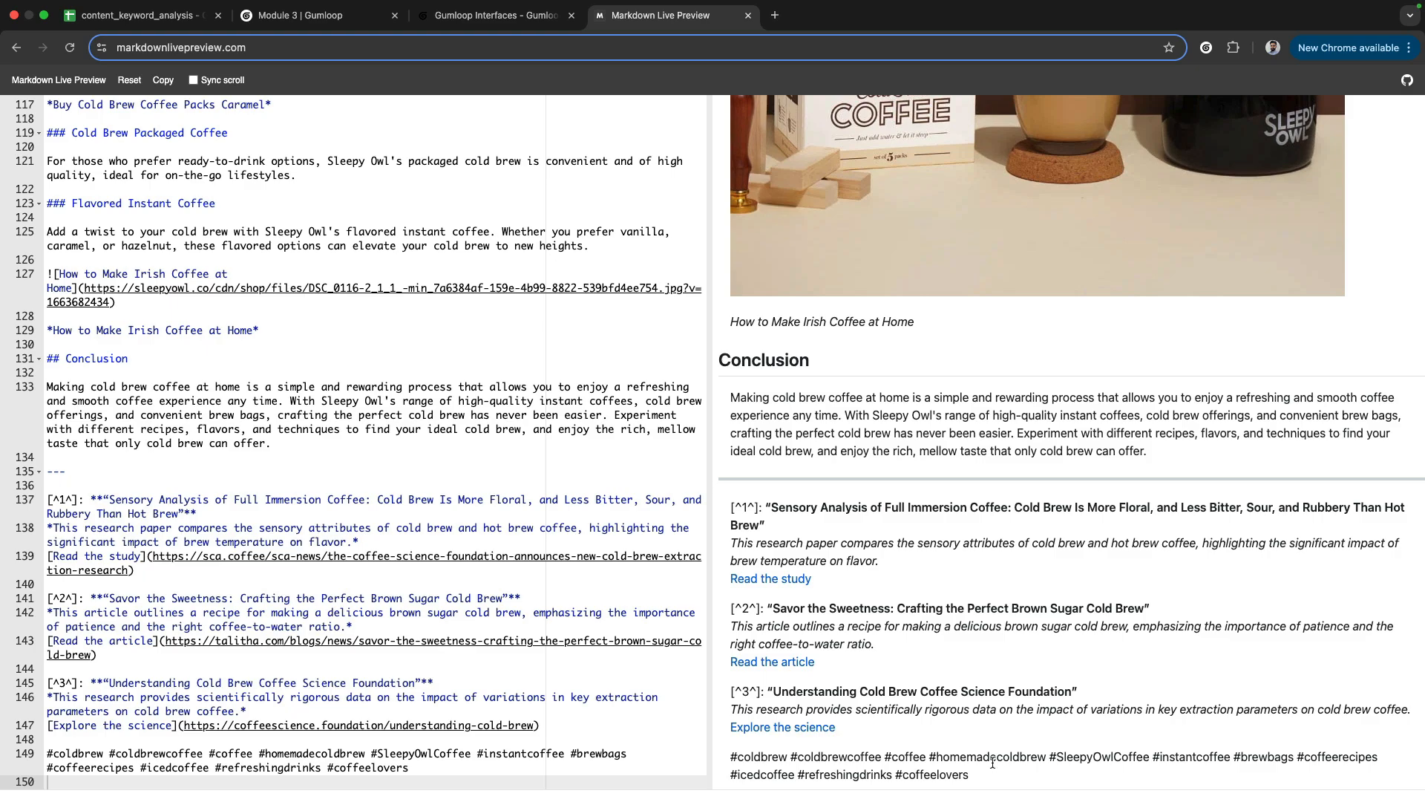
scroll(down, 3)
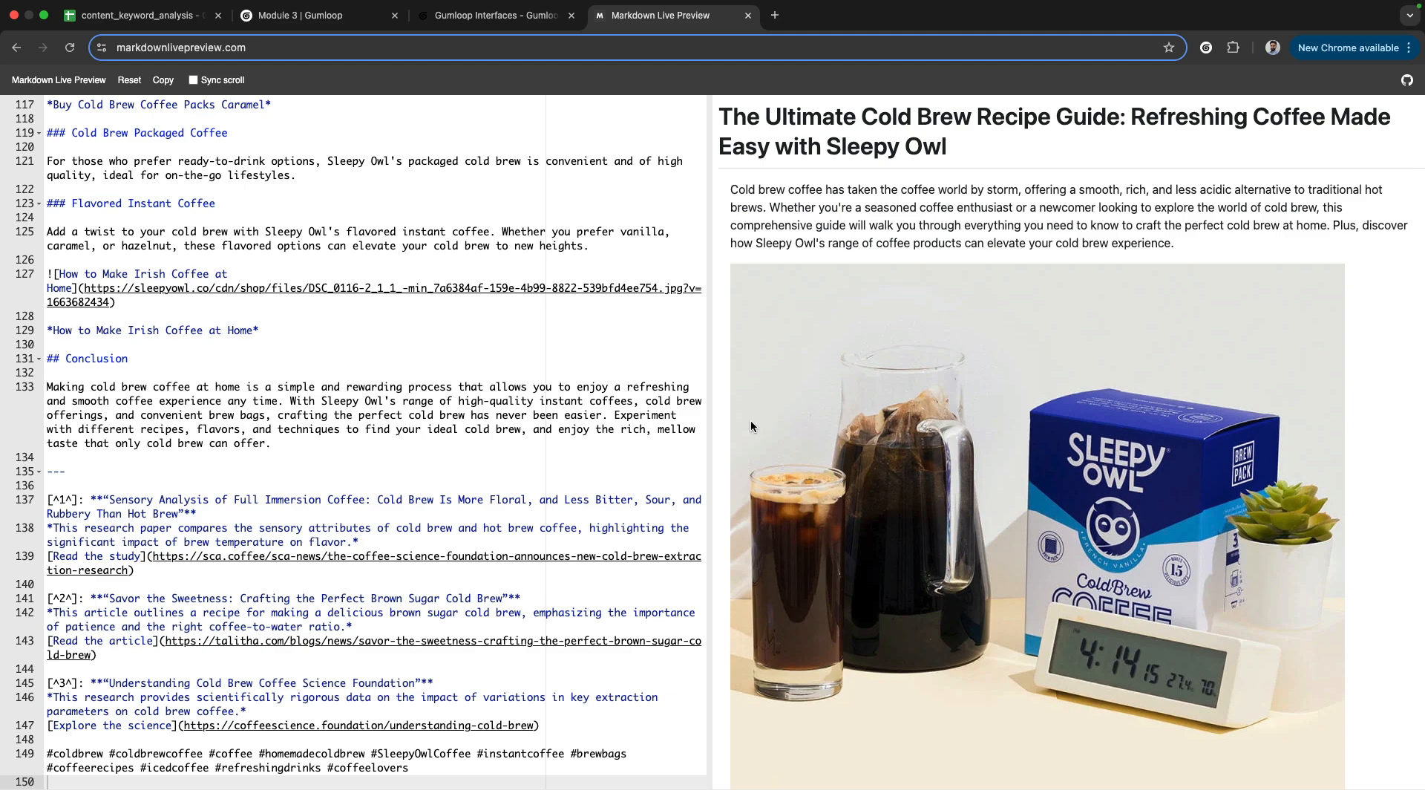
- Draw orange arrows from cold brew recipe, sleepy owl and the description to the Write article, Images and research boxes
click(317, 15)
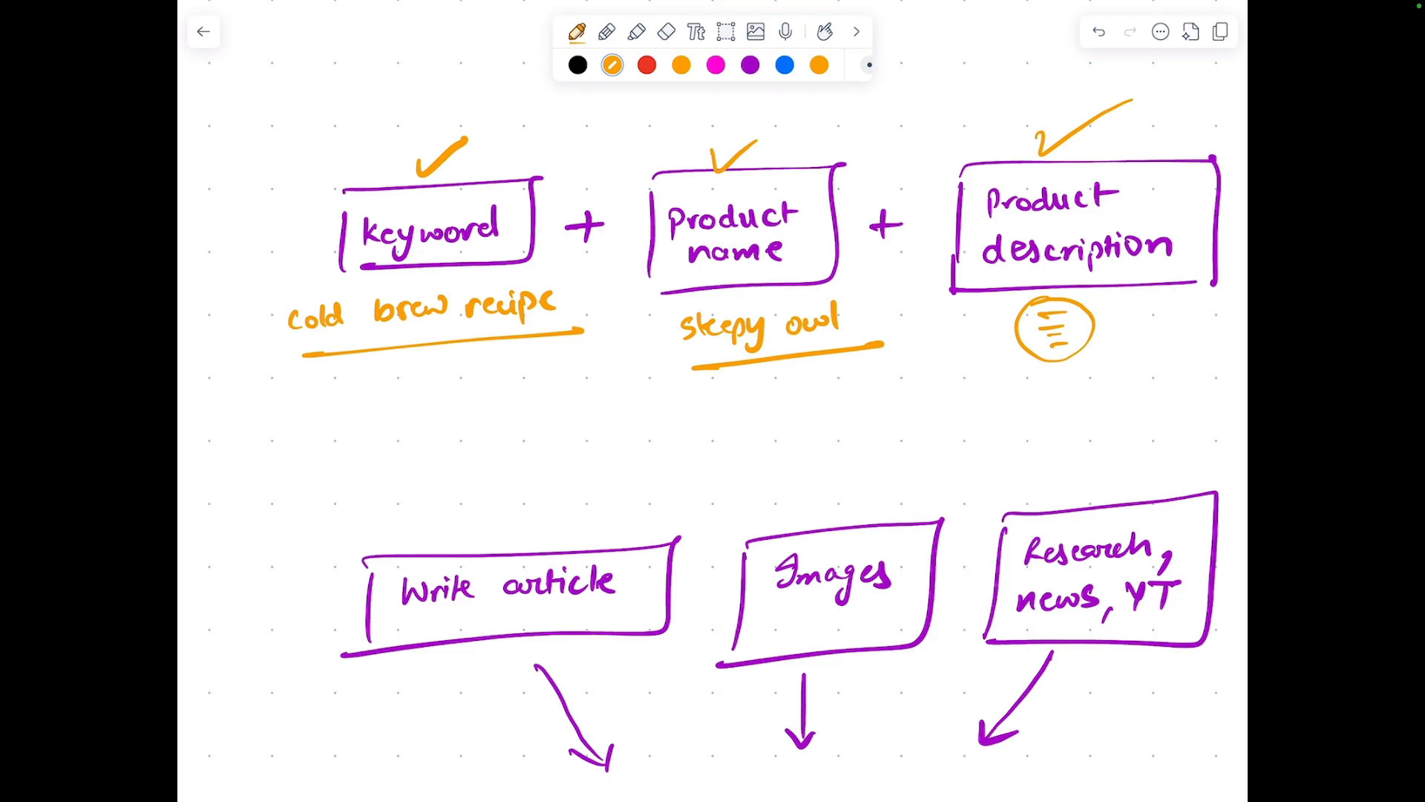
click(666, 31)
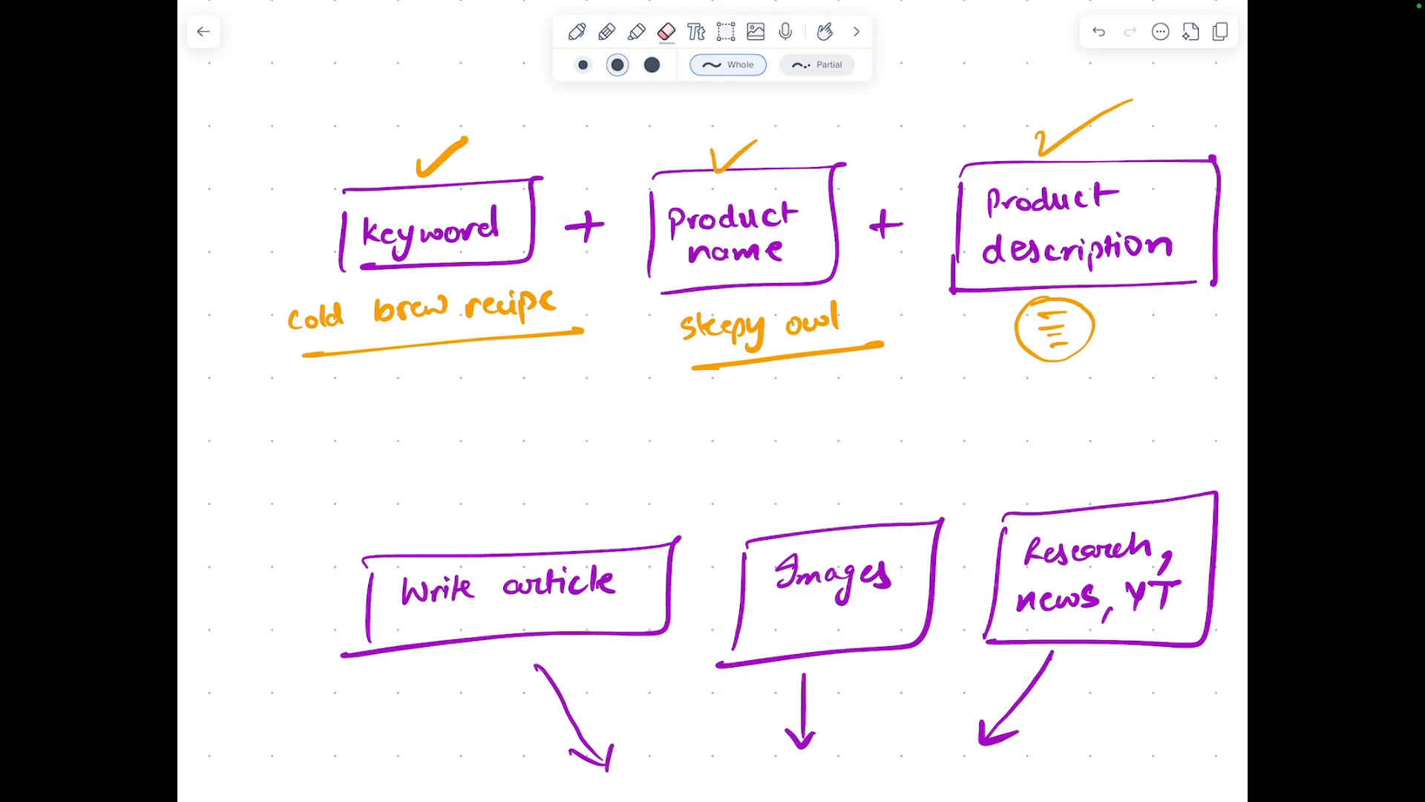
drag(404, 372, 419, 536)
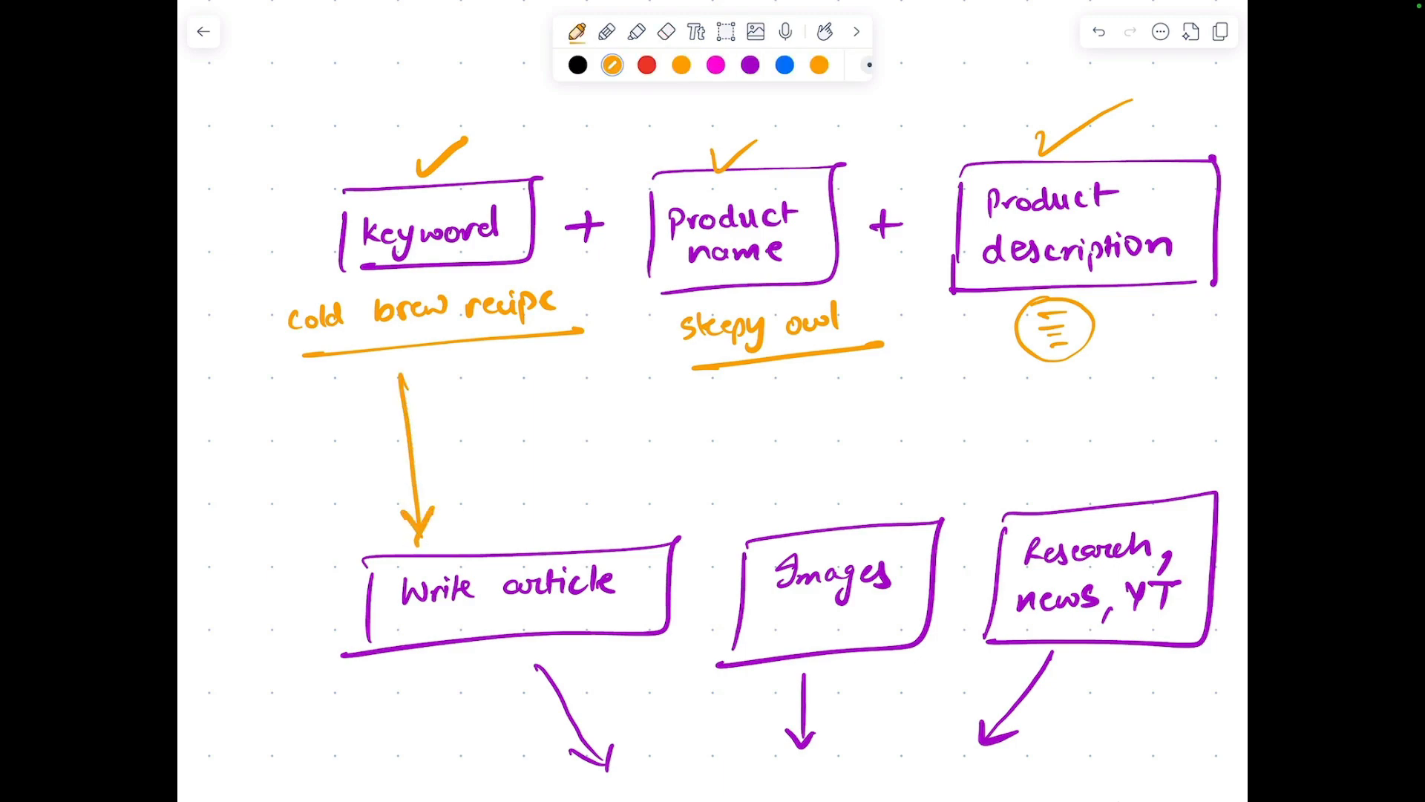
drag(976, 350, 577, 518)
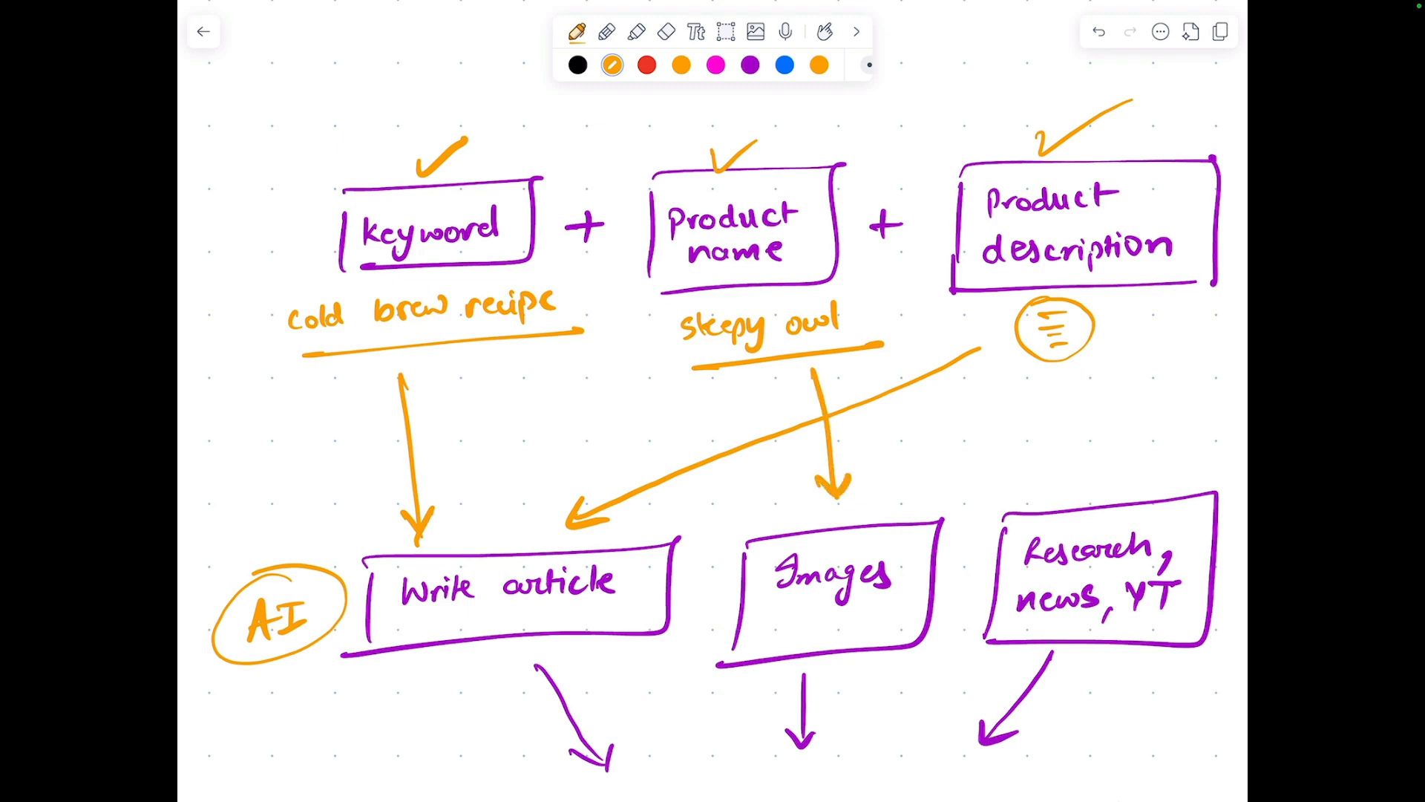
drag(514, 331, 727, 505)
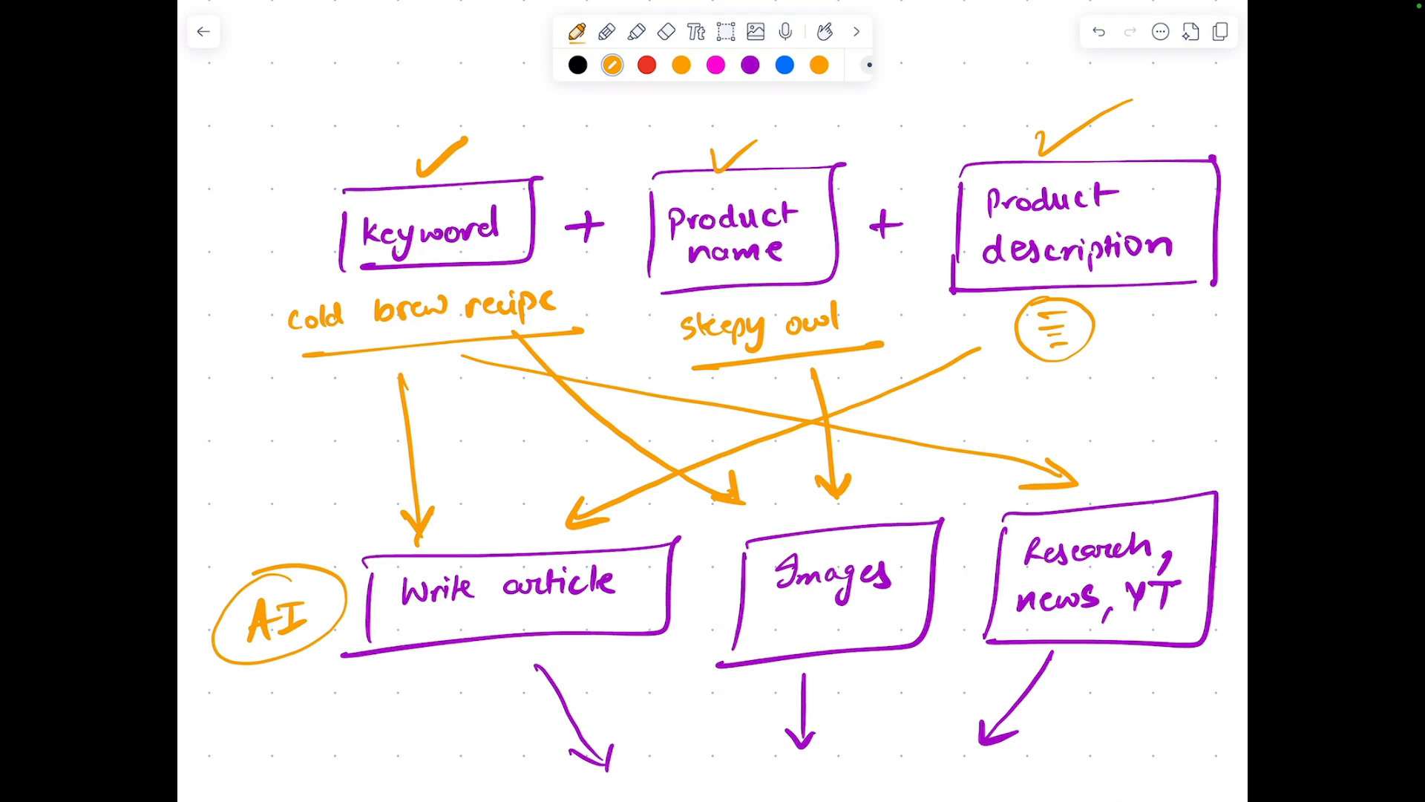
scroll(down, 3)
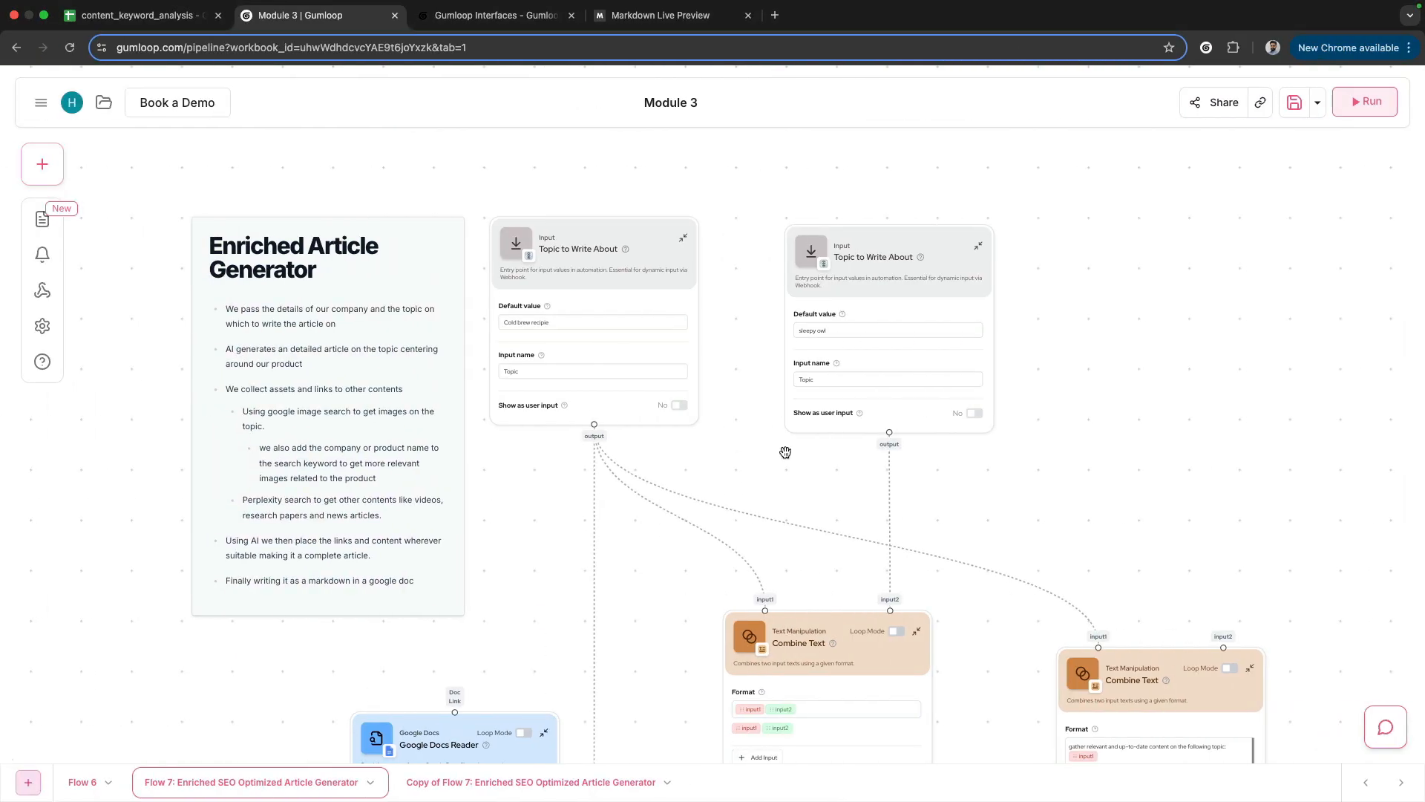
- Pan the Enriched Article Generator canvas across the notes, Topic inputs and Combine Text nodes
drag(786, 452, 799, 420)
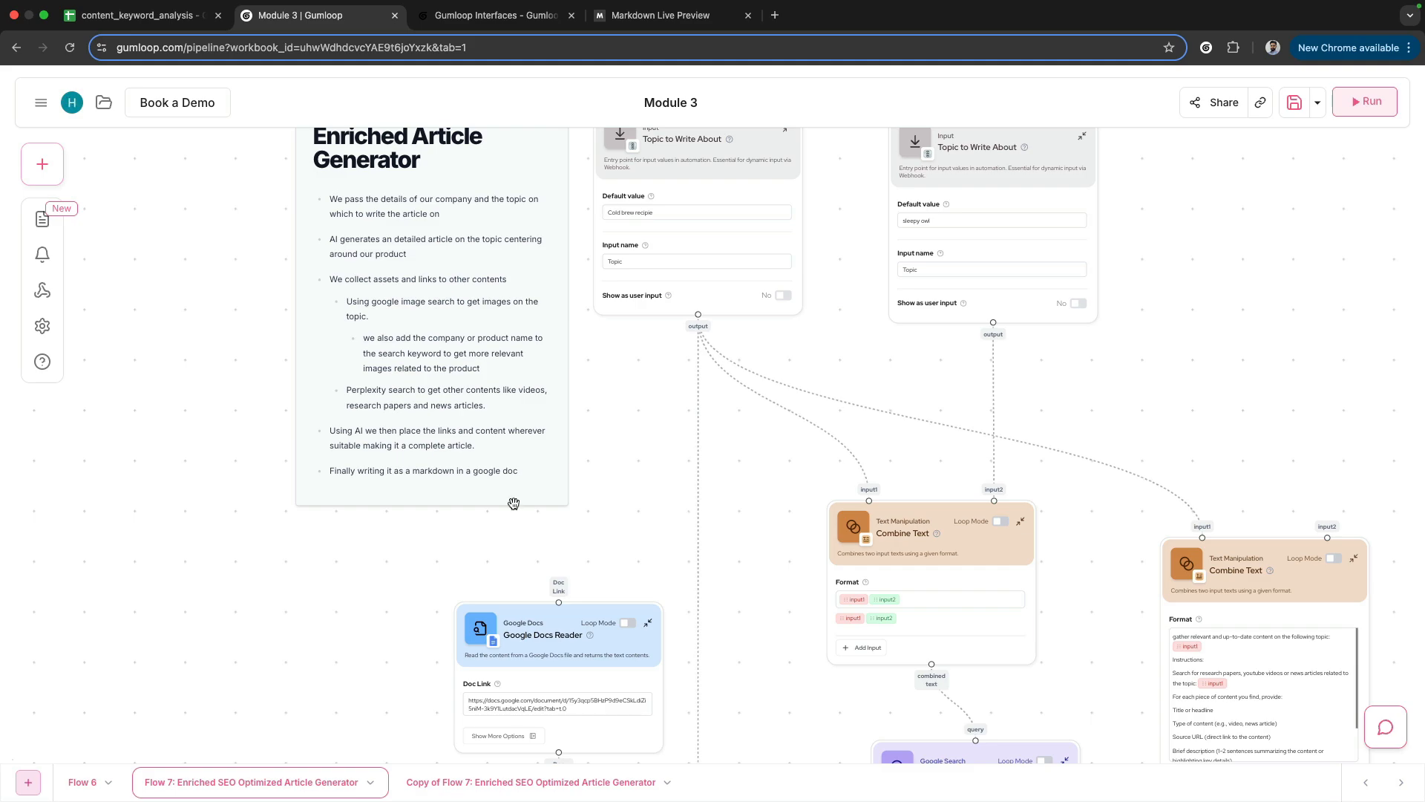
drag(513, 504, 573, 576)
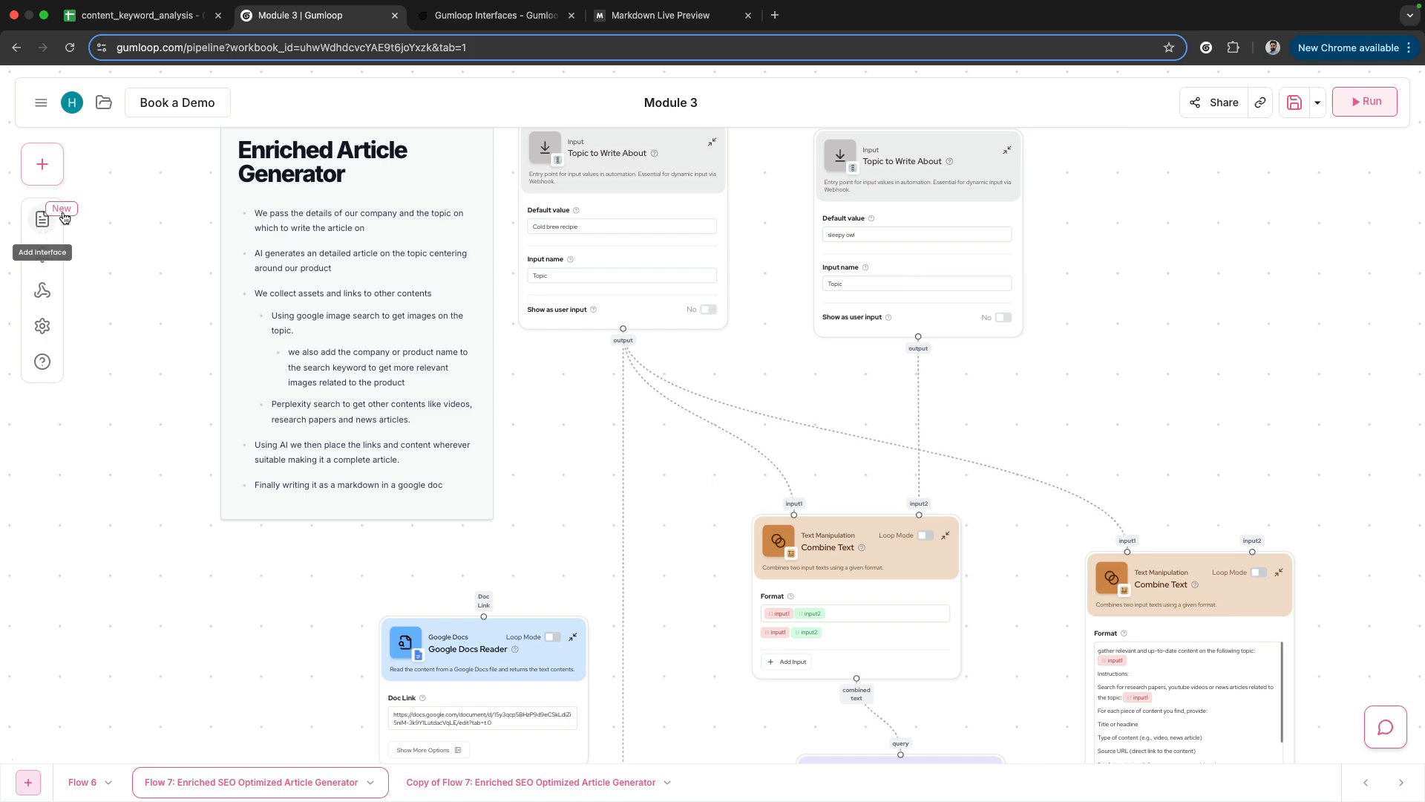
mouse_move(44, 230)
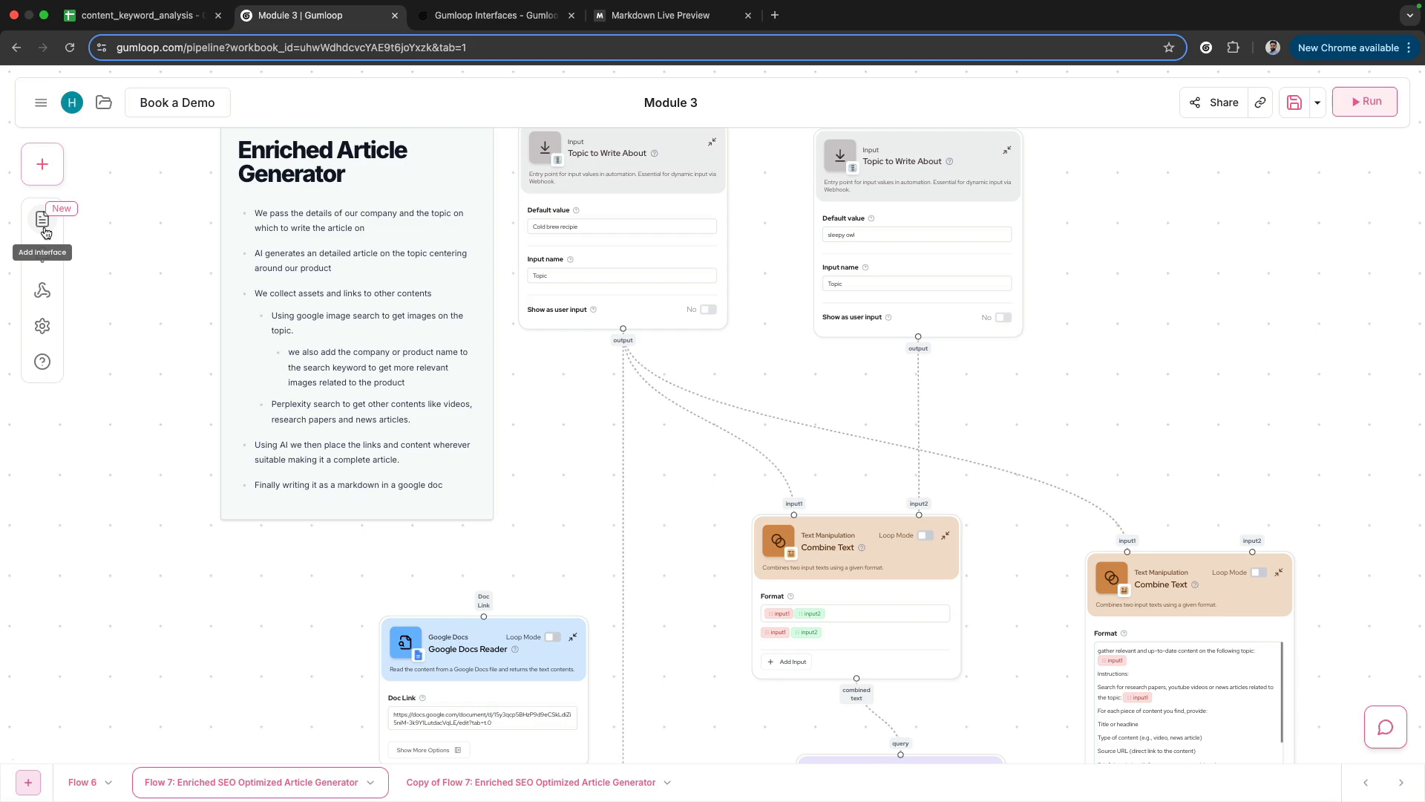
- Create a new interface with an emoji icon and the title 'my interface'
click(42, 220)
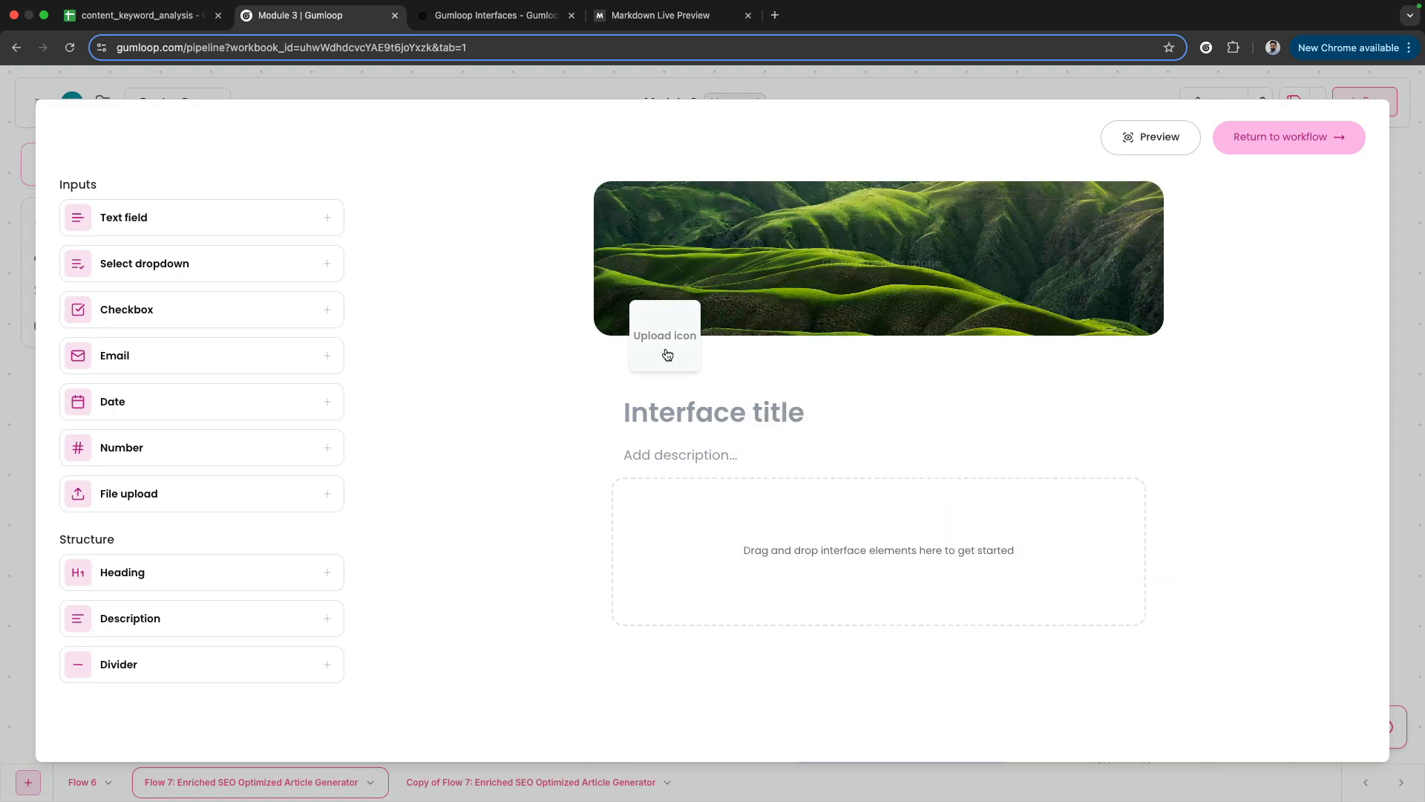
click(665, 335)
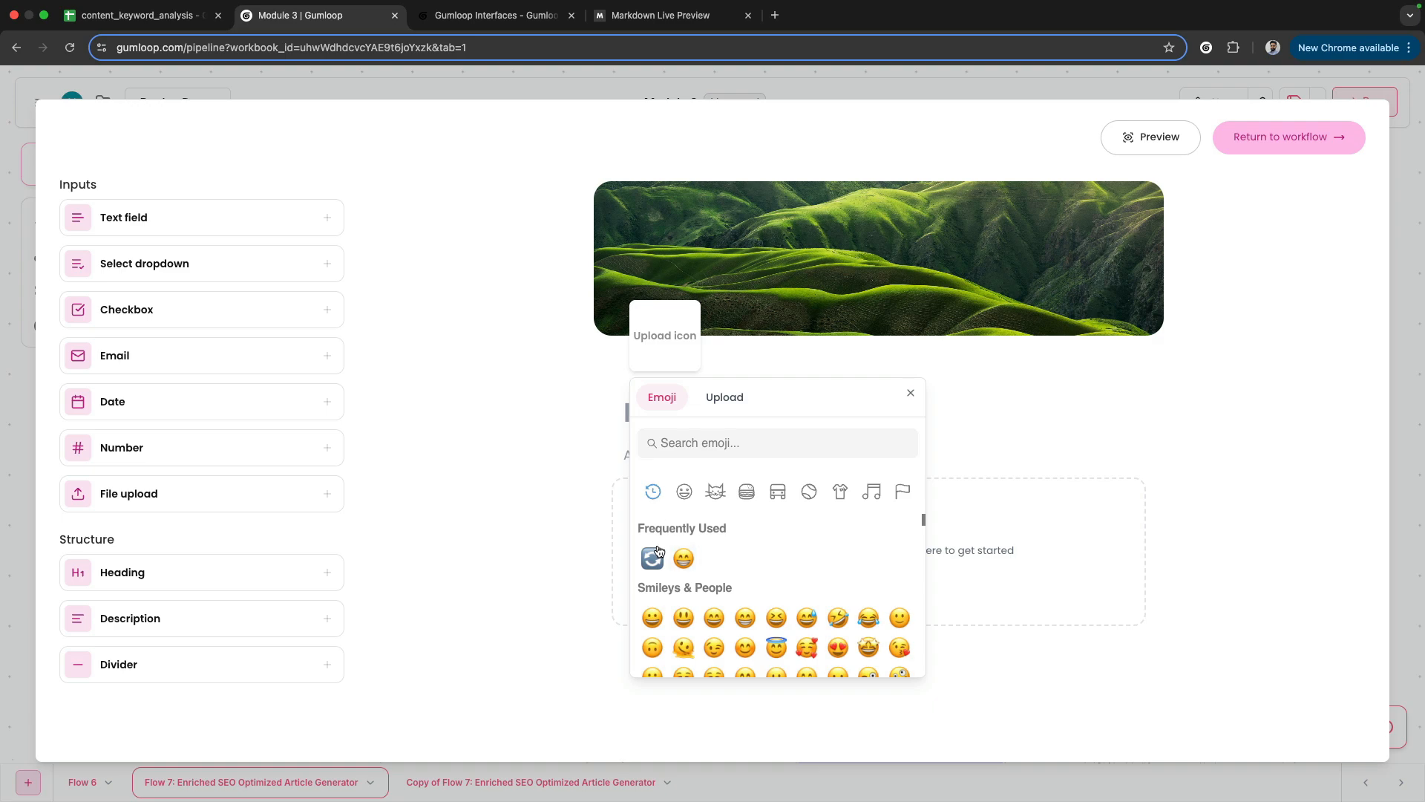
click(651, 558)
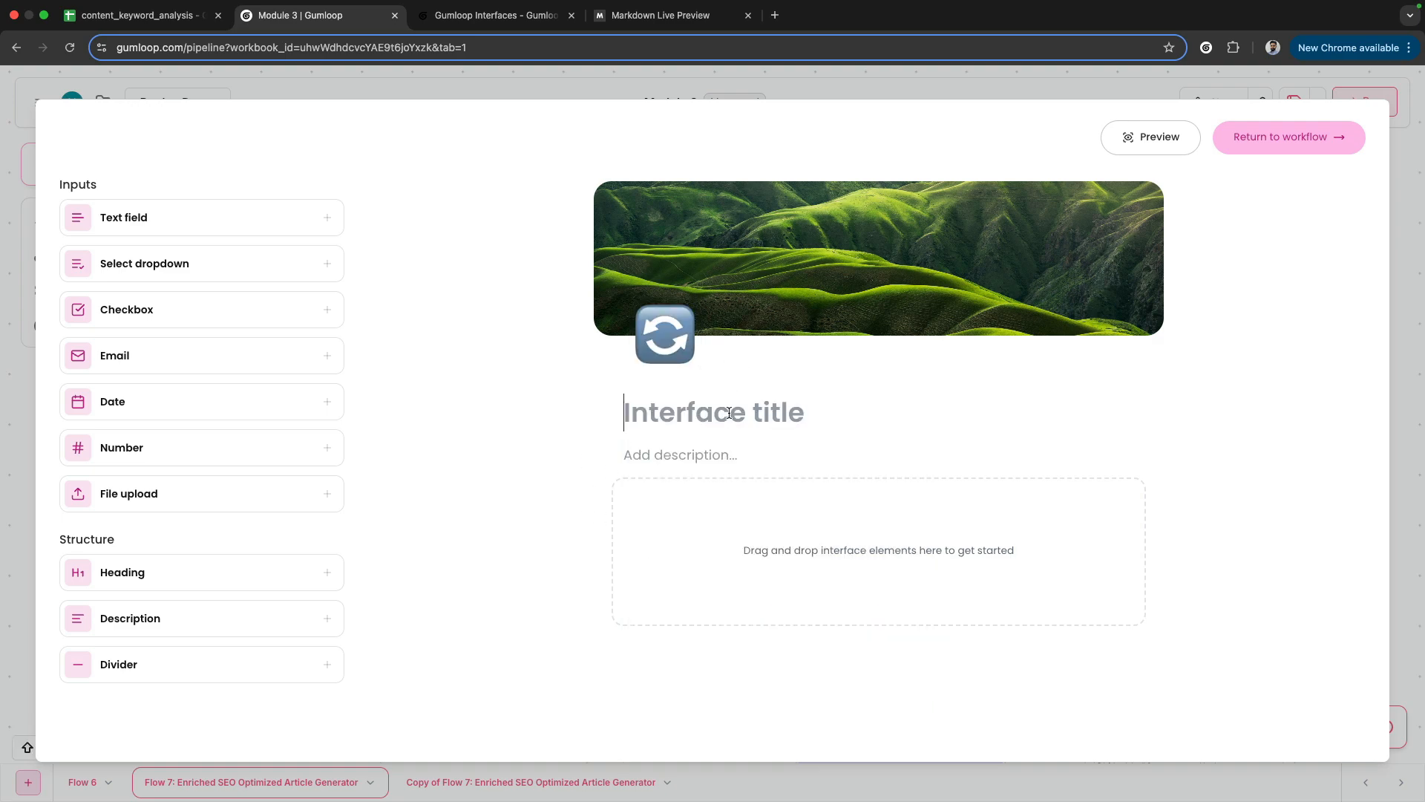
text(jkbnfdg)
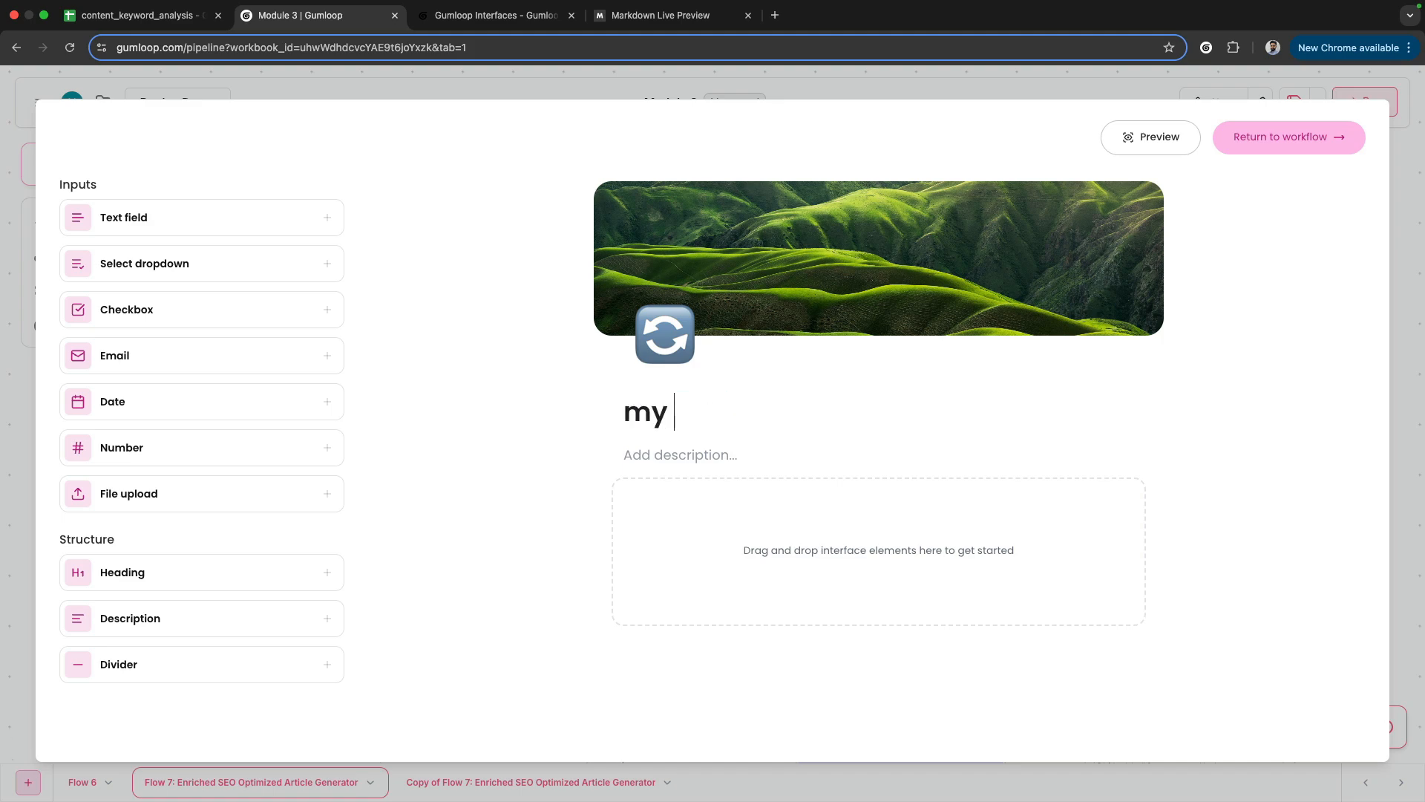
text(interface)
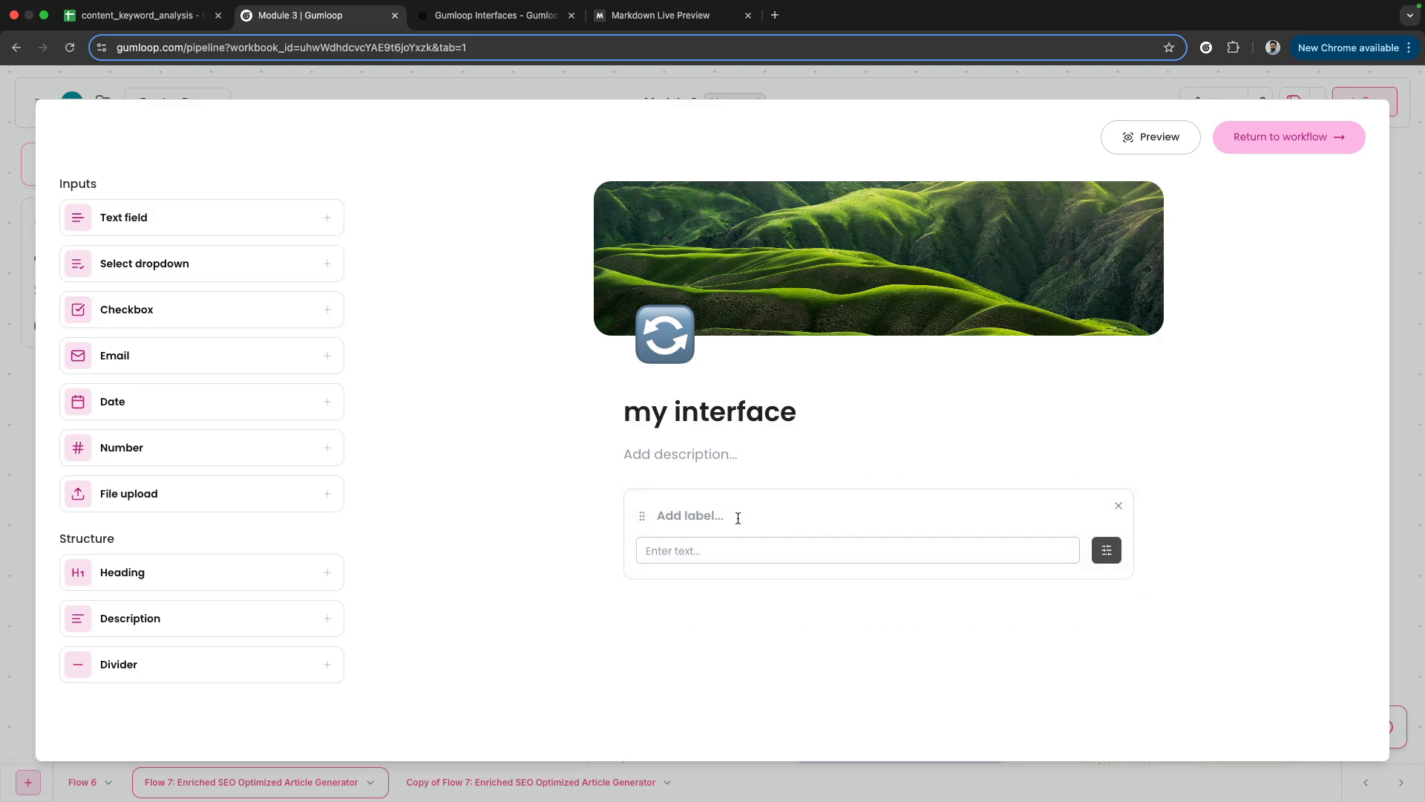
- Add a text field labelled 'input 1' and a Select dropdown beneath it
text(input 1)
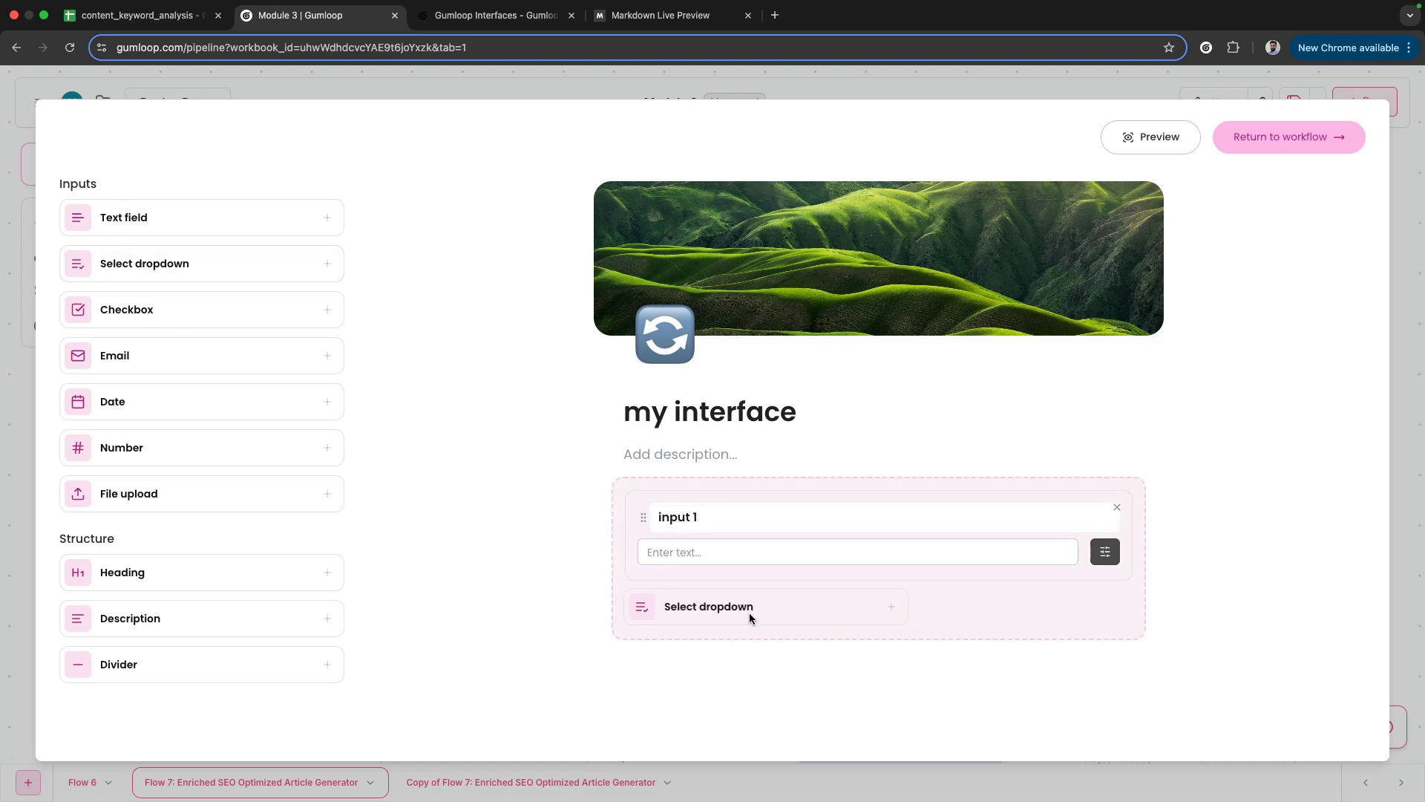
click(708, 605)
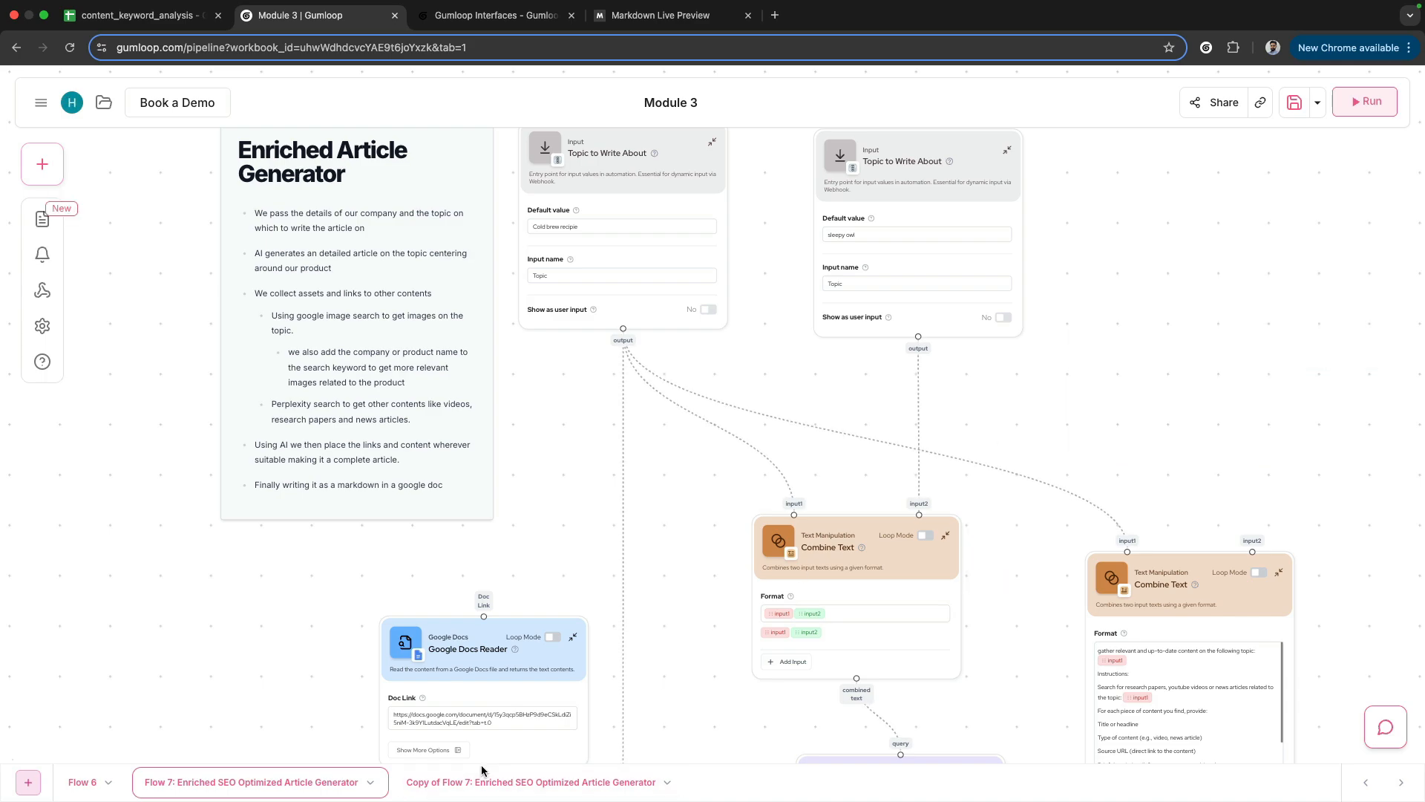
- Switch to Copy of Flow 7's completed run and pan down to its Combine Text nodes
click(1363, 101)
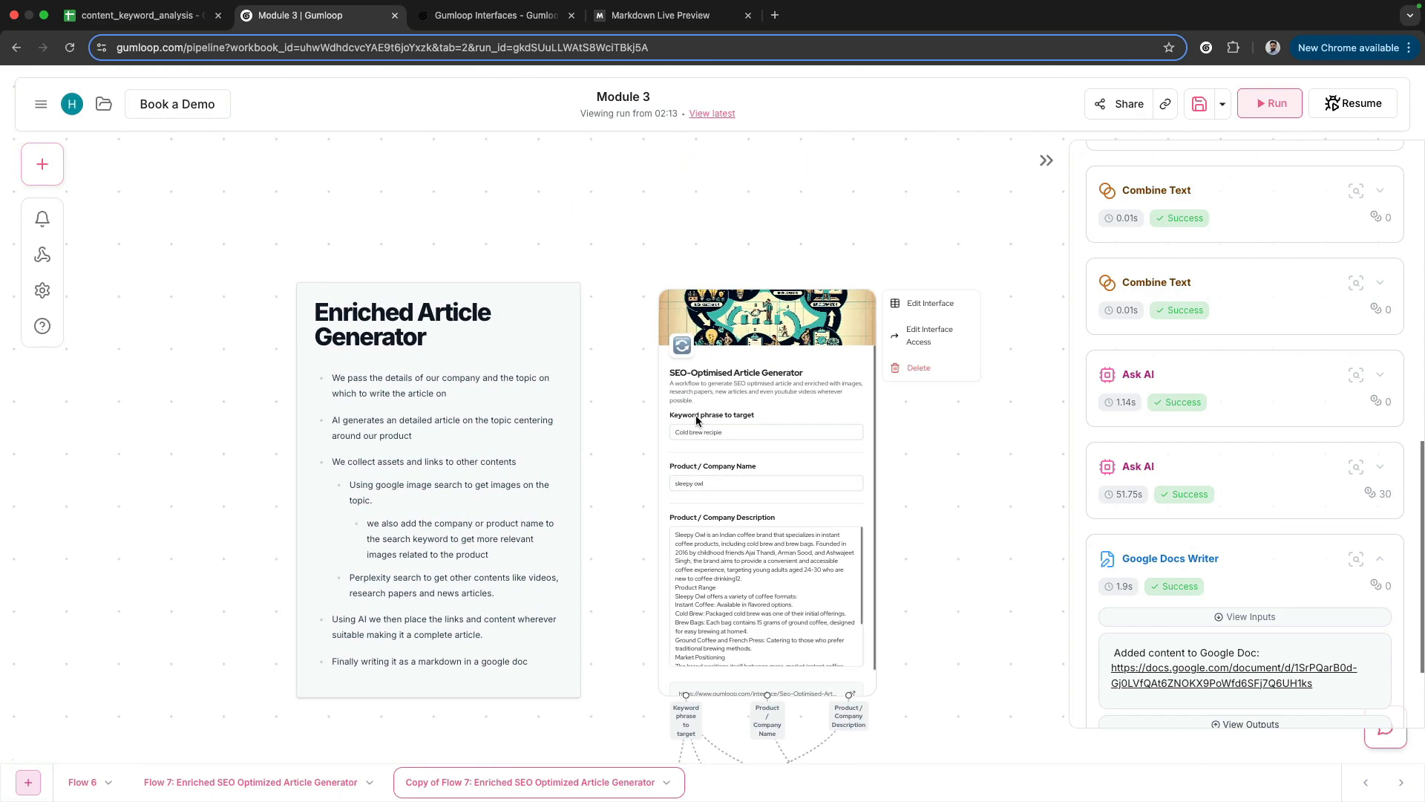
click(766, 482)
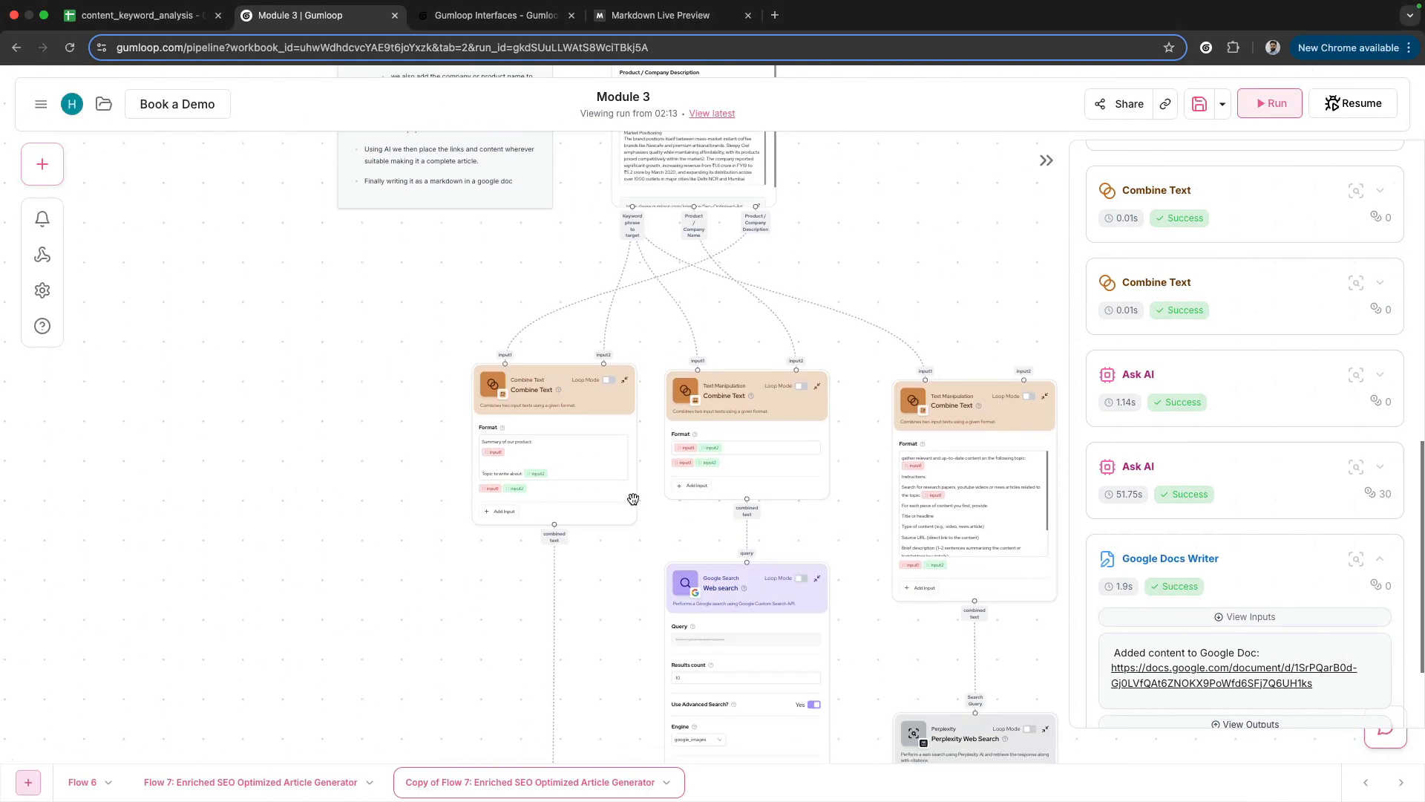
drag(633, 498, 279, 585)
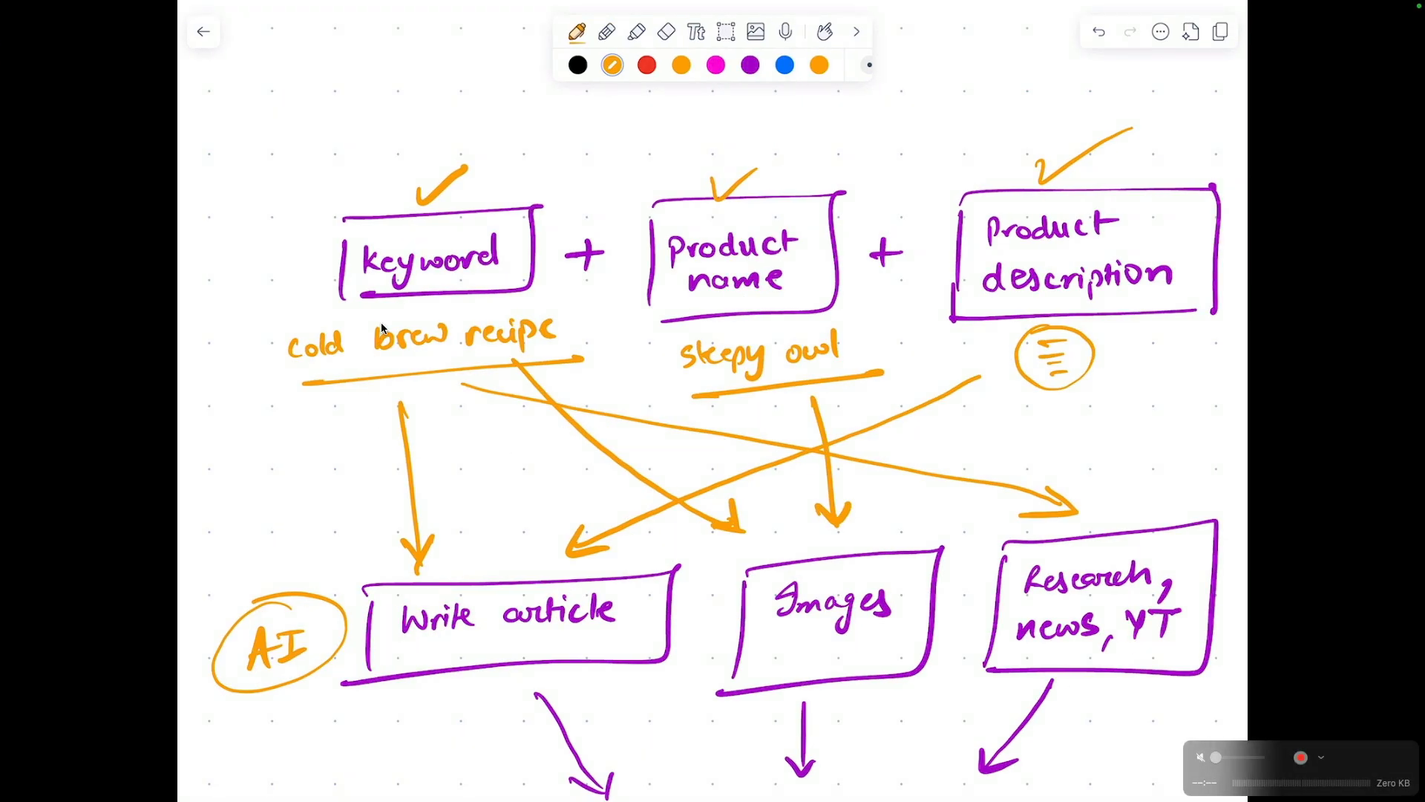
mouse_move(698, 411)
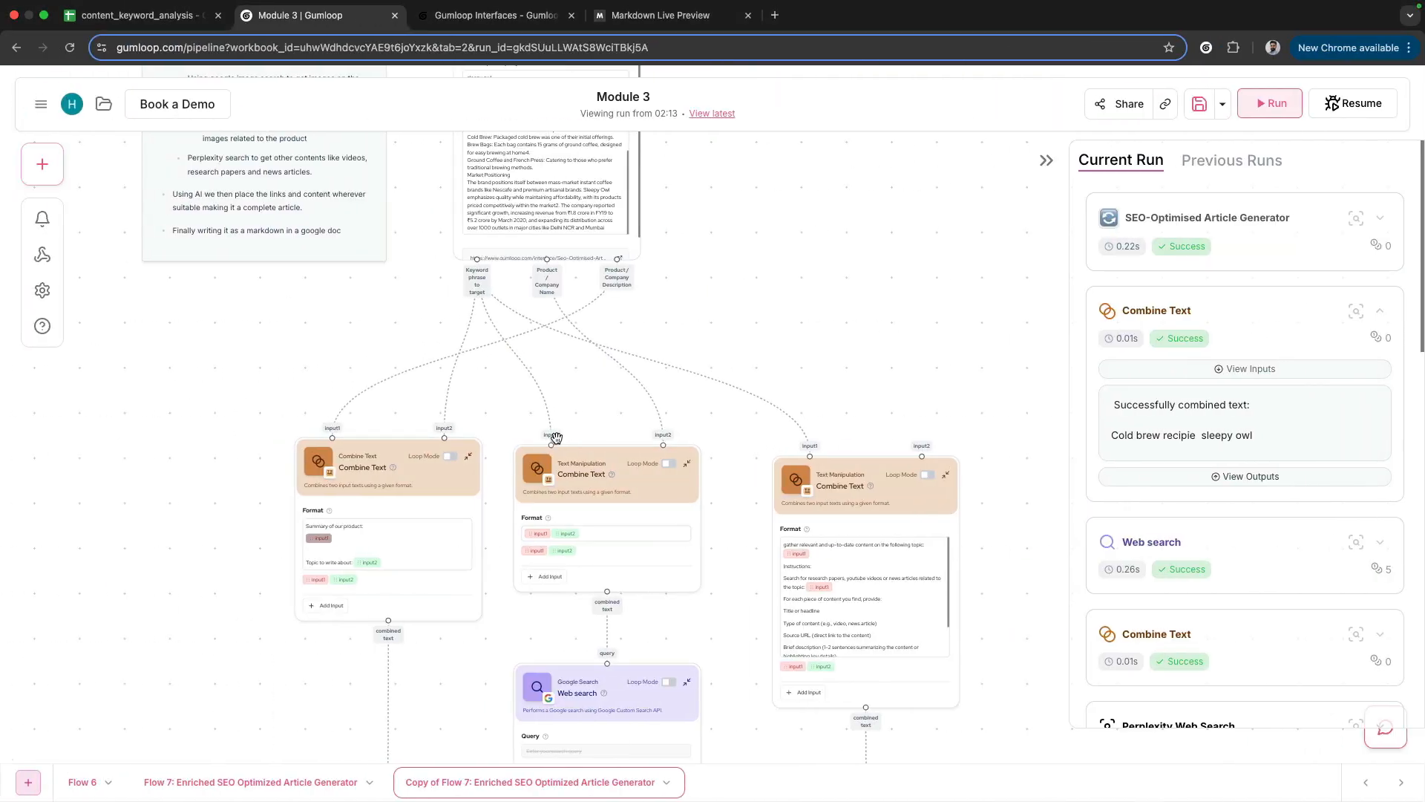
right_click(660, 451)
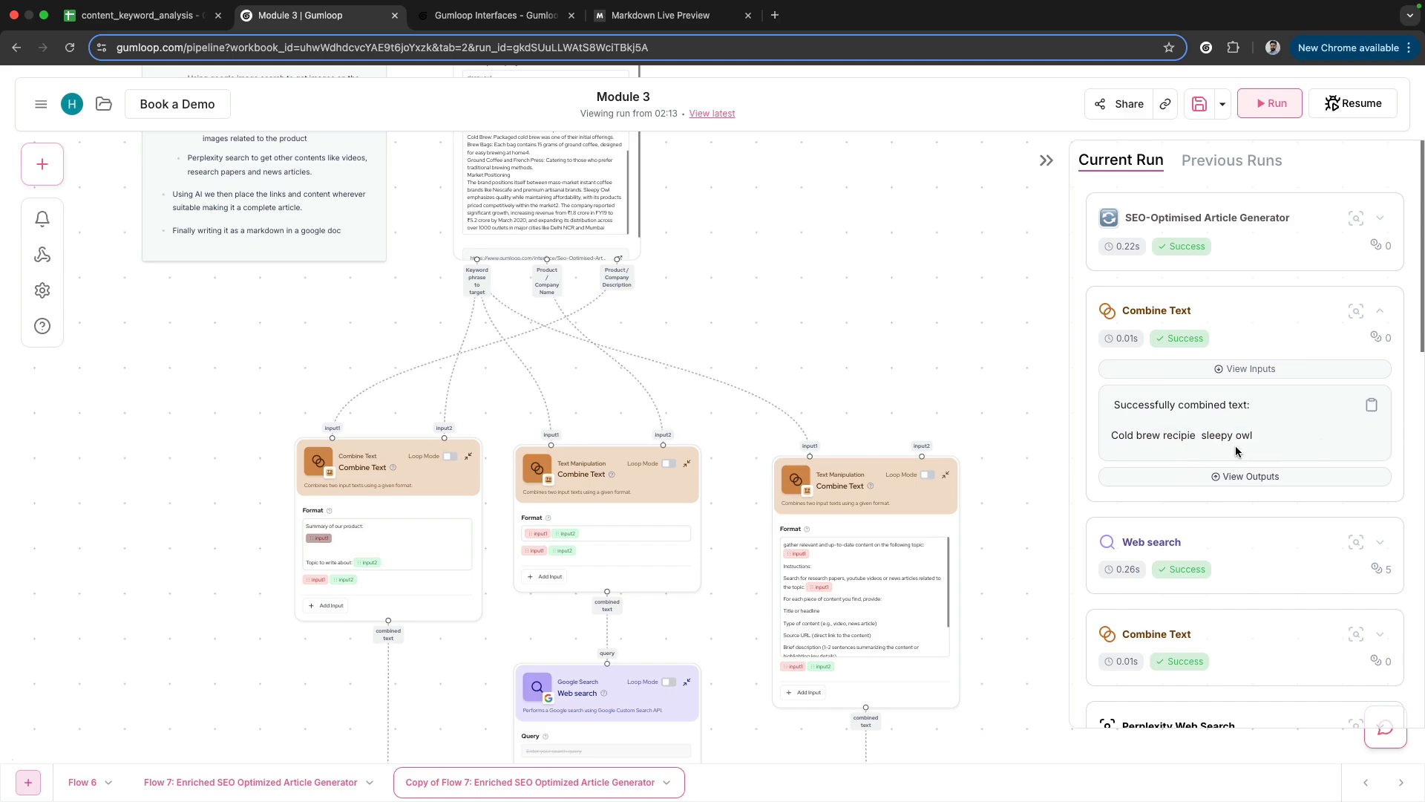
right_click(595, 473)
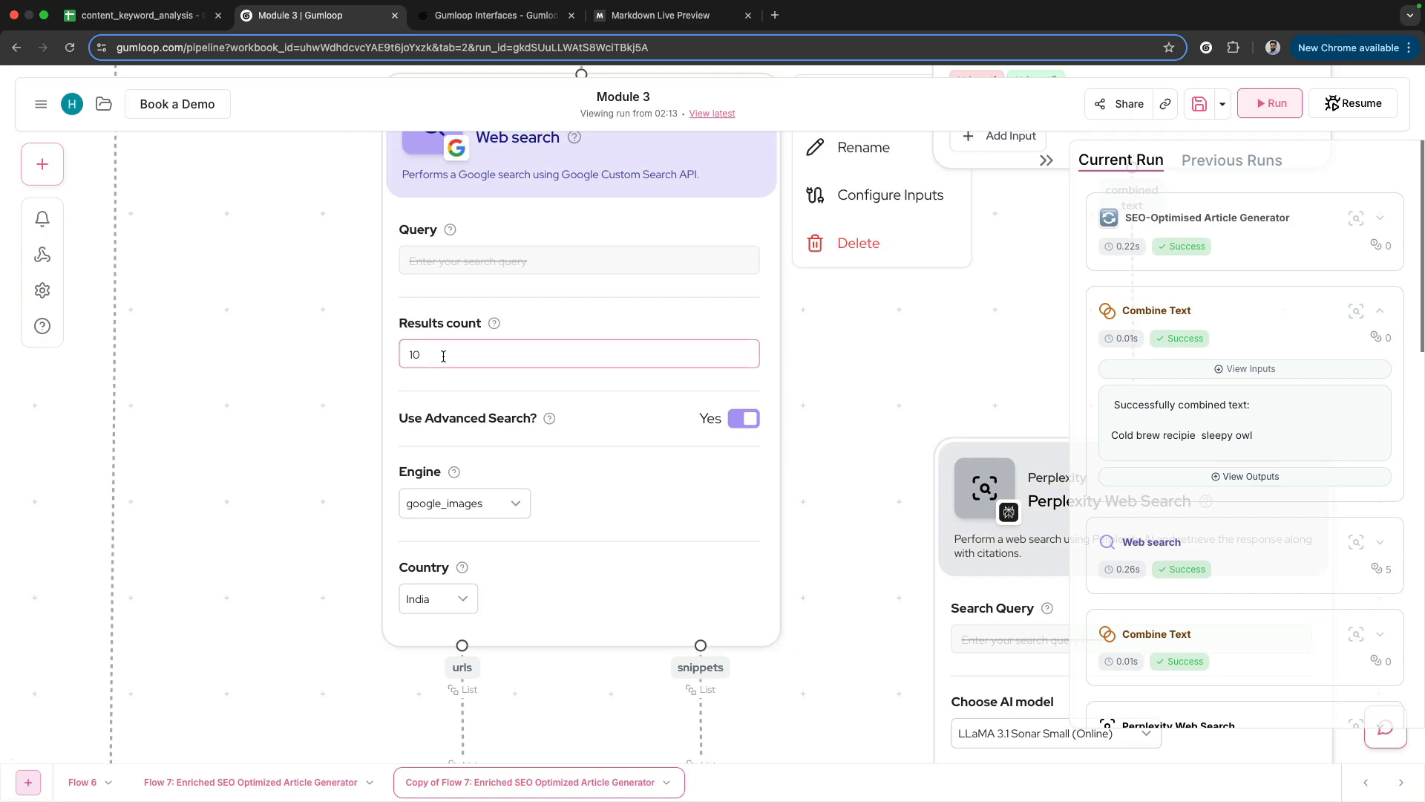
click(579, 354)
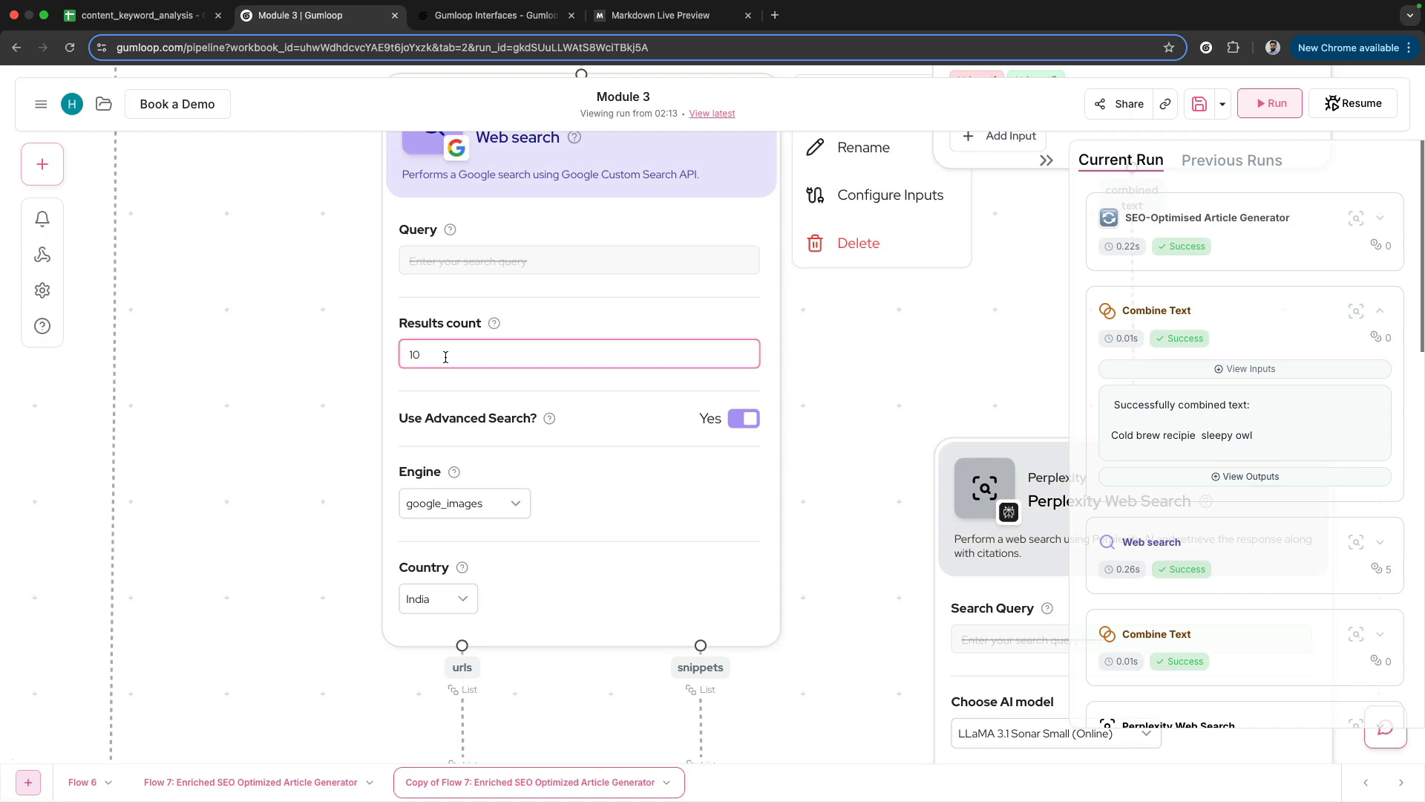
mouse_move(493, 324)
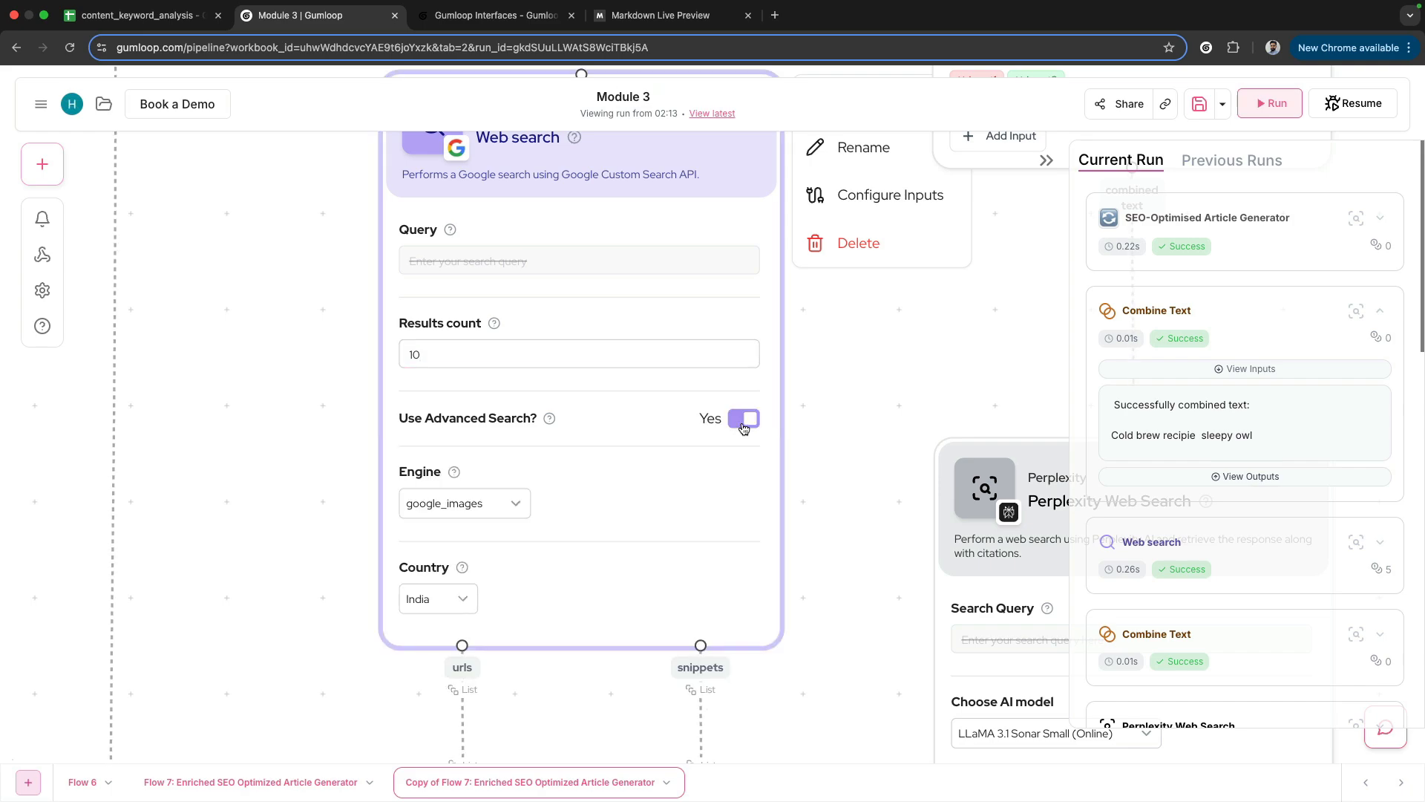
mouse_move(444, 472)
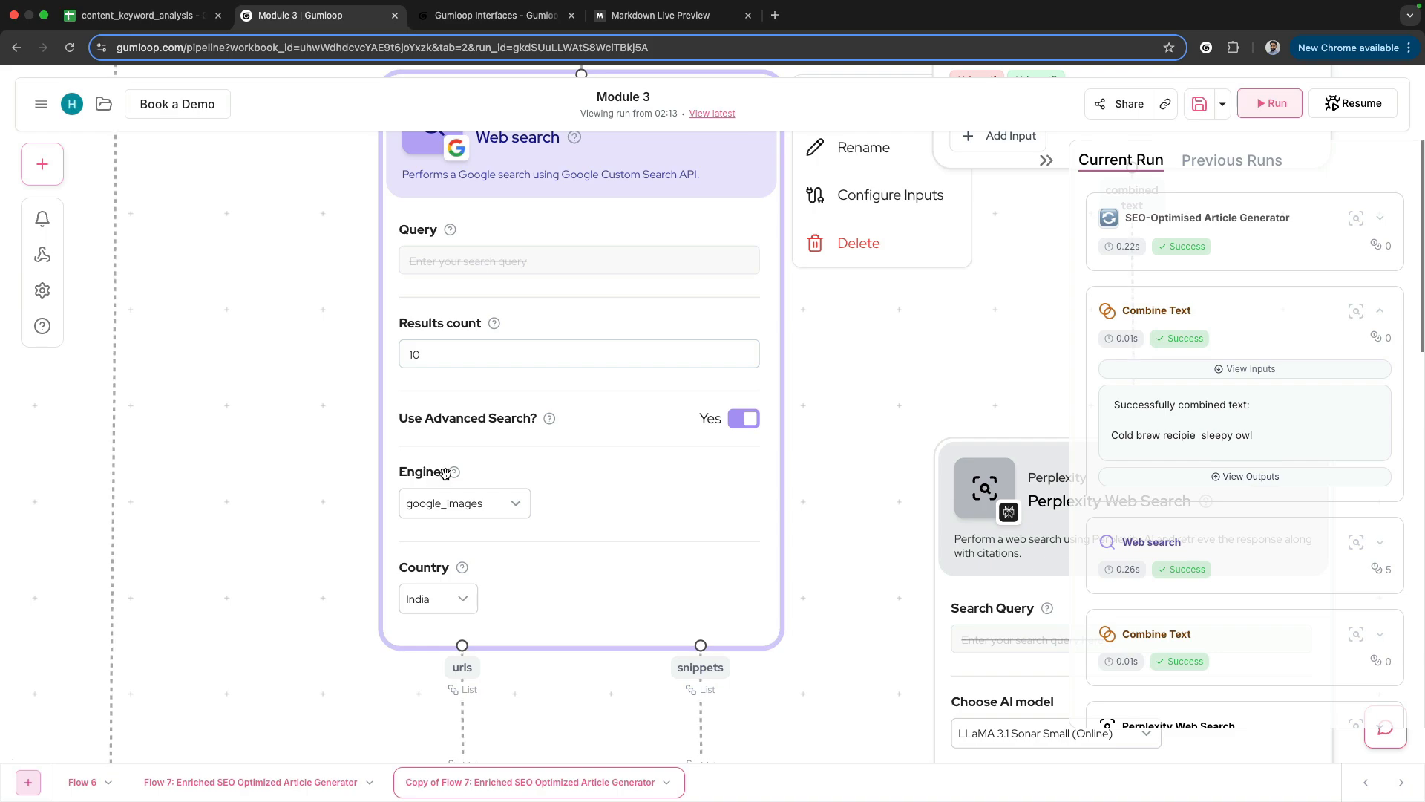
mouse_move(455, 472)
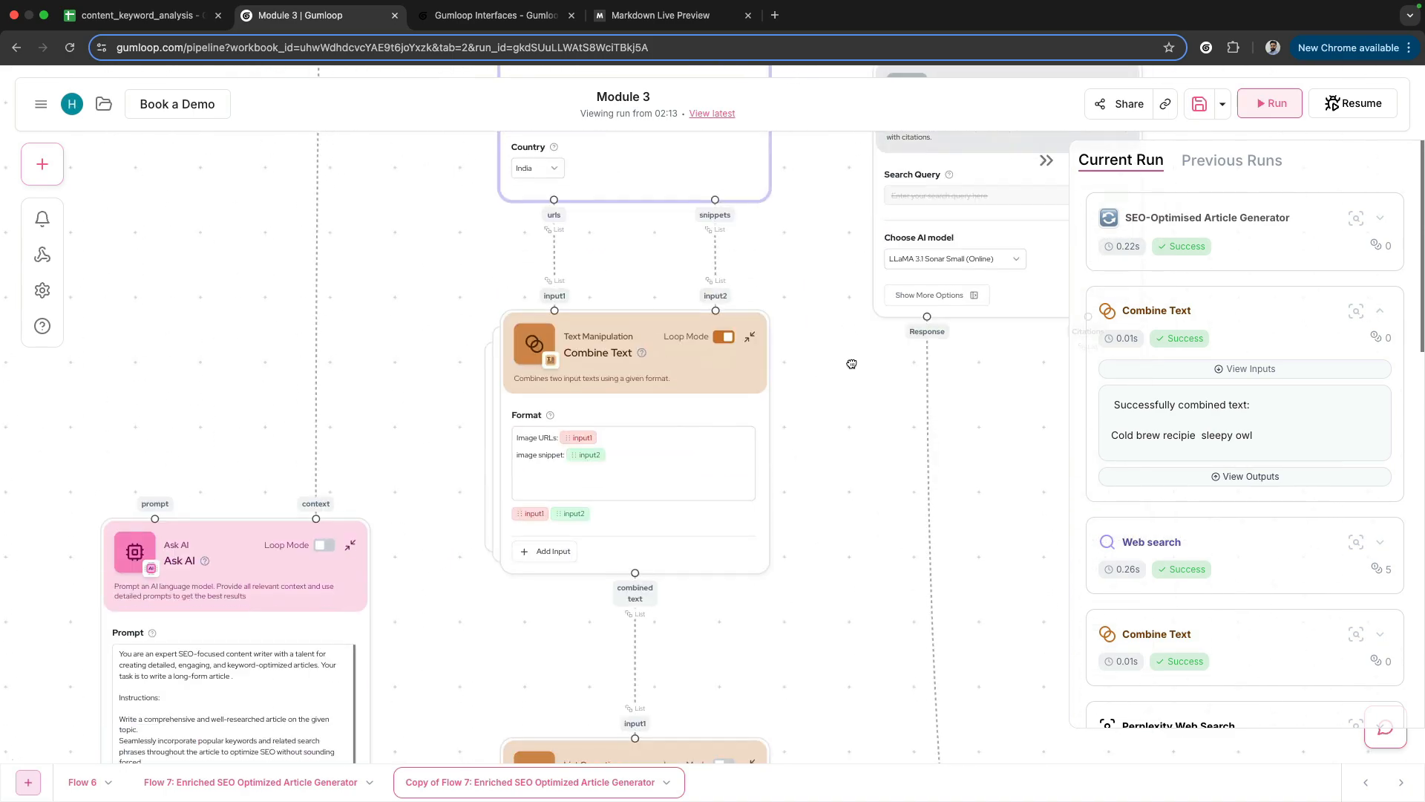
right_click(634, 353)
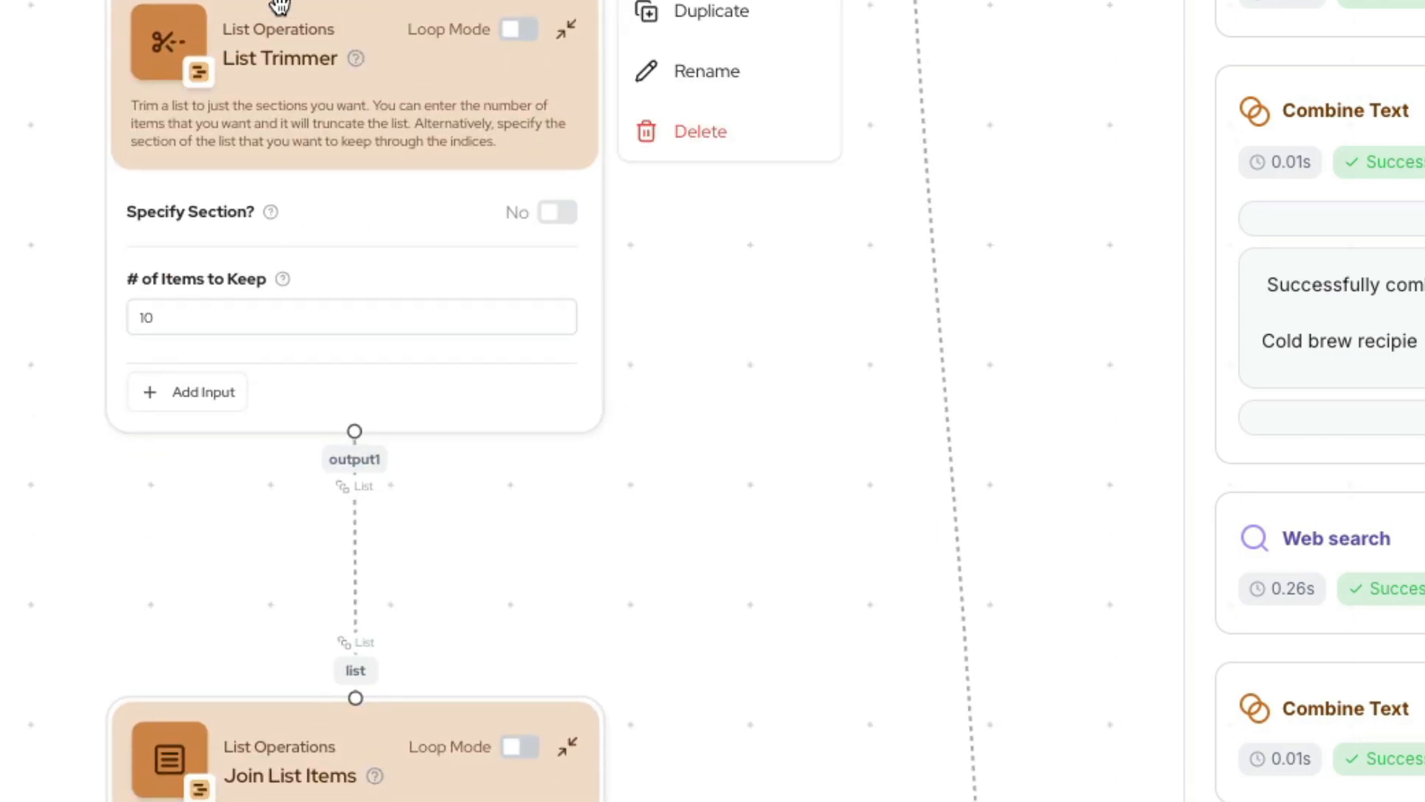
click(350, 316)
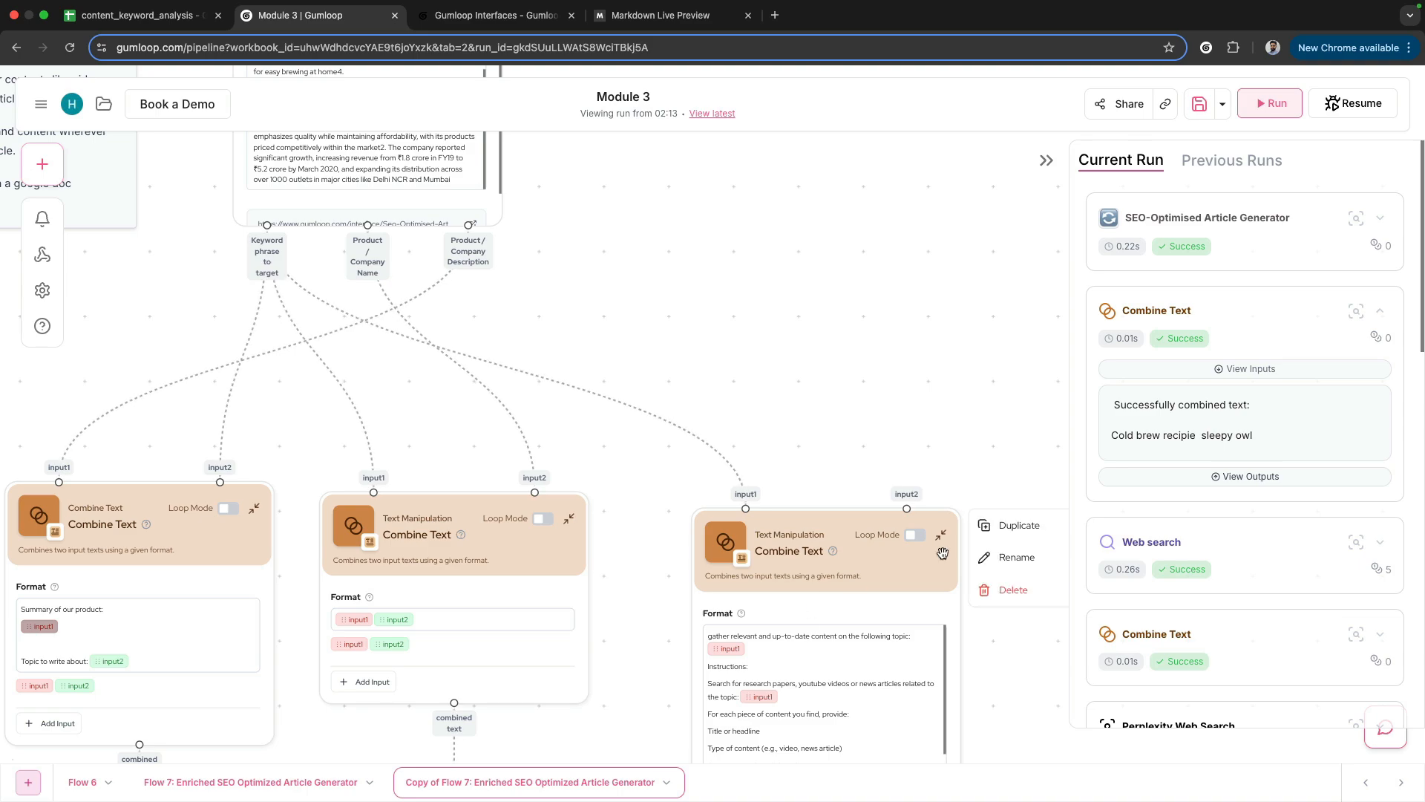
scroll(down, 3)
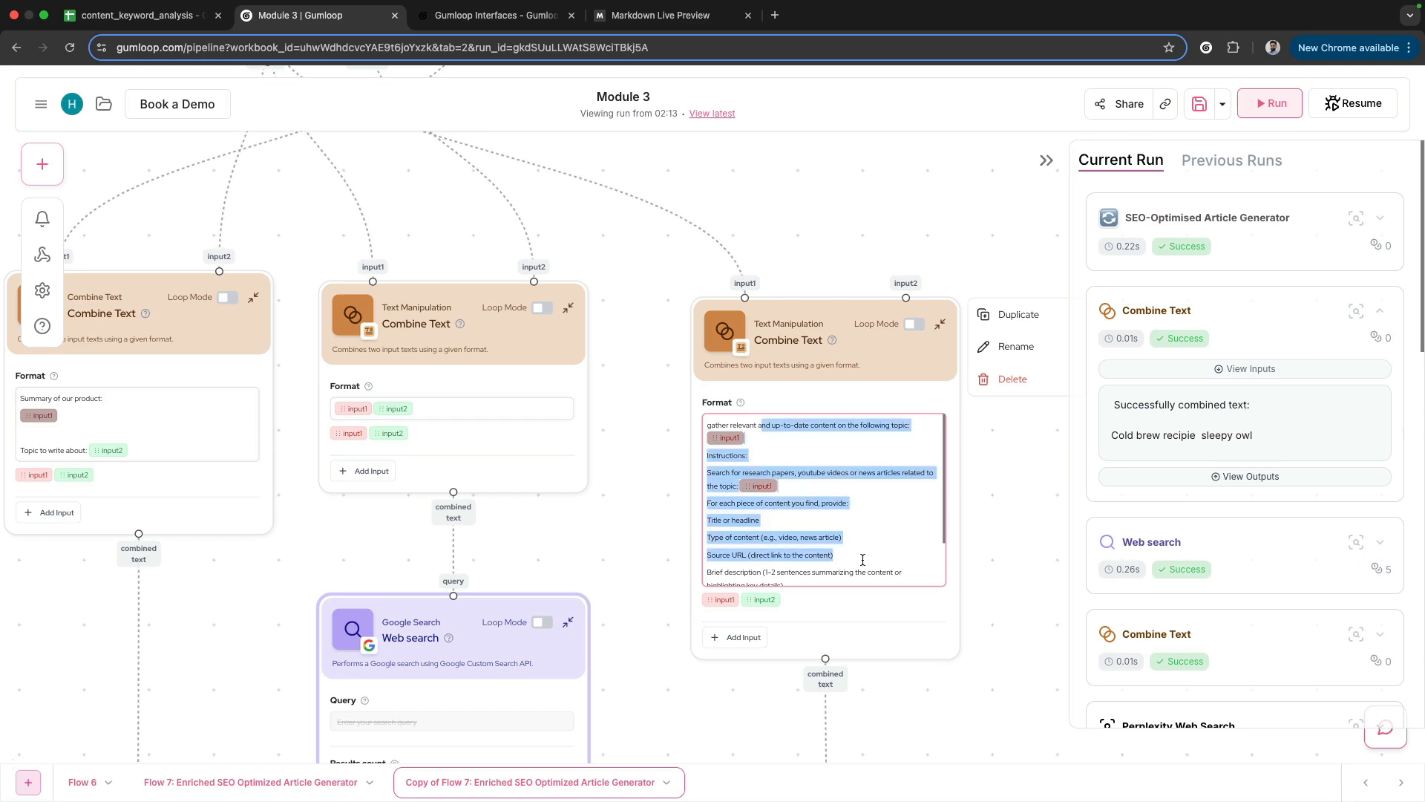
click(864, 504)
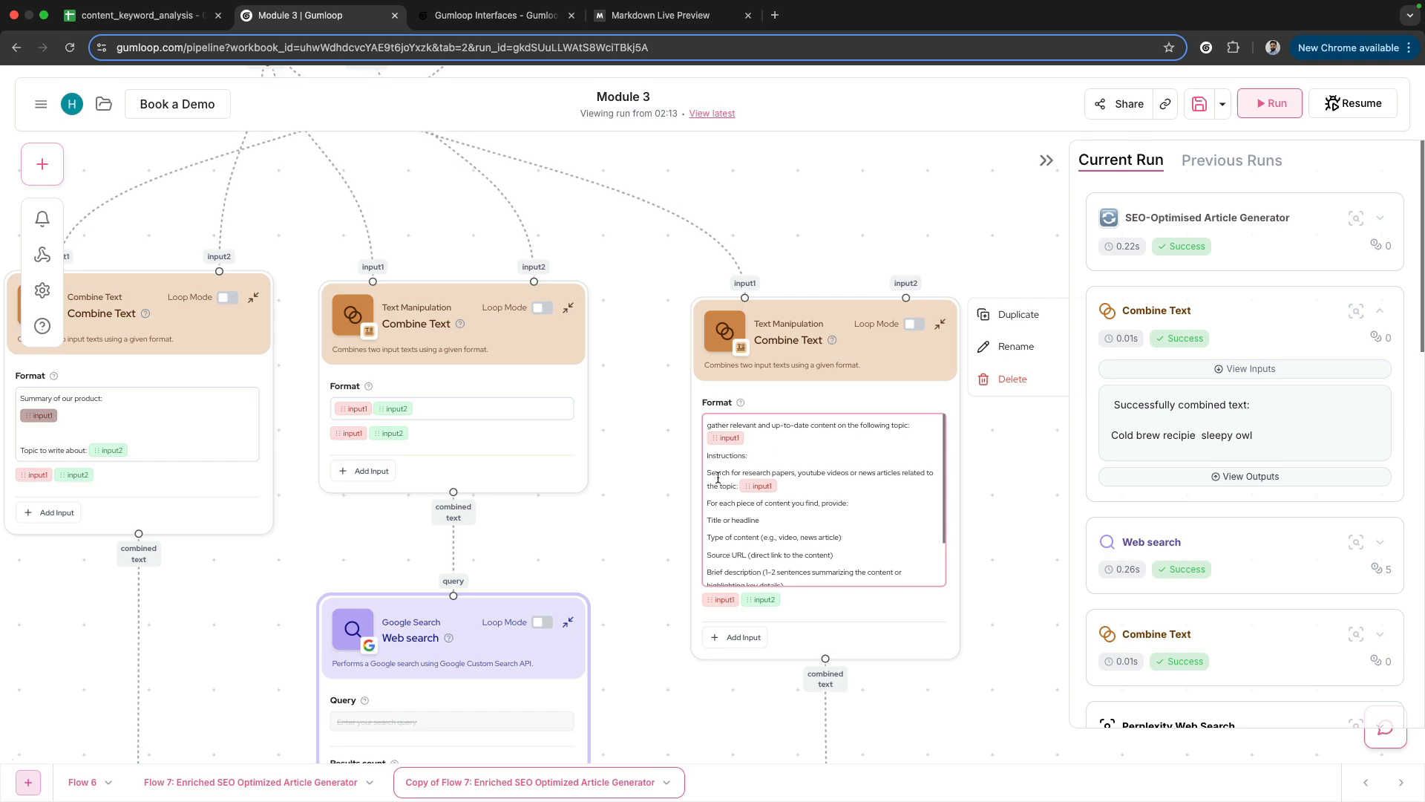
mouse_move(852, 481)
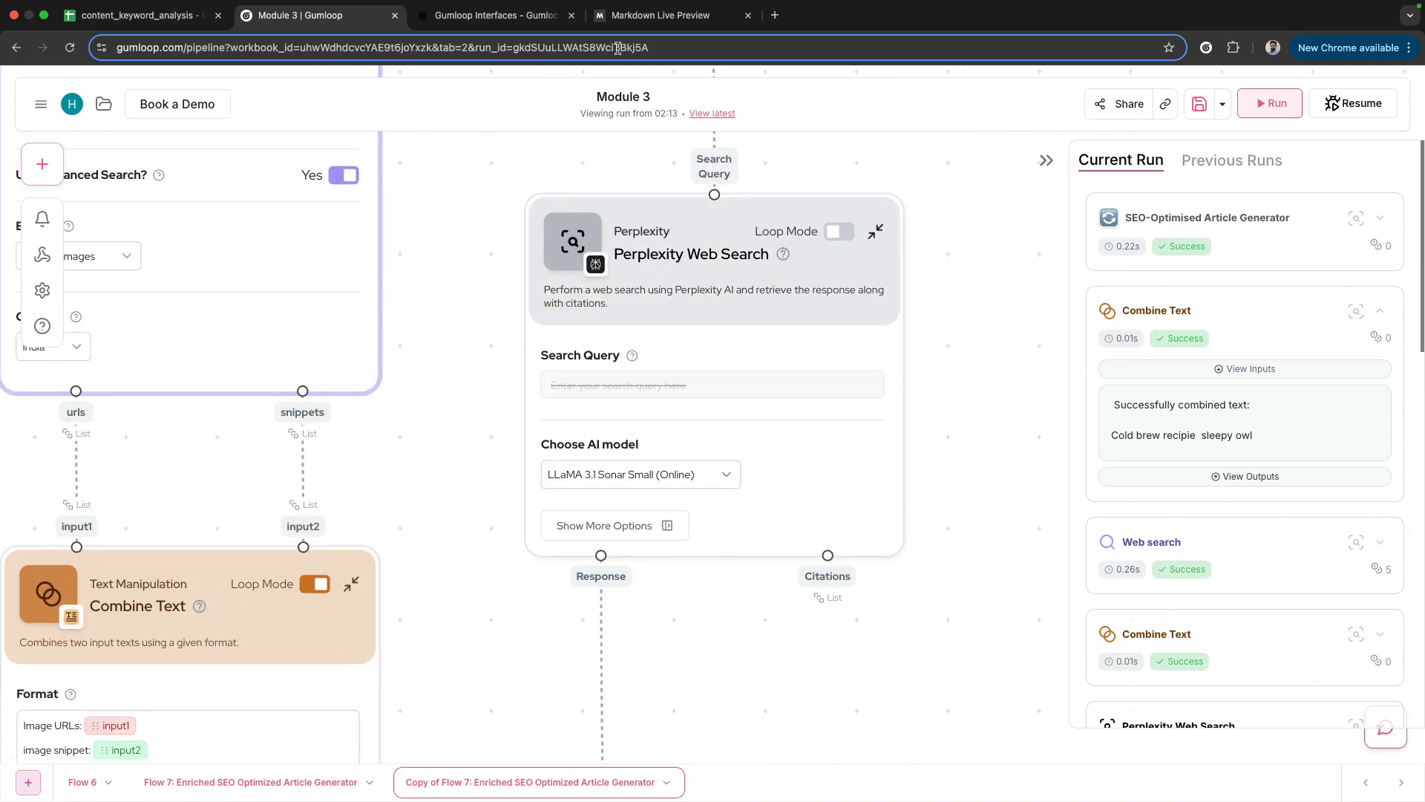
- Visit perplexity.ai, then review the Perplexity node's model options, keeping LLaMA 3.1 Sonar Small
click(950, 15)
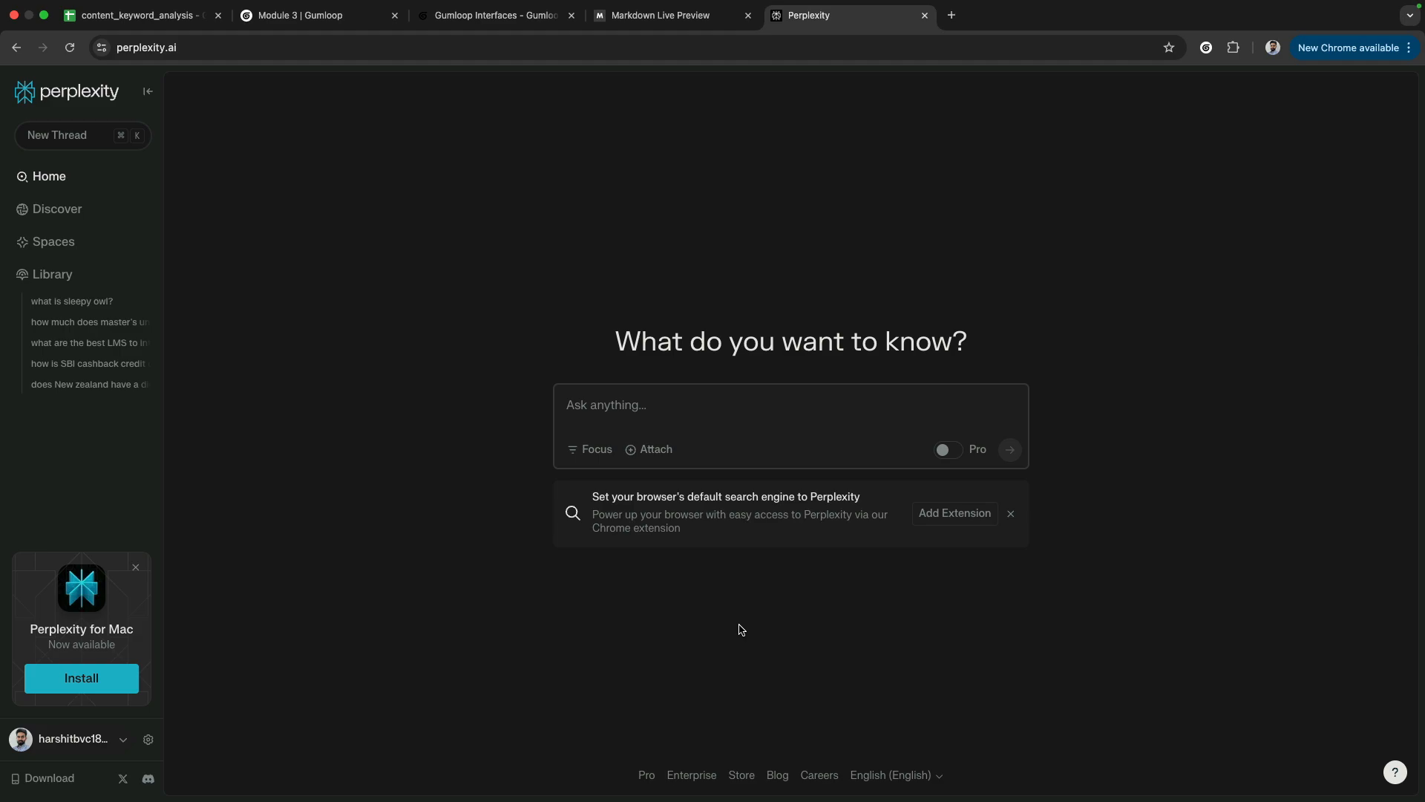
click(309, 14)
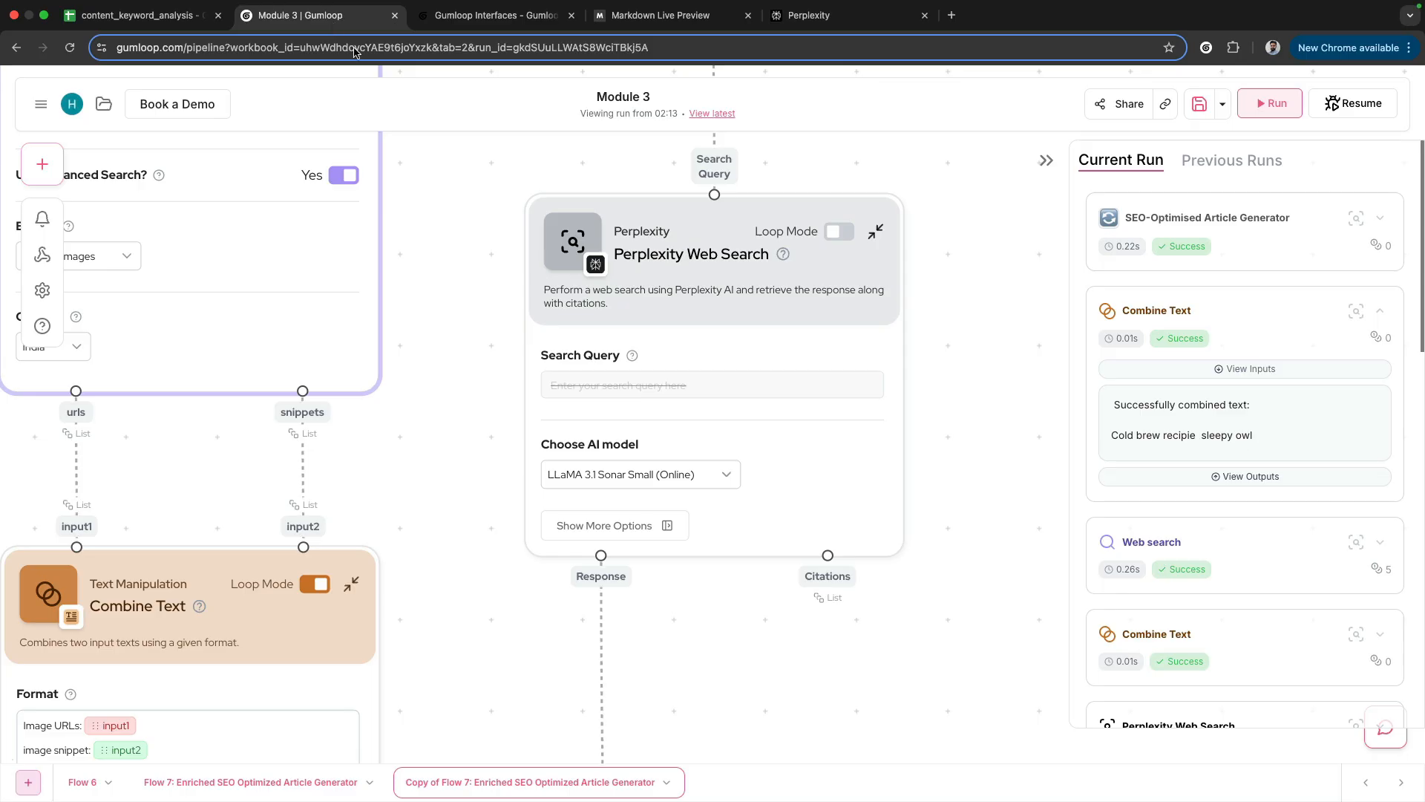
mouse_move(786, 796)
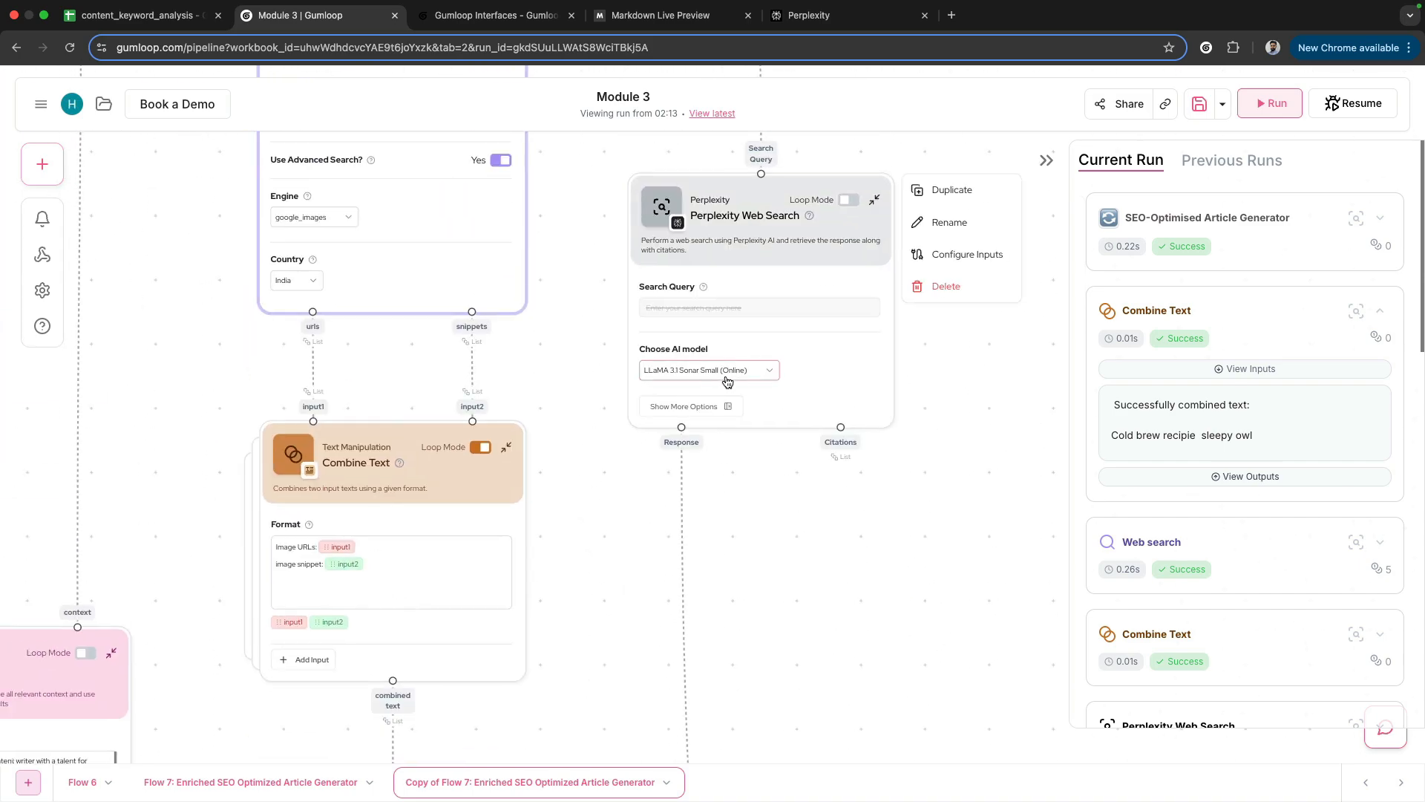
click(708, 369)
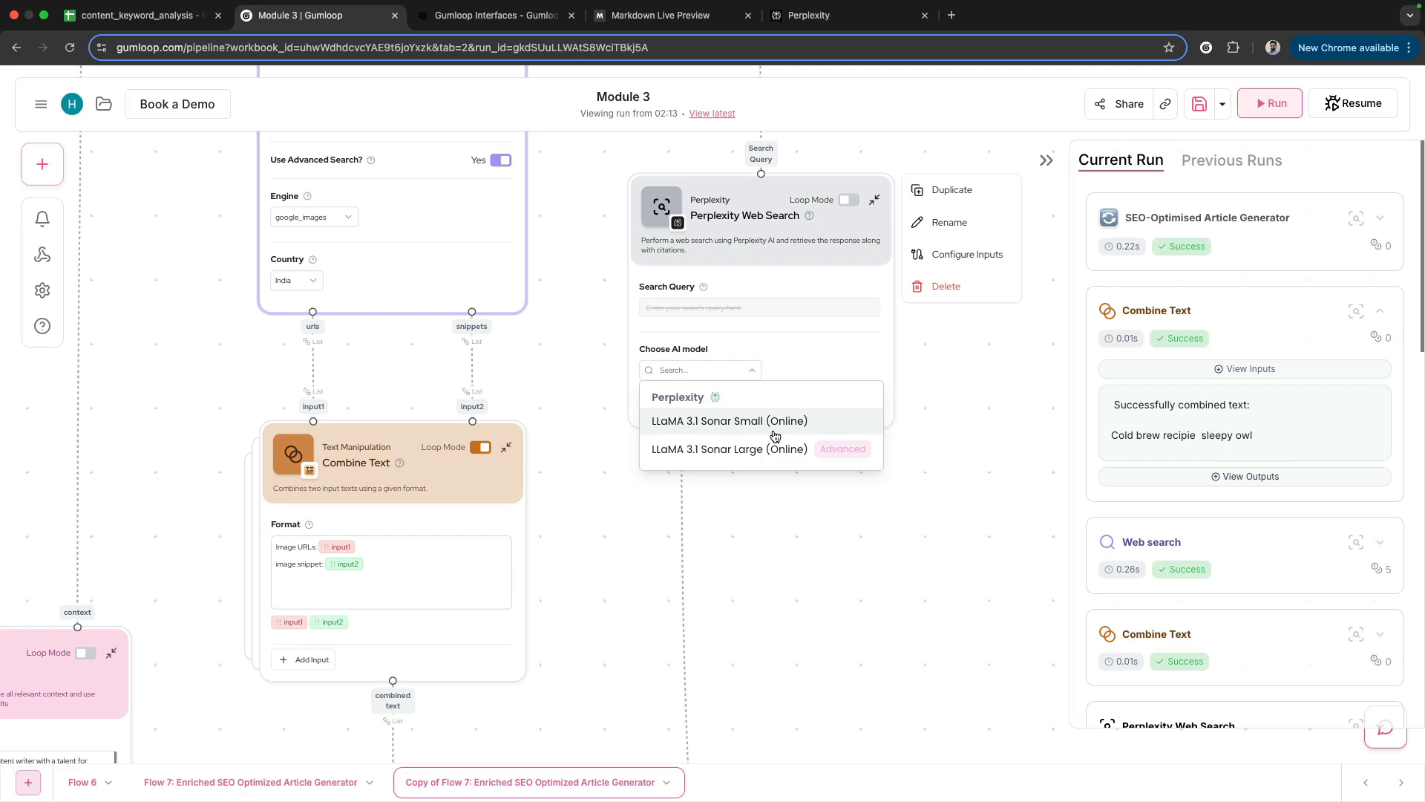
click(729, 420)
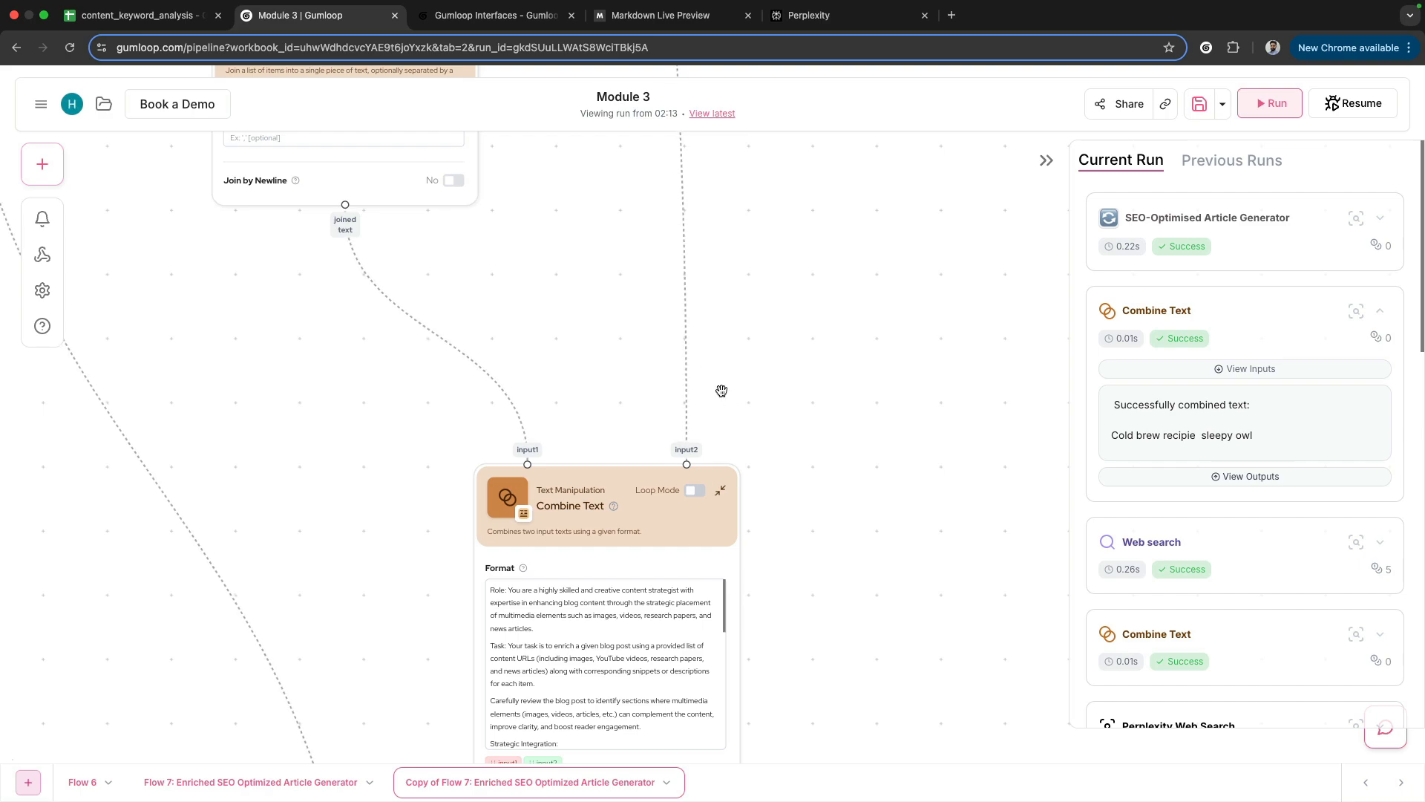
mouse_move(383, 426)
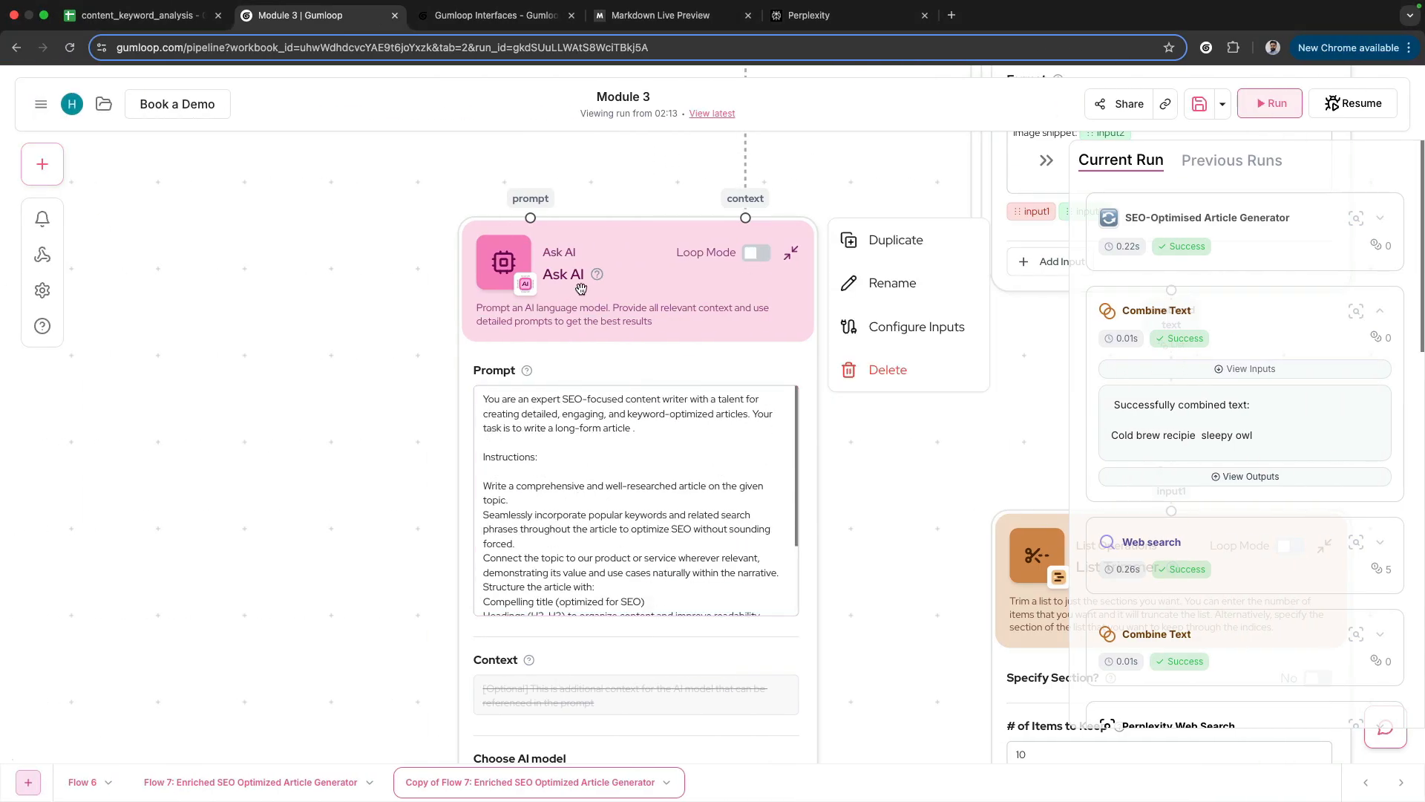
- Read the Ask AI article-writing prompt and look over its AI model choices
drag(482, 398, 606, 418)
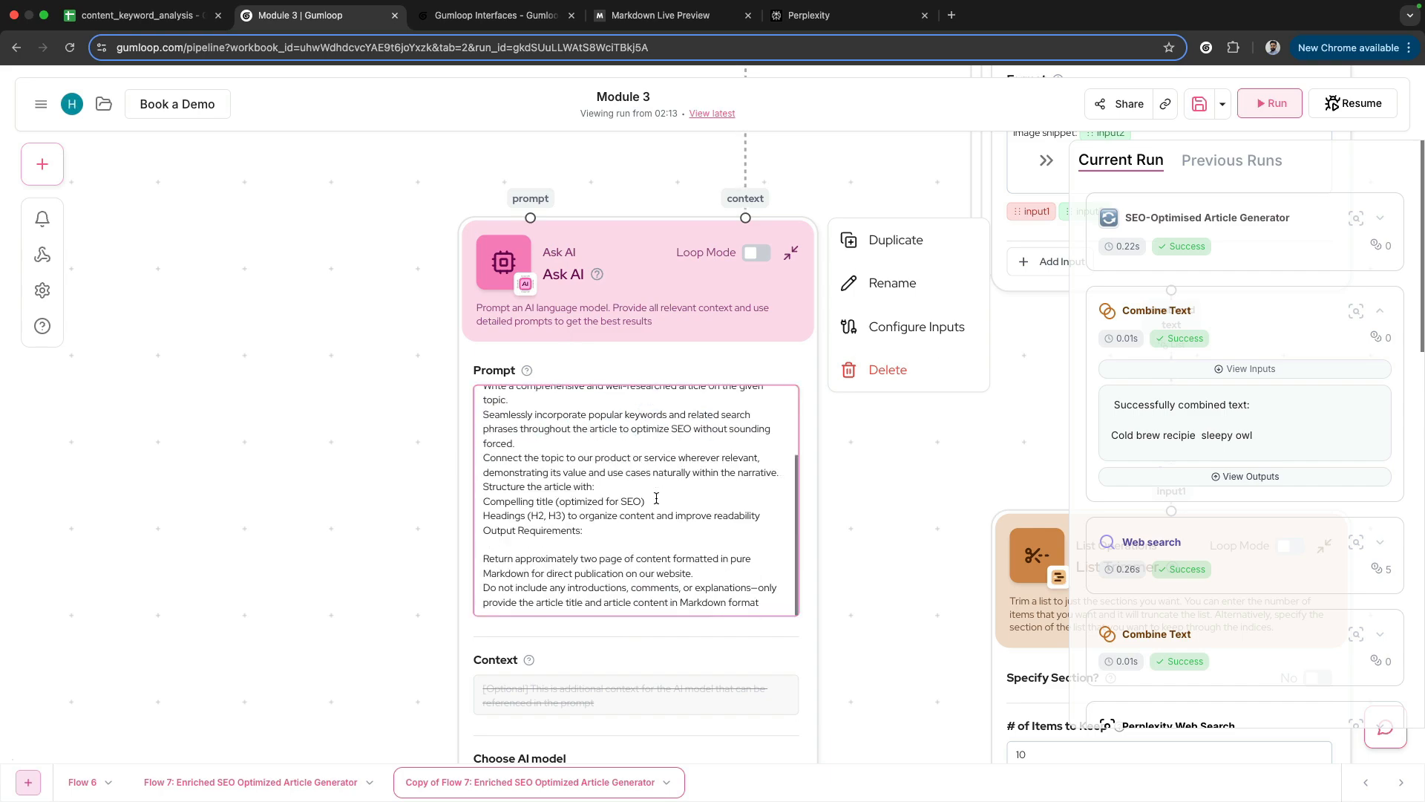
scroll(down, 3)
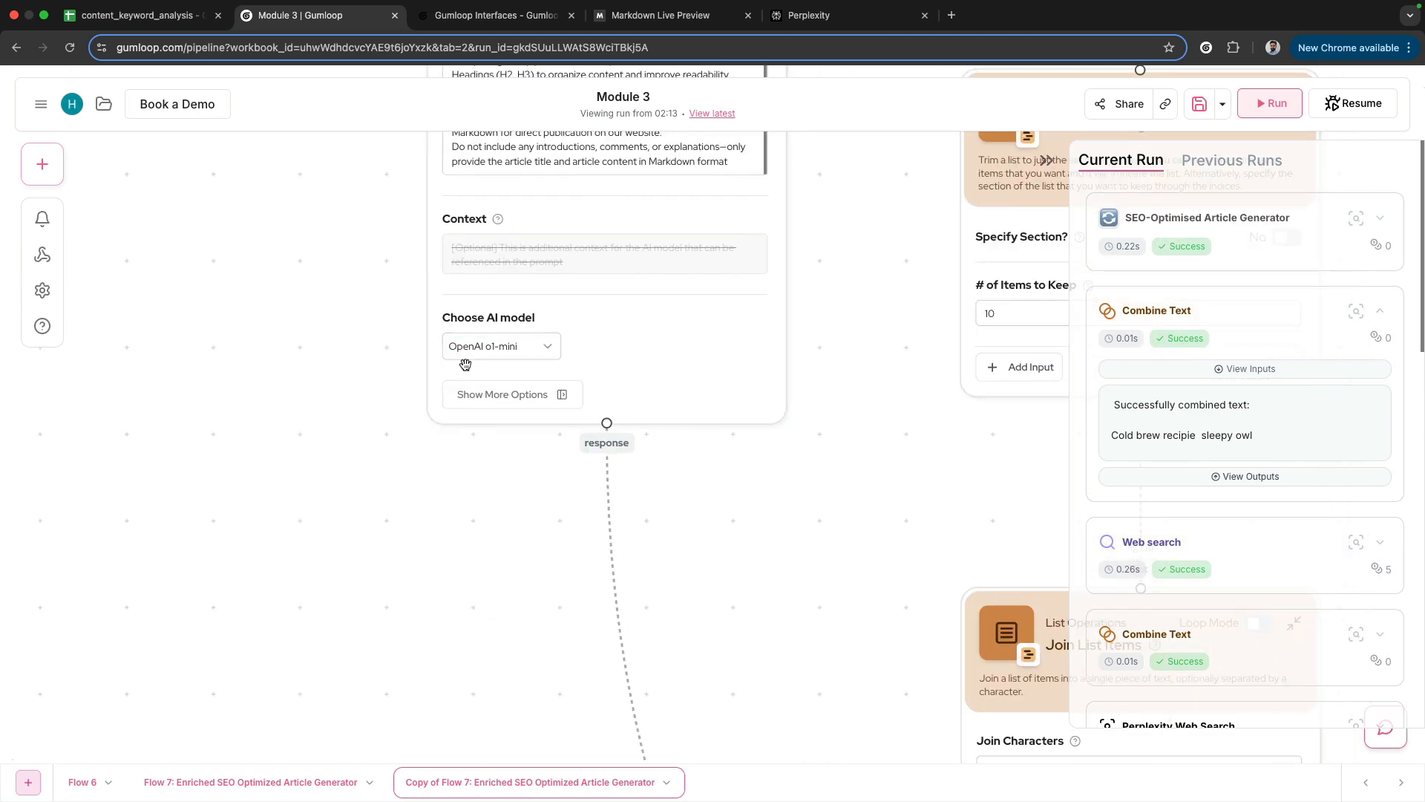
click(500, 346)
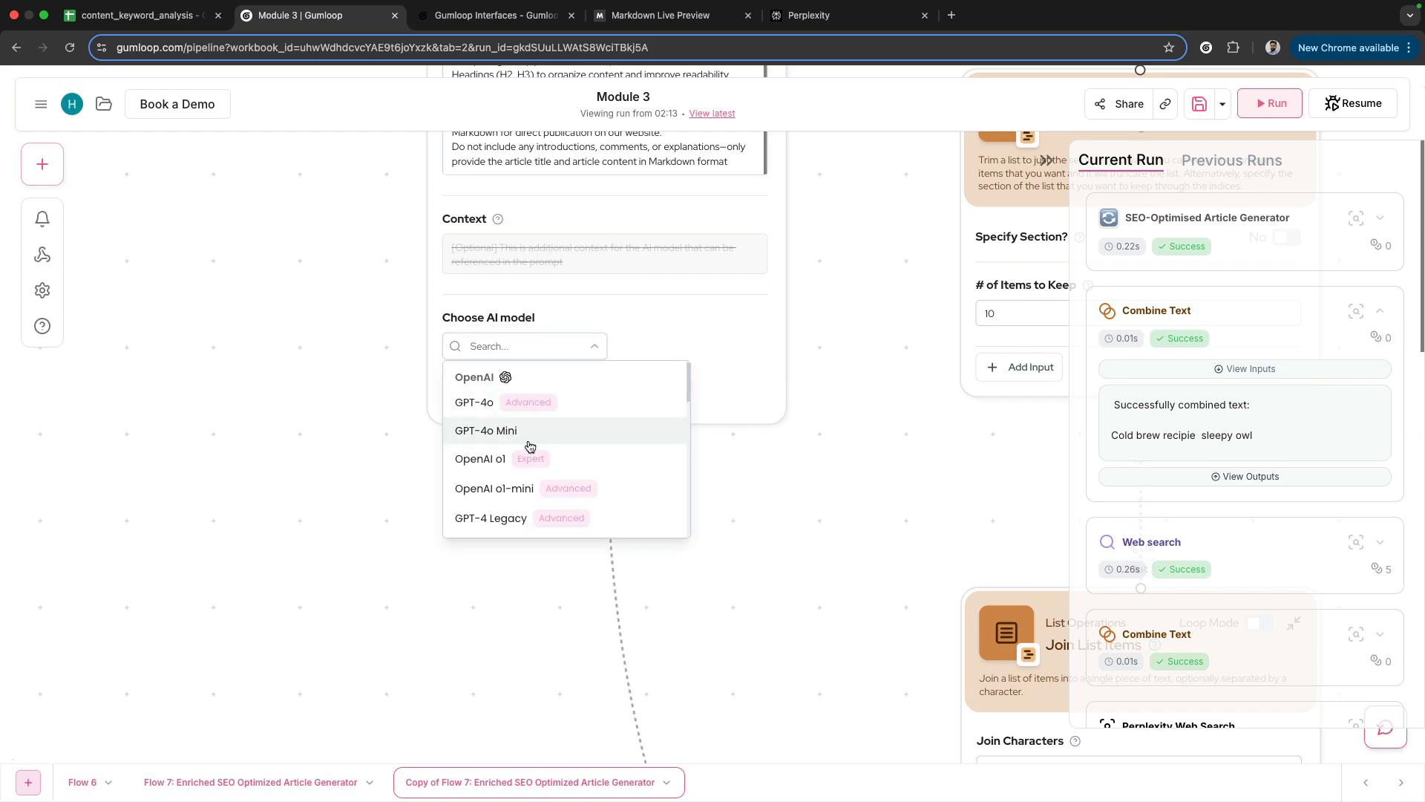
scroll(down, 3)
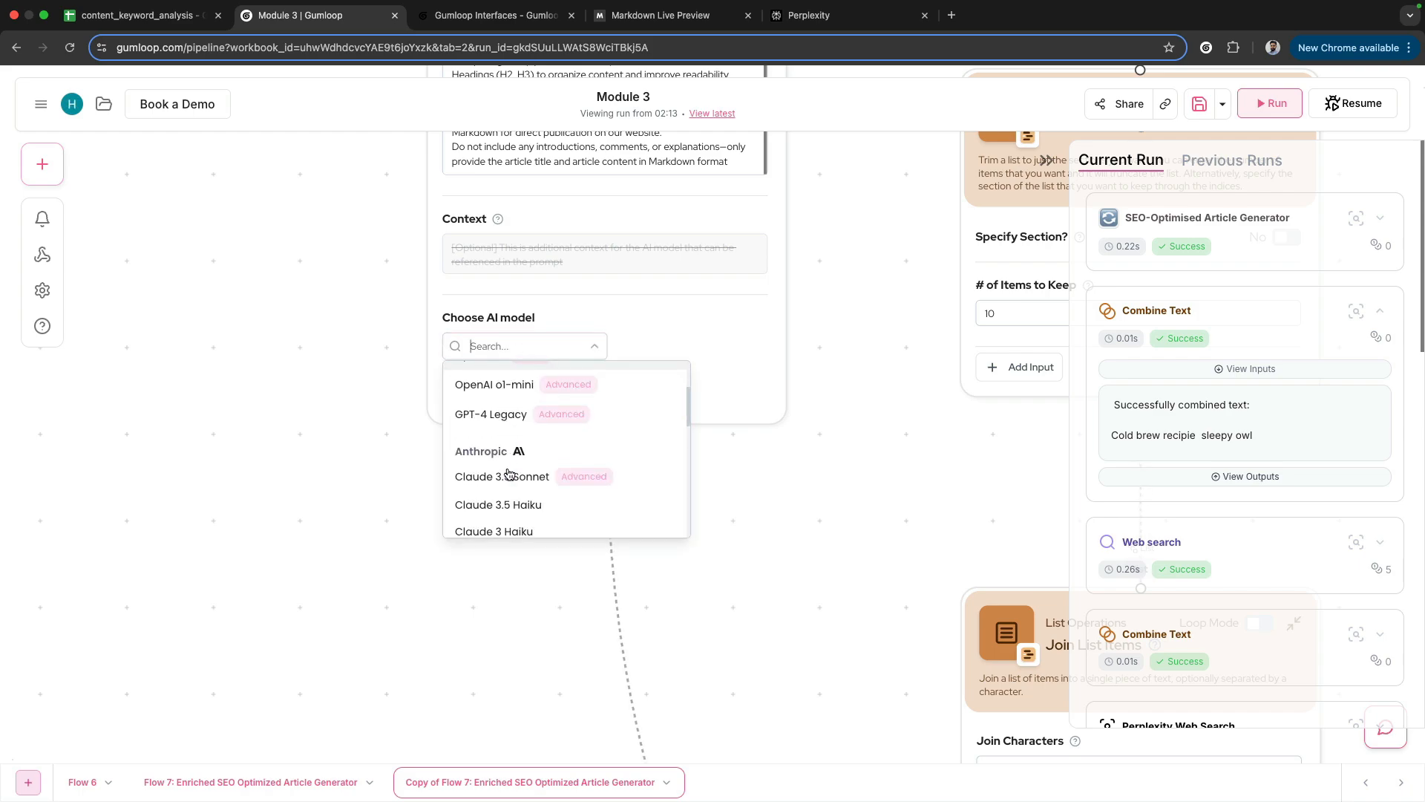
click(494, 382)
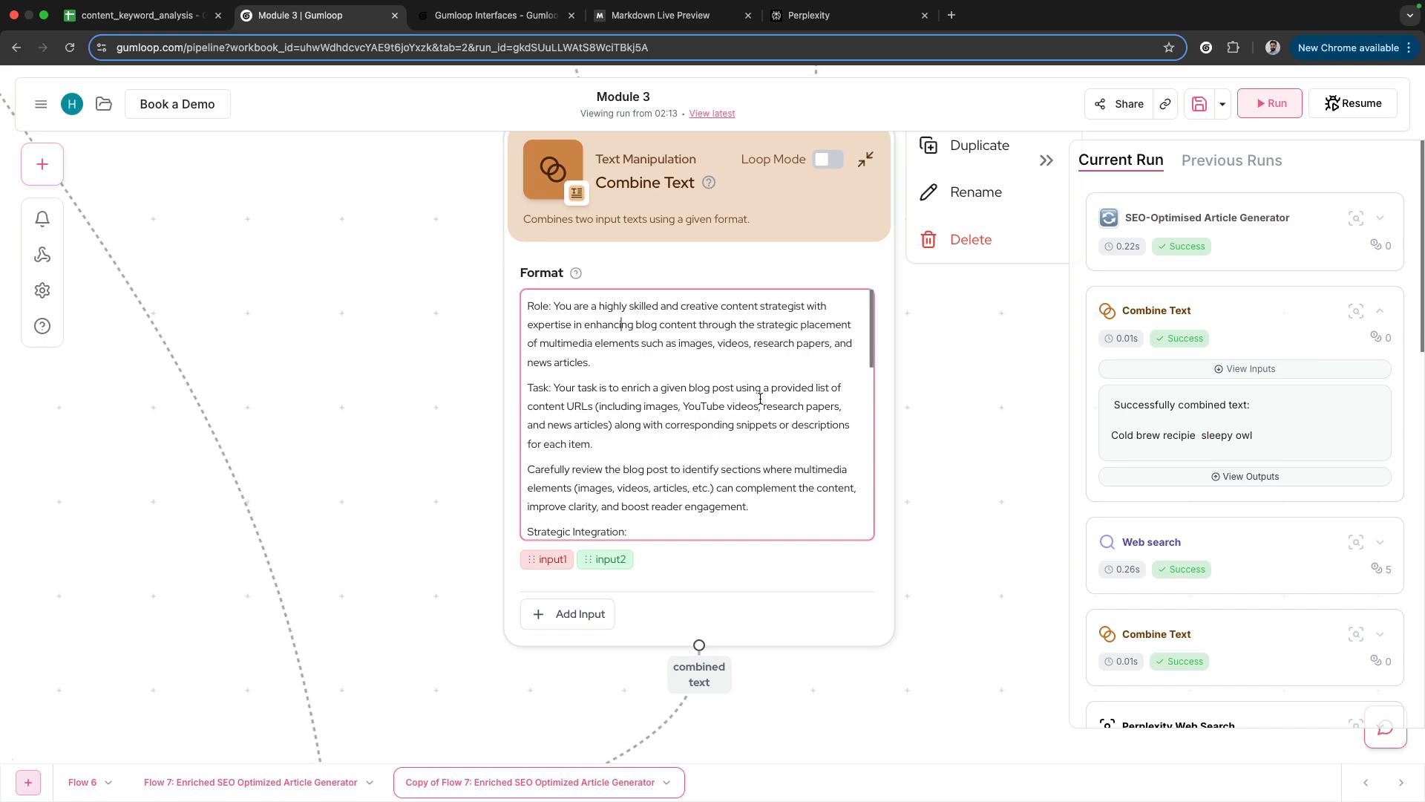
- Scroll through the enrichment Combine Text prompt to its output requirements and the Google Docs Writer node
scroll(down, 3)
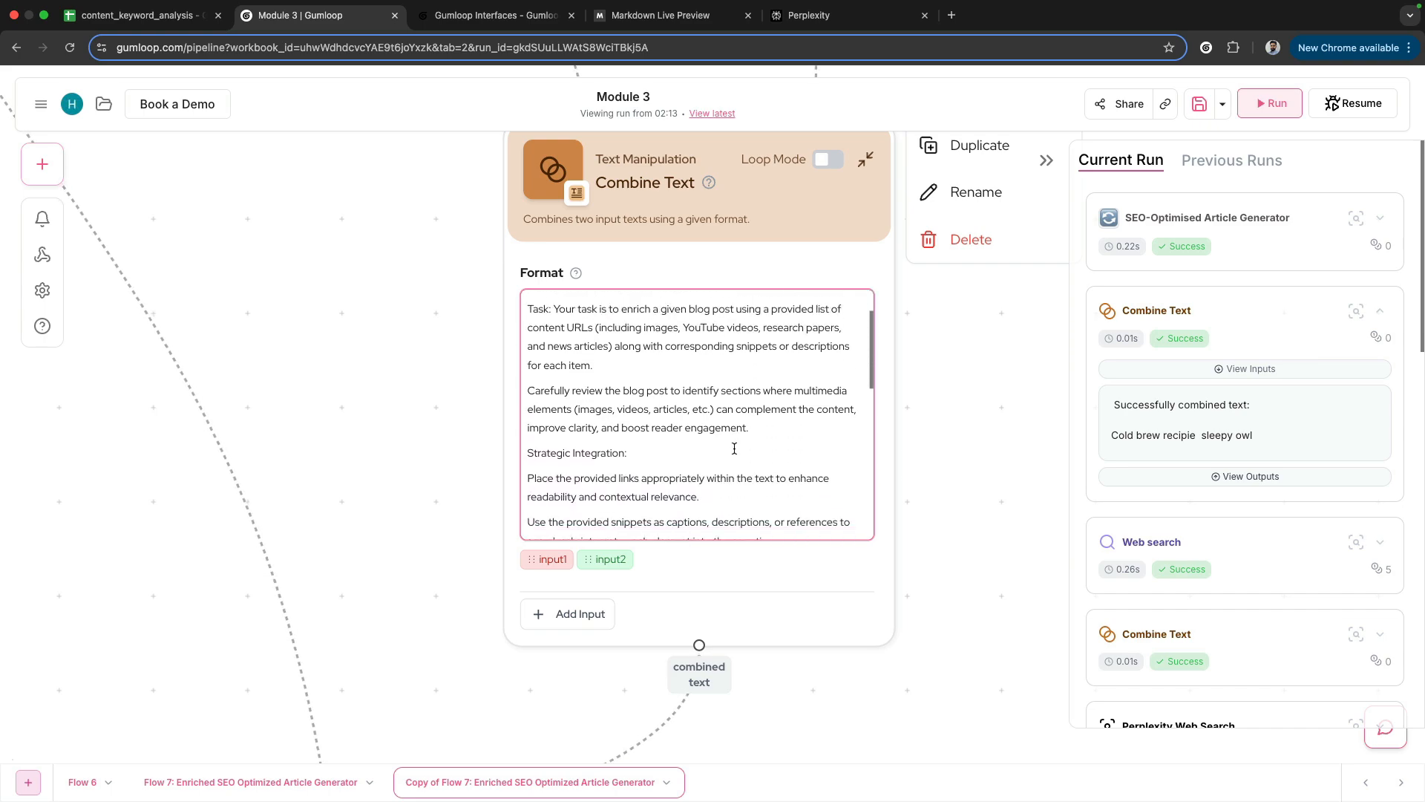
scroll(down, 3)
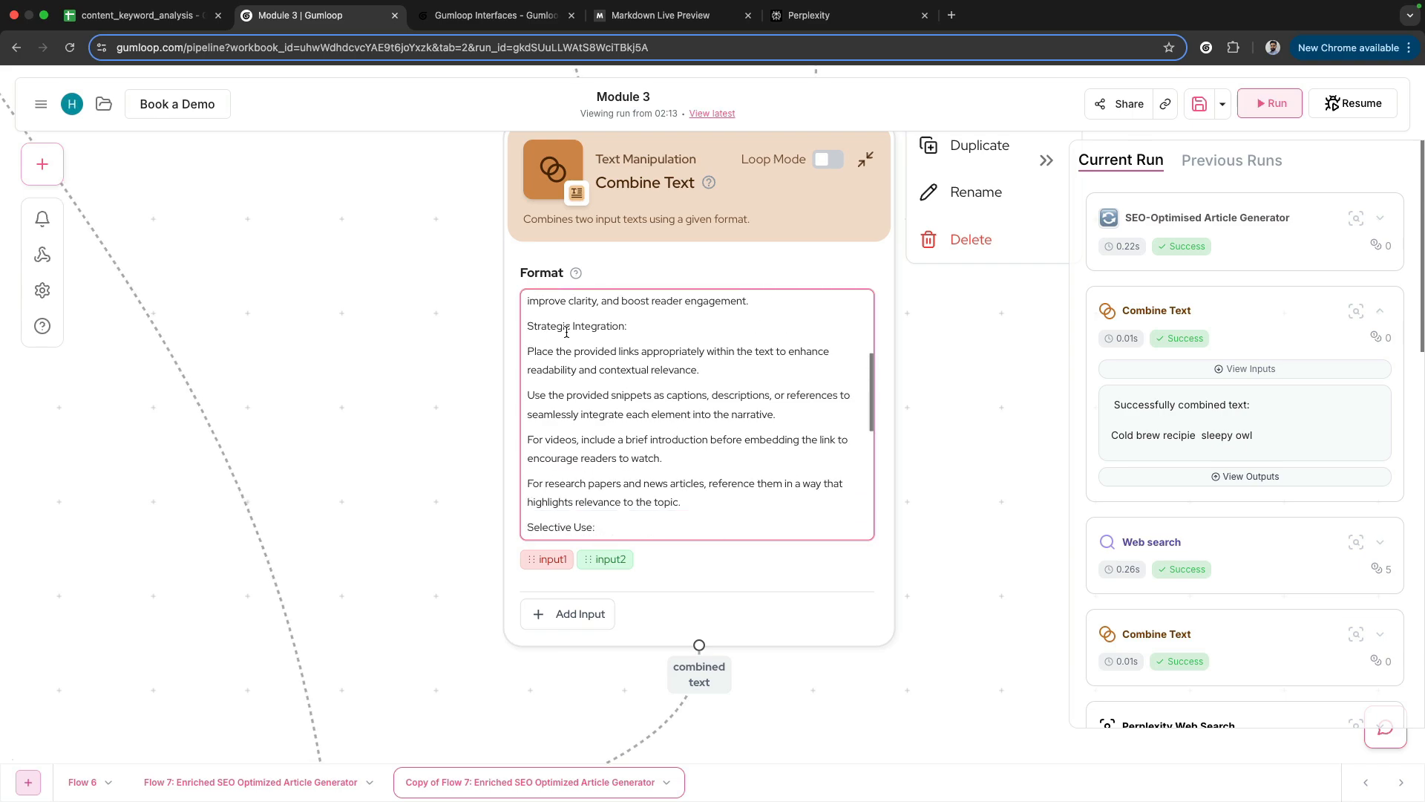
scroll(down, 3)
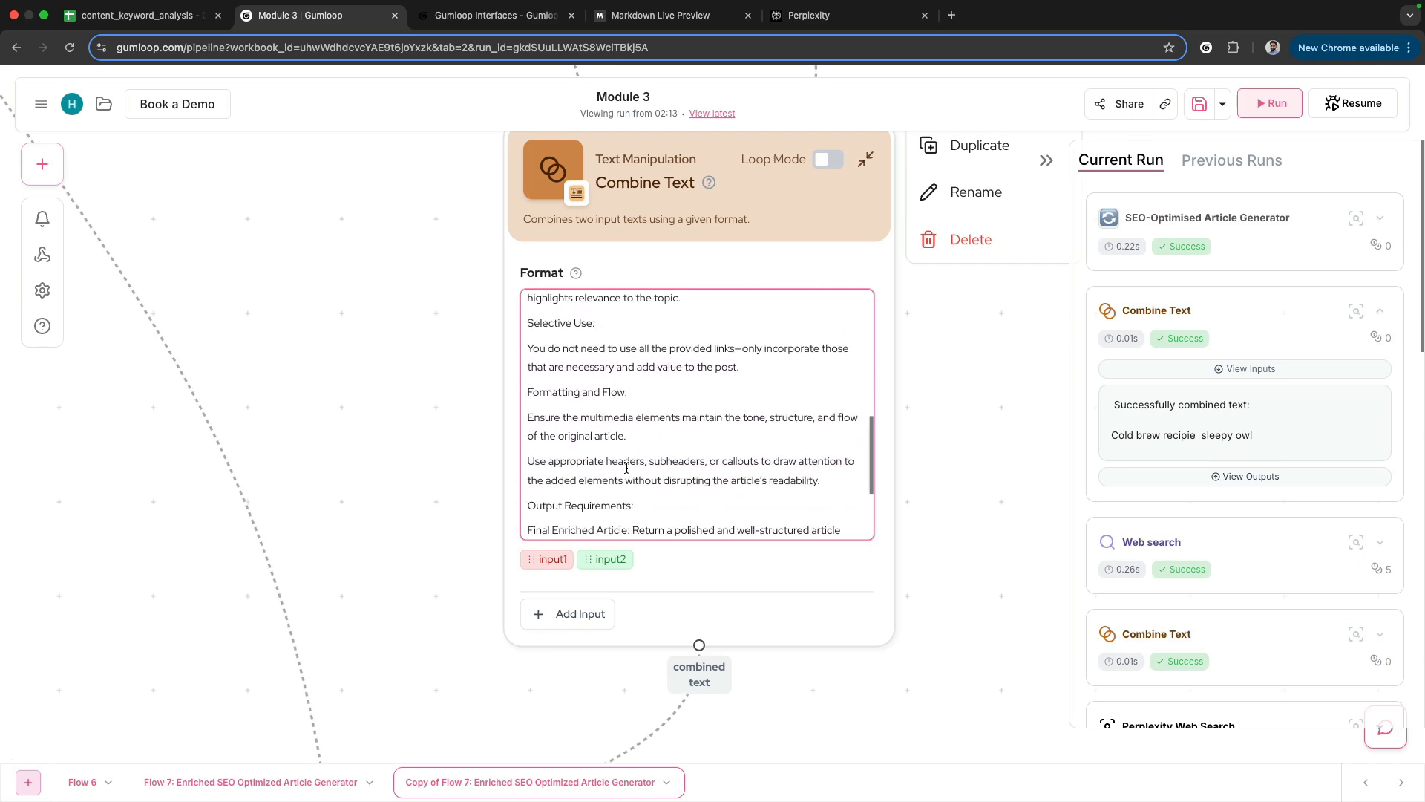
scroll(down, 3)
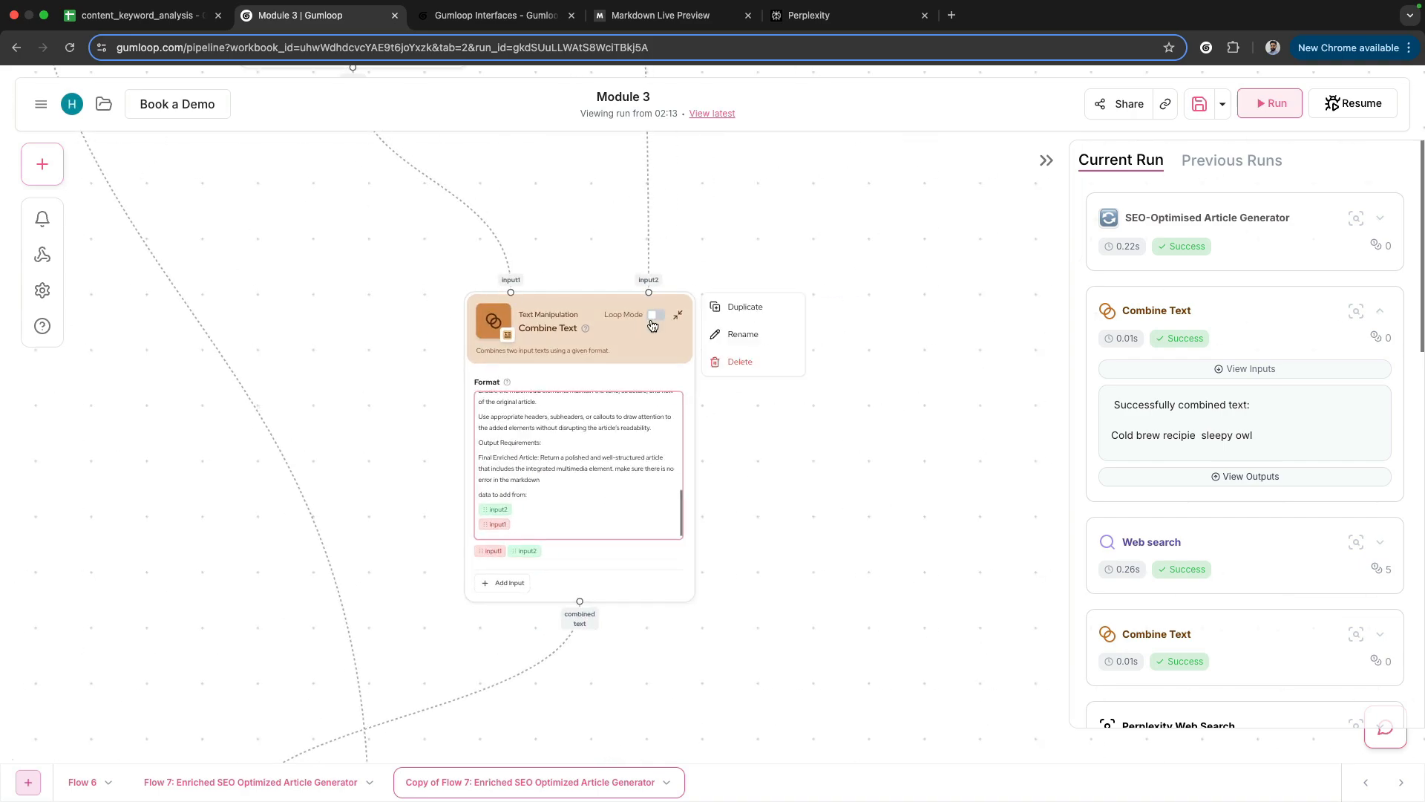
click(781, 442)
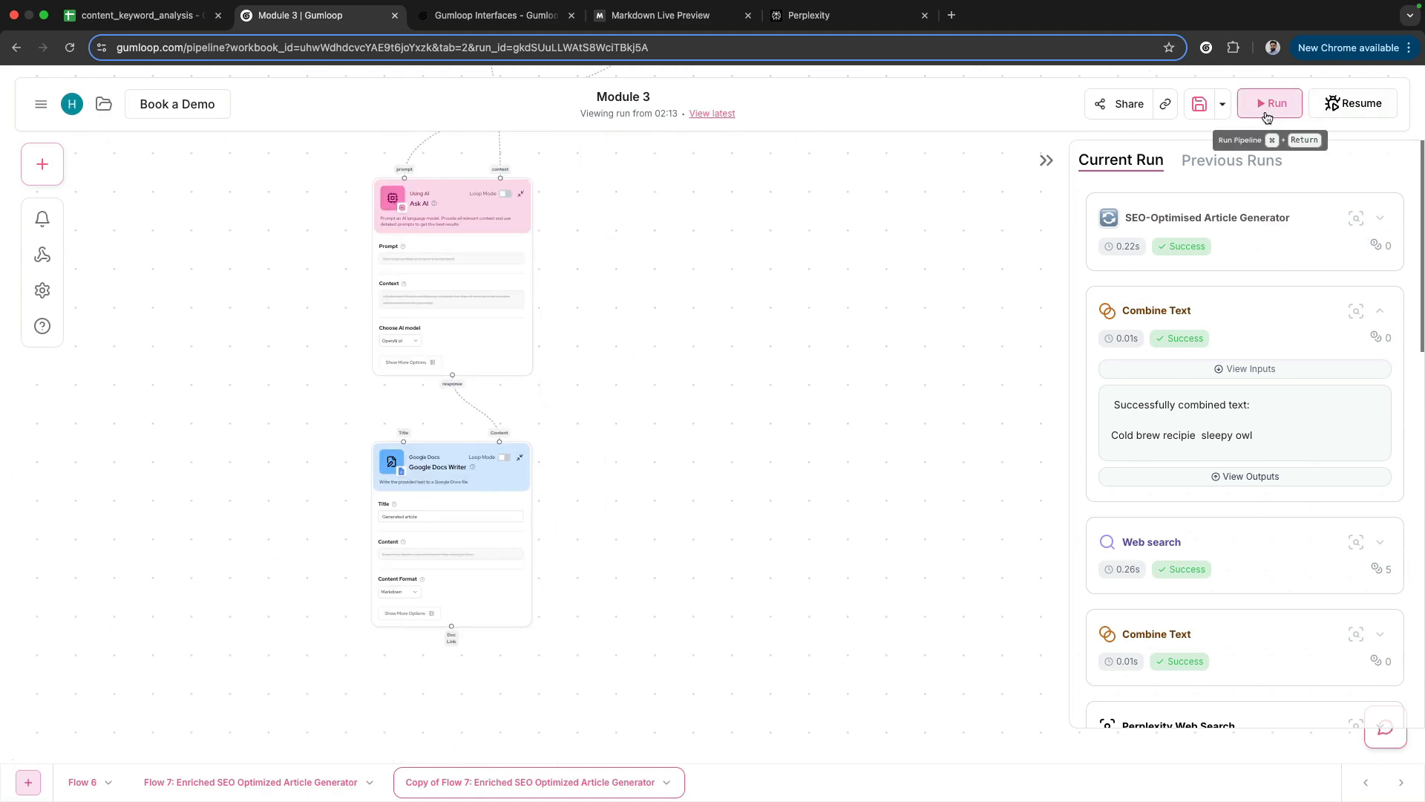
- Run the workflow to completion and open the generated cold brew article in Google Docs
click(1269, 102)
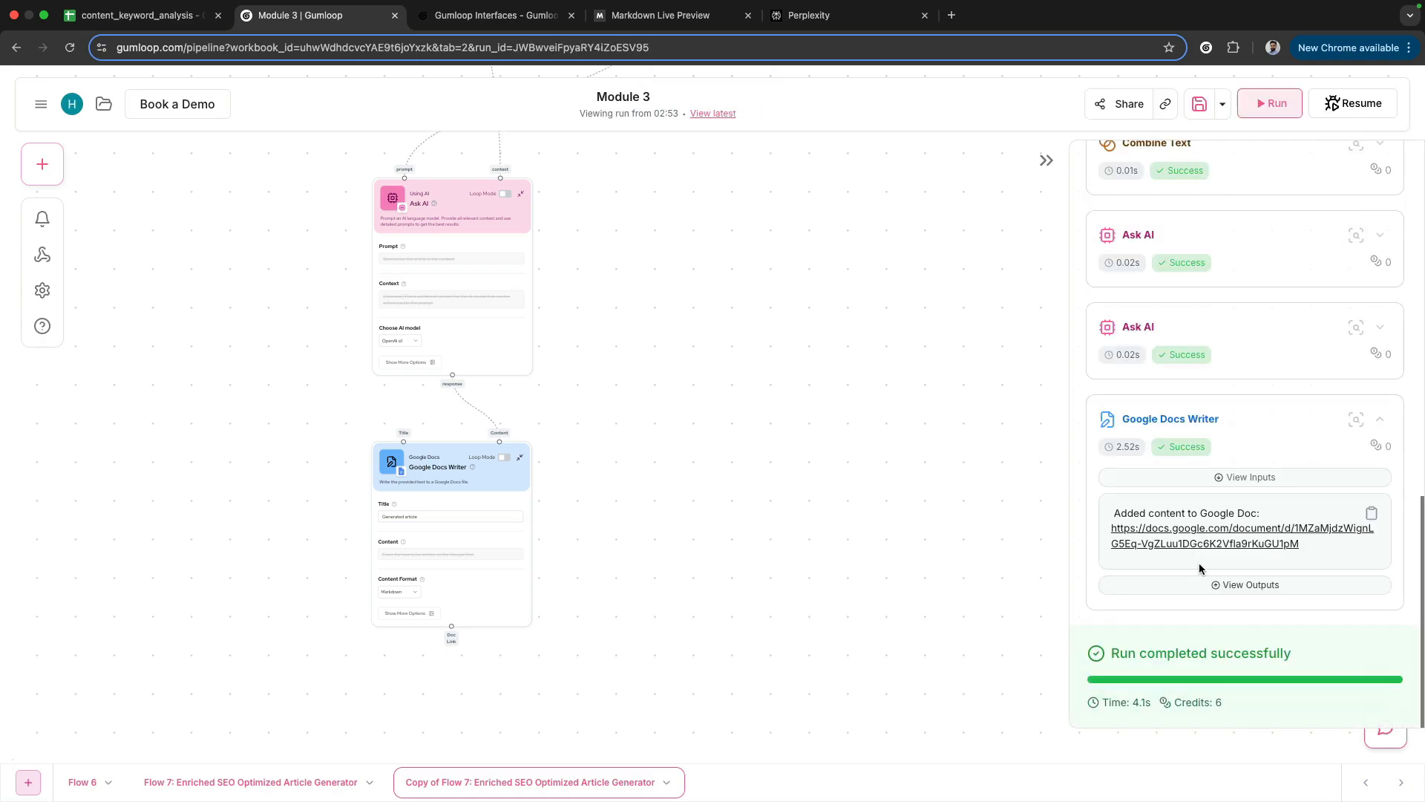
click(1241, 536)
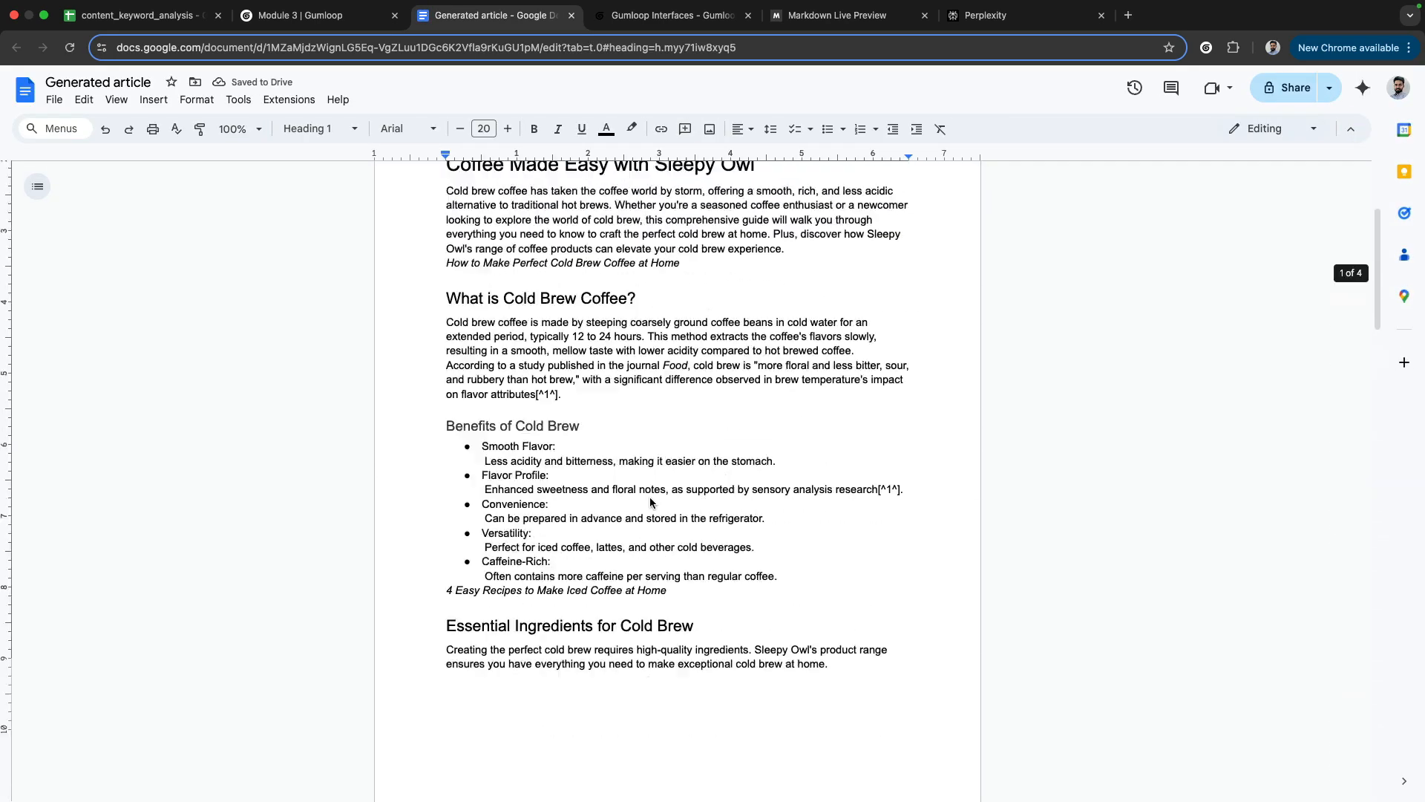
- Review the generated cold brew article in Google Docs and return to the Gumloop workflow tab
scroll(down, 3)
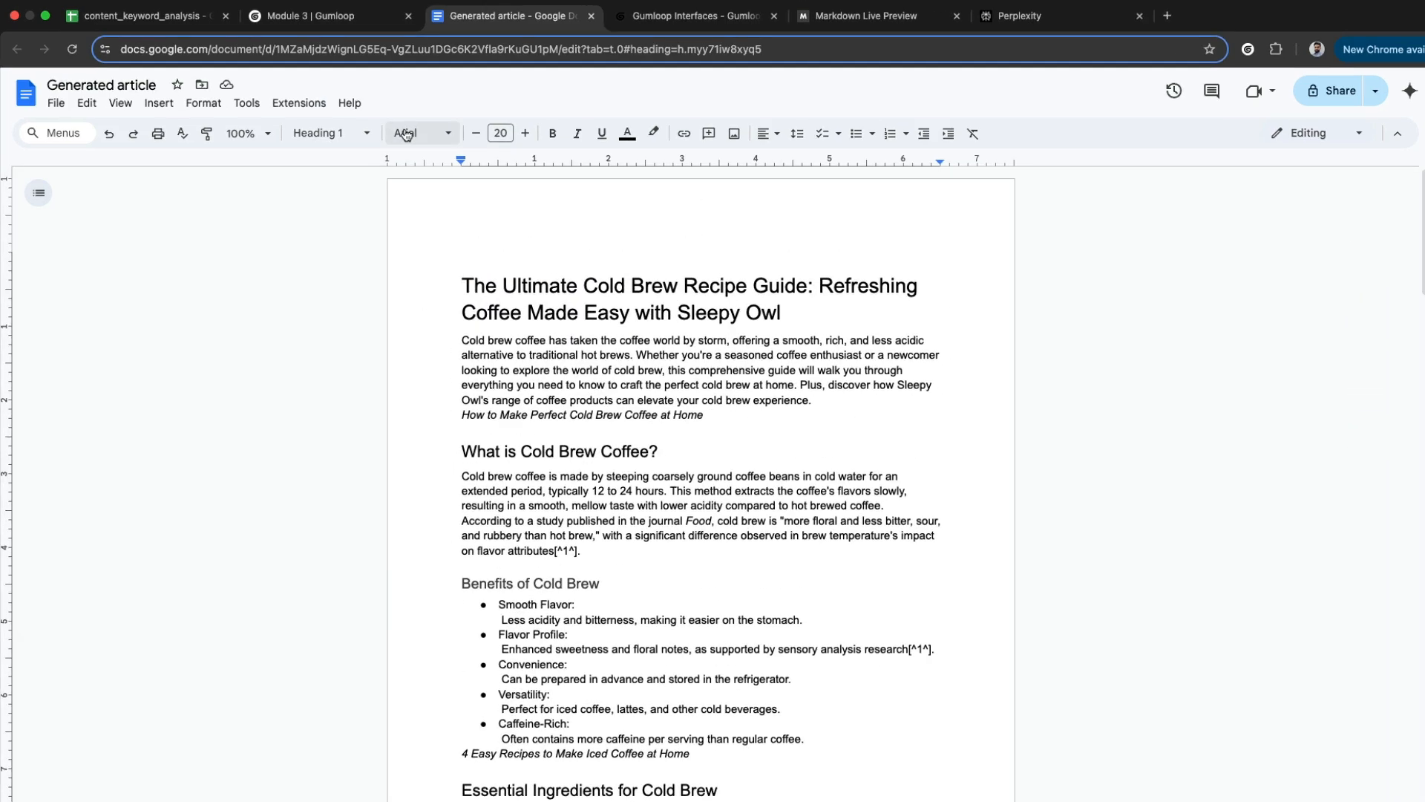
click(331, 15)
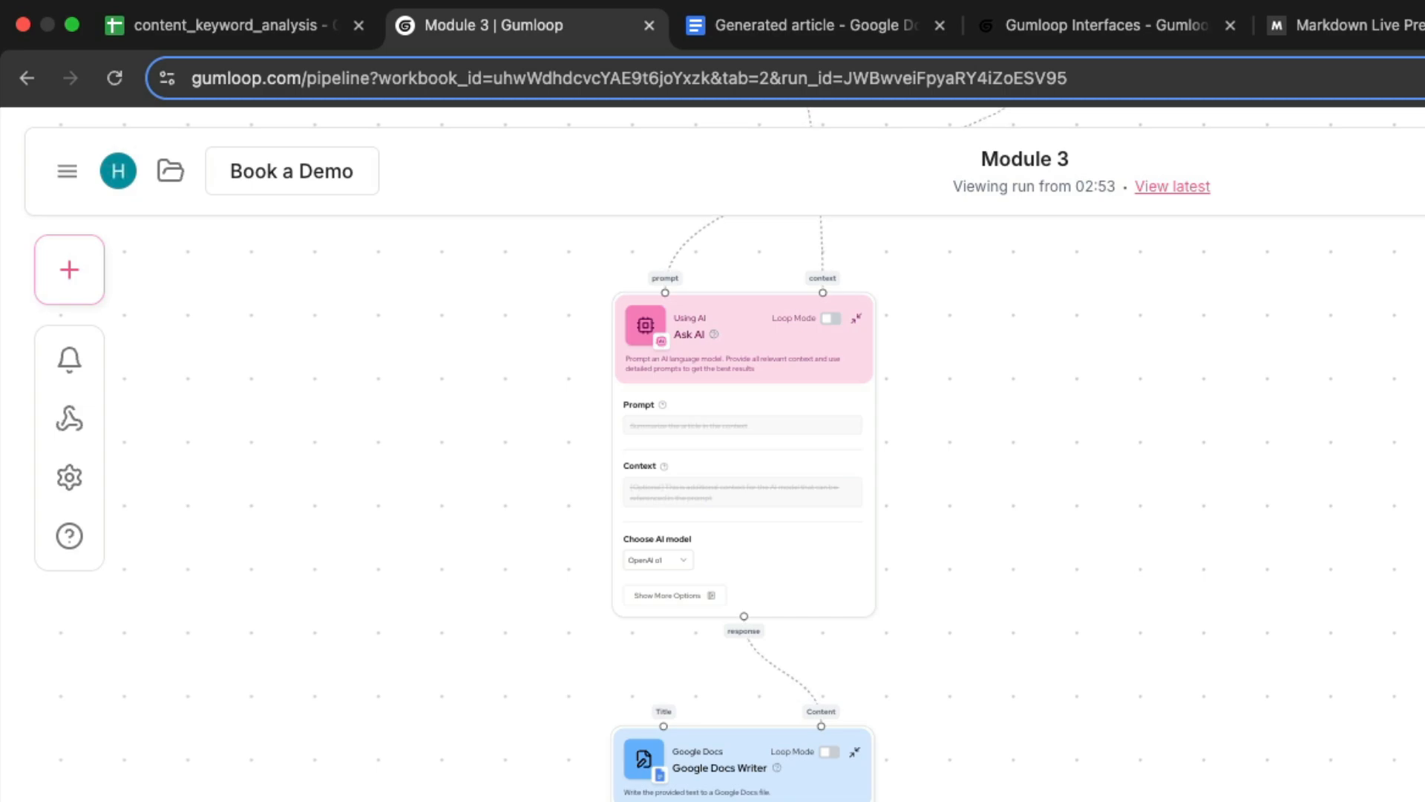
- Scroll the rendered cold brew article in Markdown Live Preview past its headings, research notes and Sleepy Owl product images
click(1354, 25)
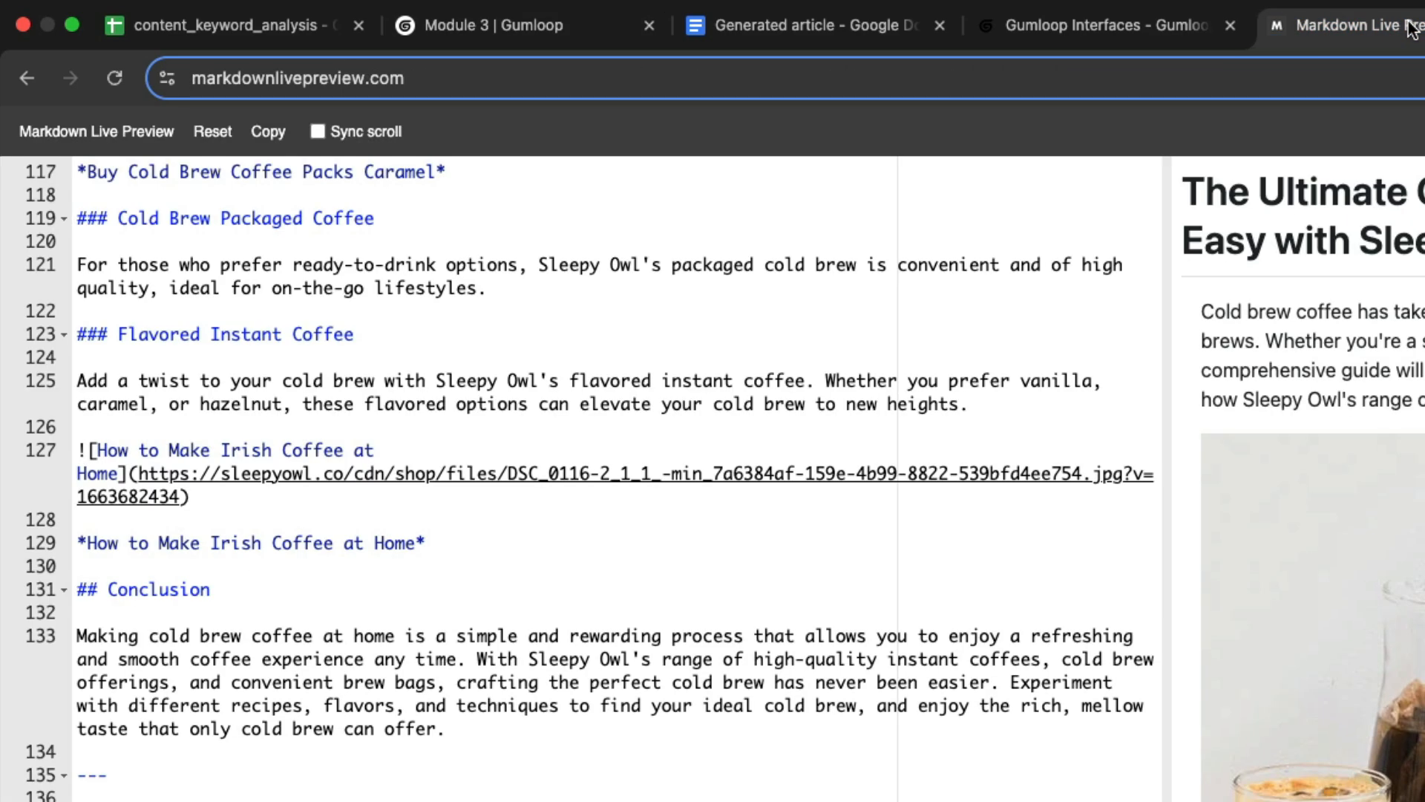
click(297, 79)
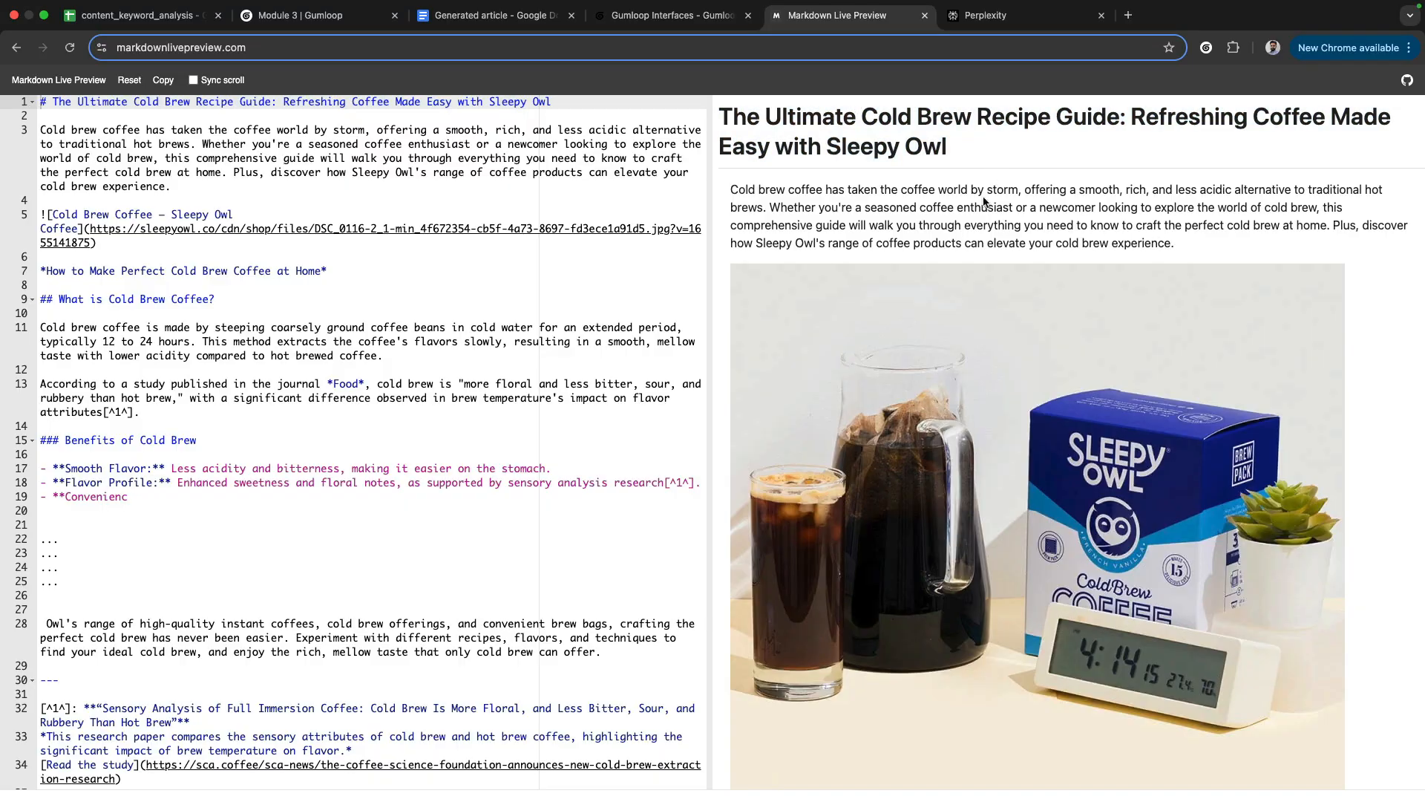
scroll(down, 3)
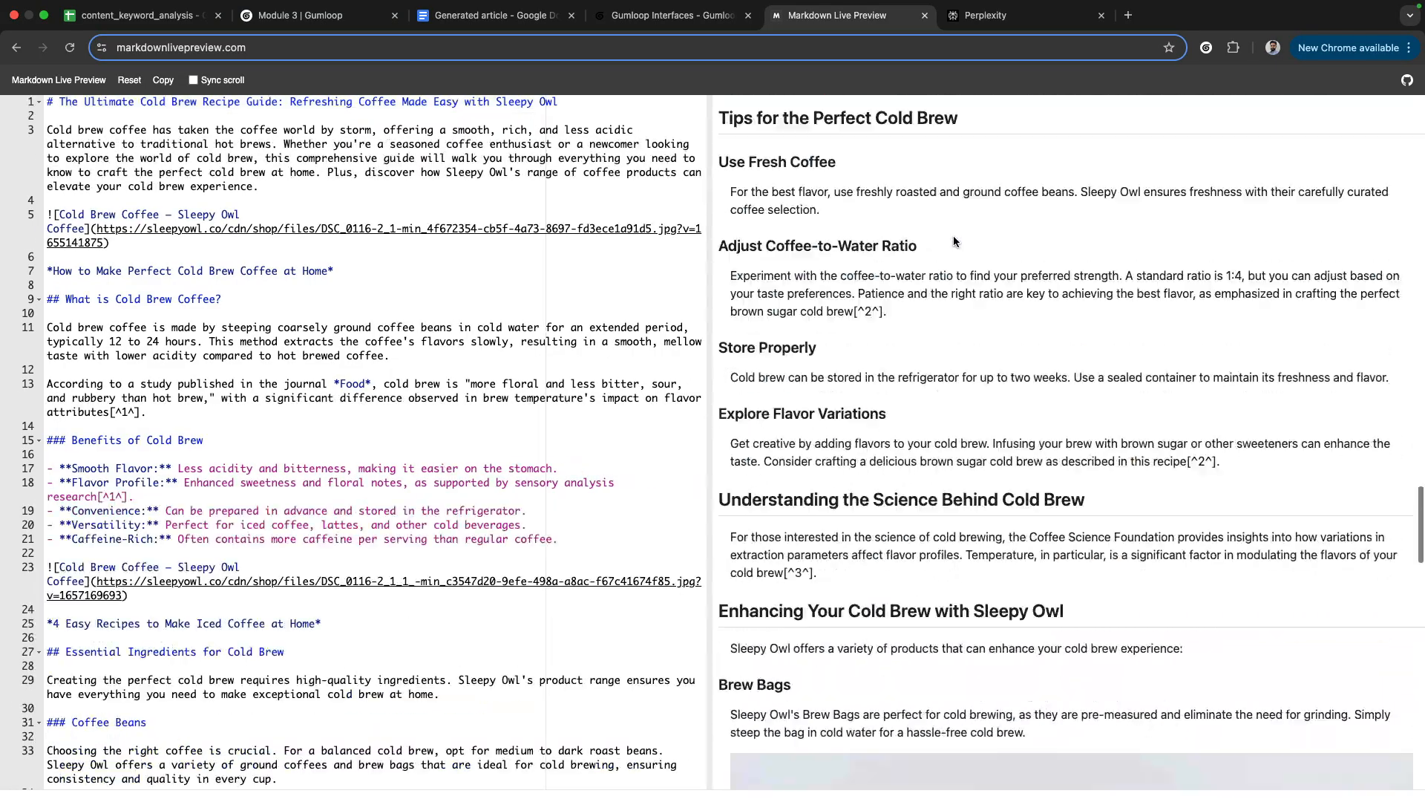
scroll(down, 3)
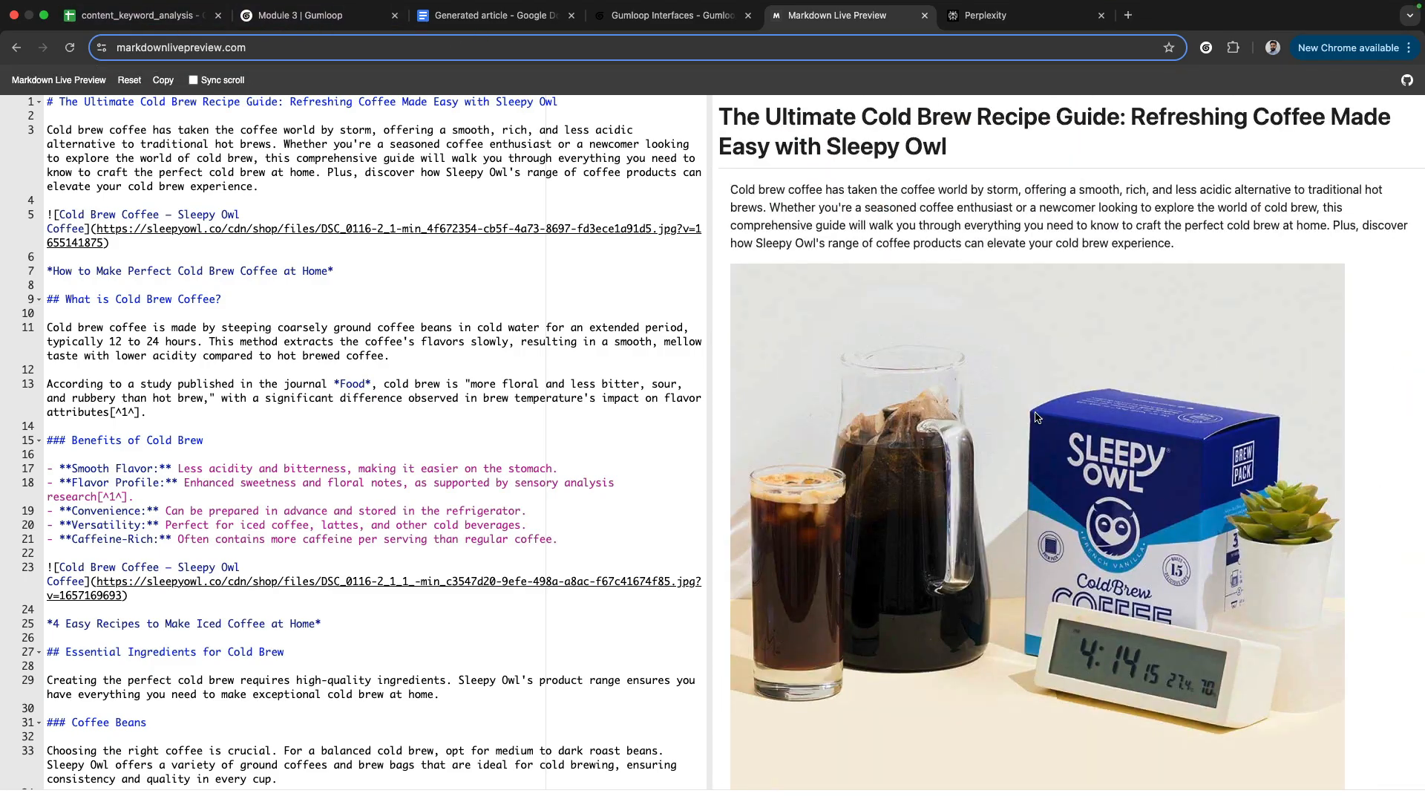
scroll(down, 3)
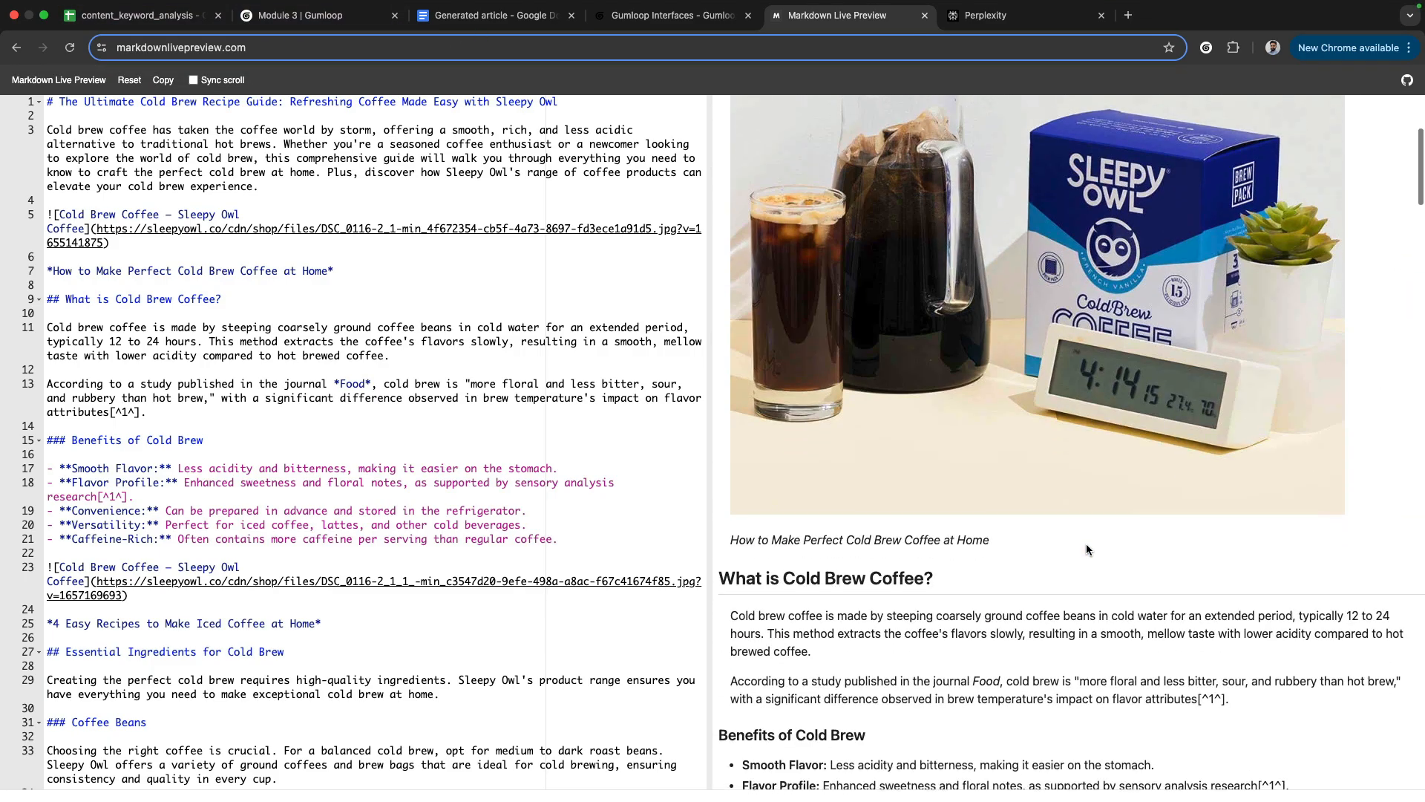
scroll(down, 3)
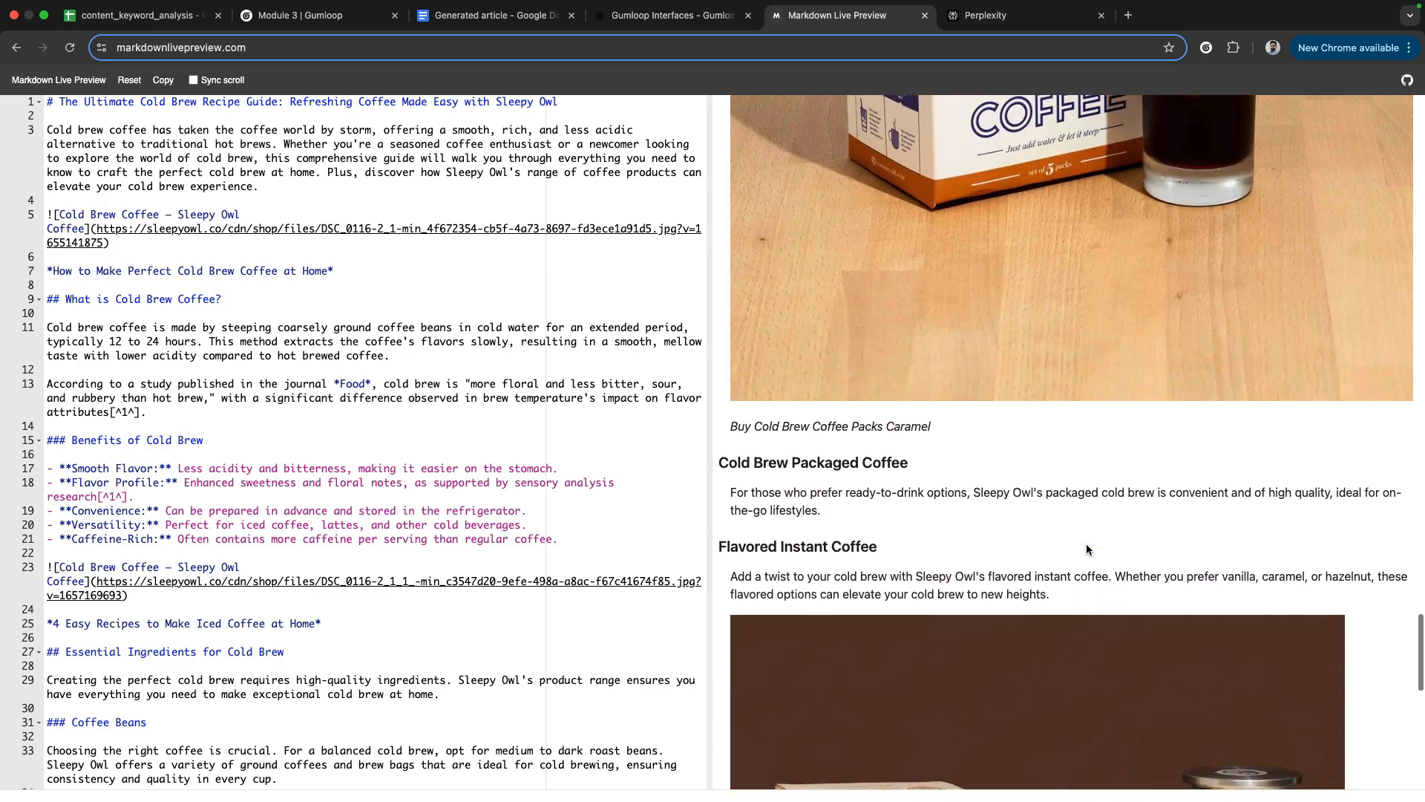
scroll(down, 3)
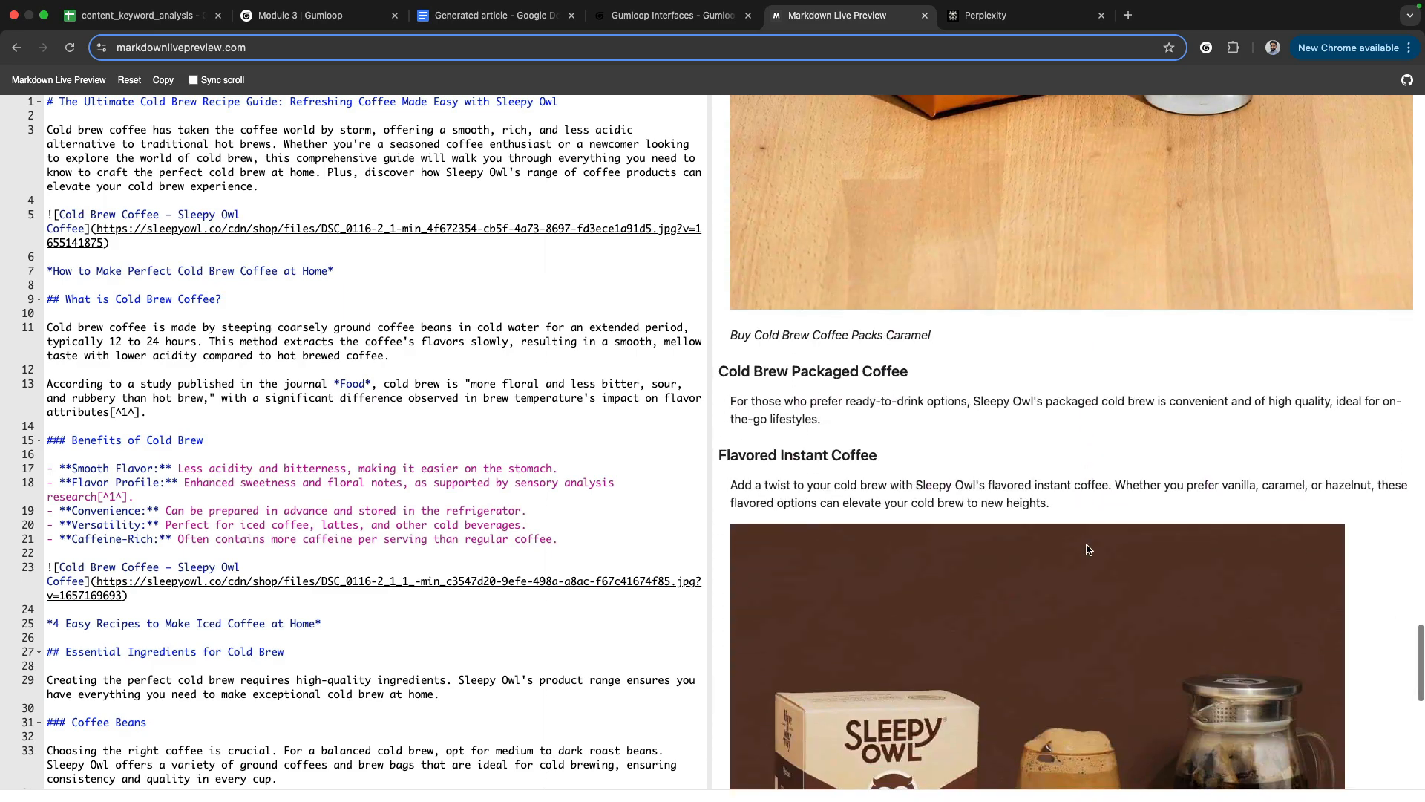
click(318, 34)
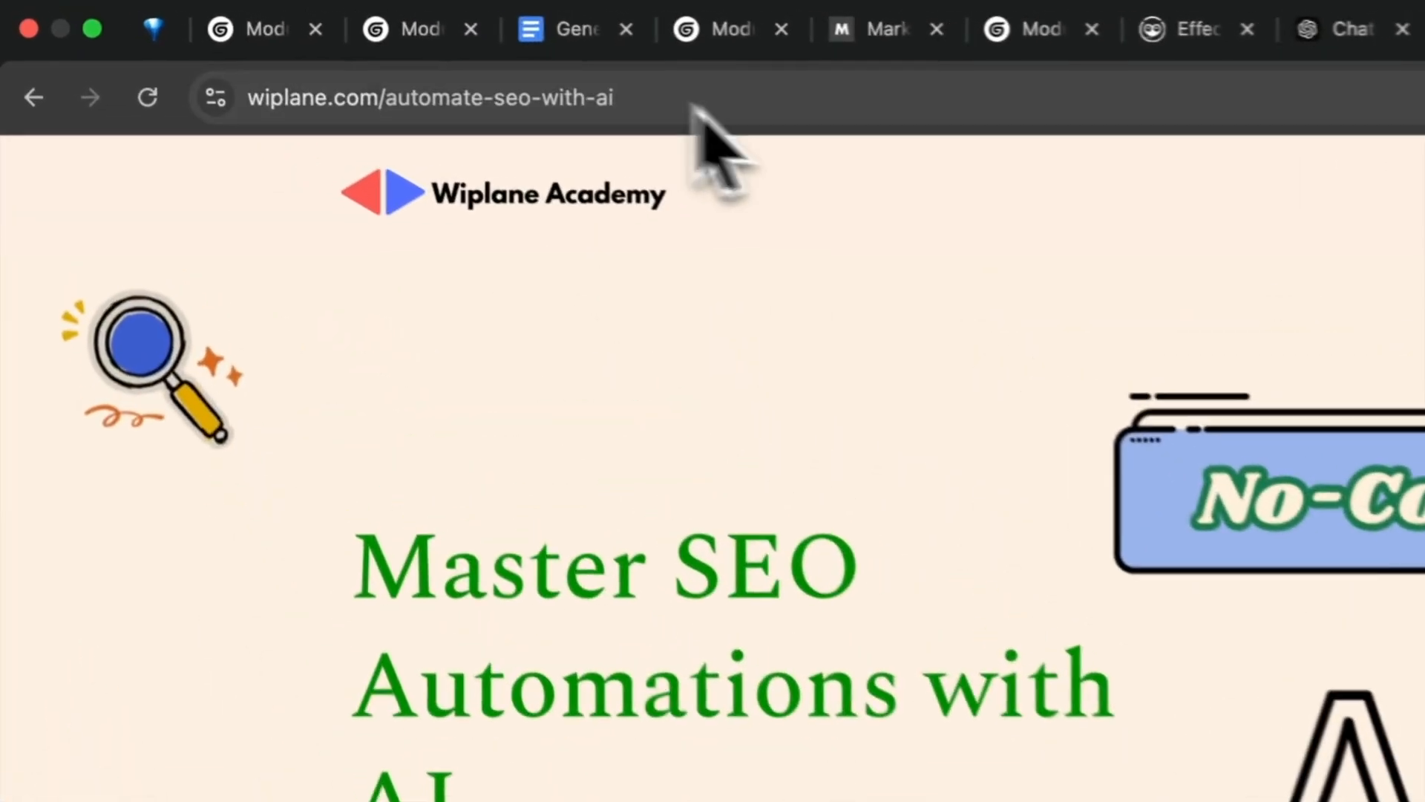
- Select the wiplane.com/automate-seo-with-ai course page address in the address bar
click(432, 98)
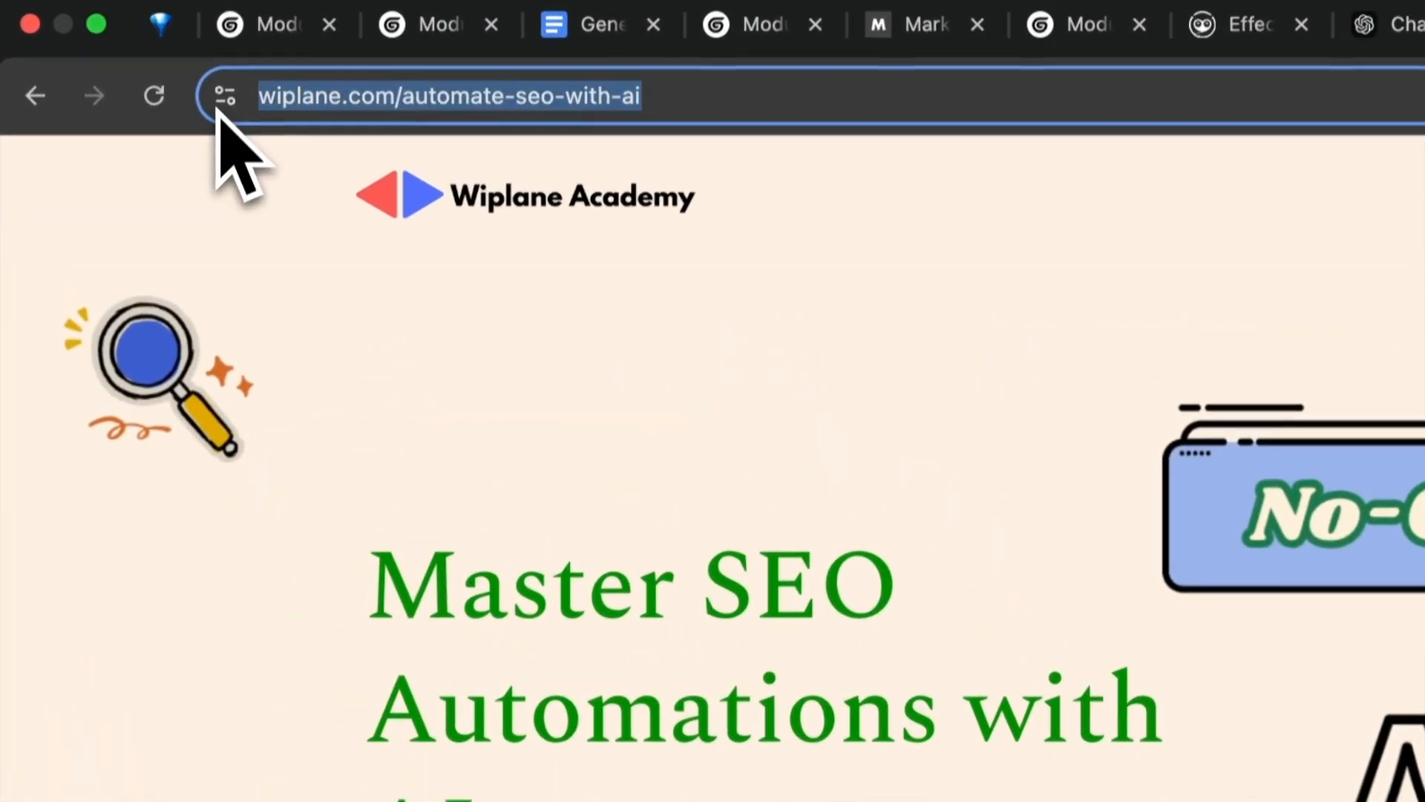